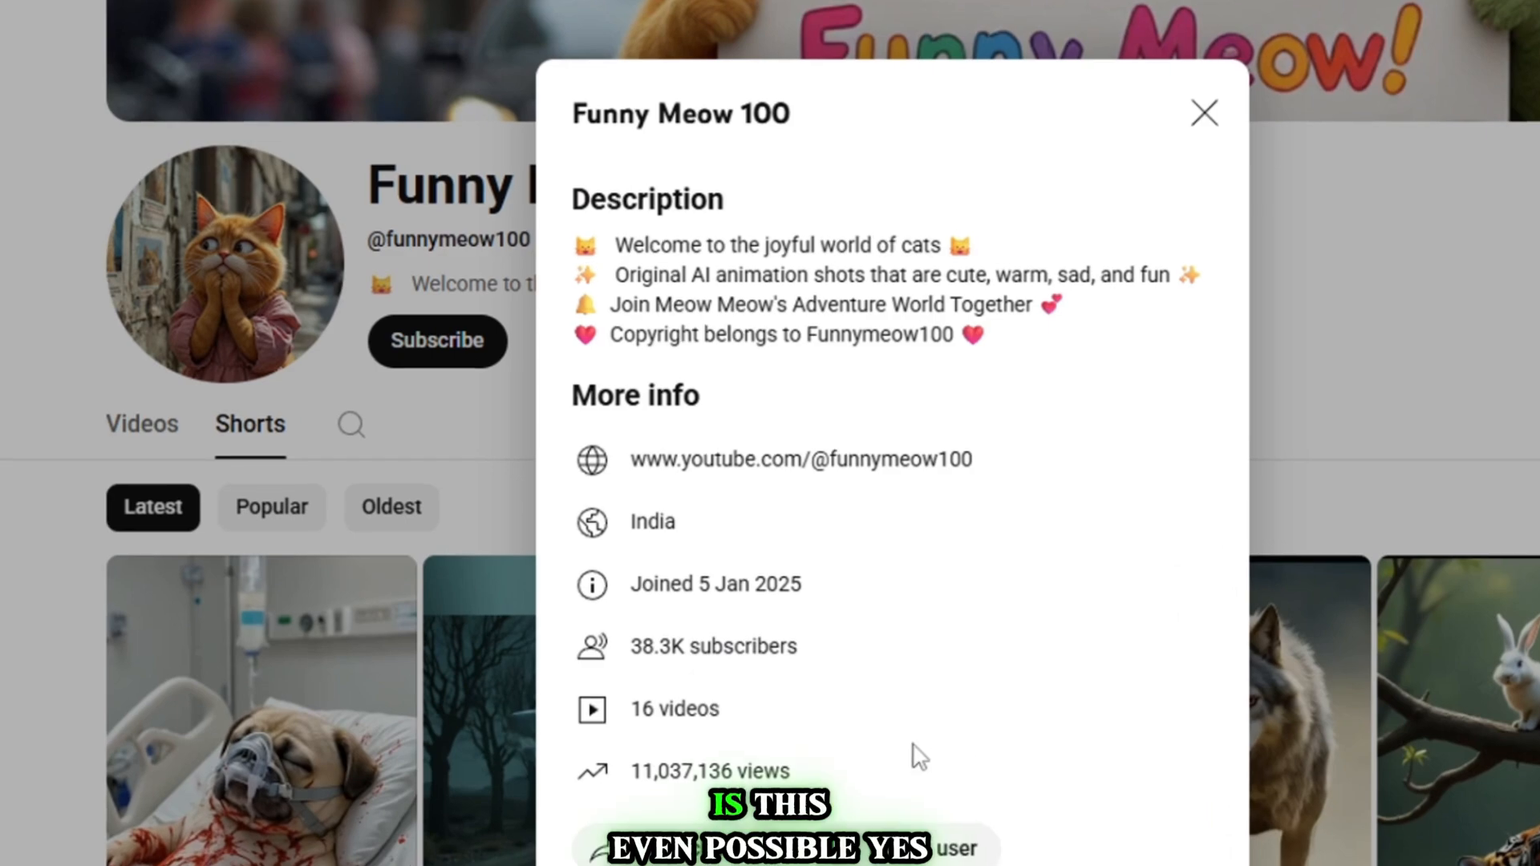
Close Funny Meow 100's About dialog and browse its Videos and Shorts tabs.
{"action": "left_click", "coordinate": [1203, 113]}
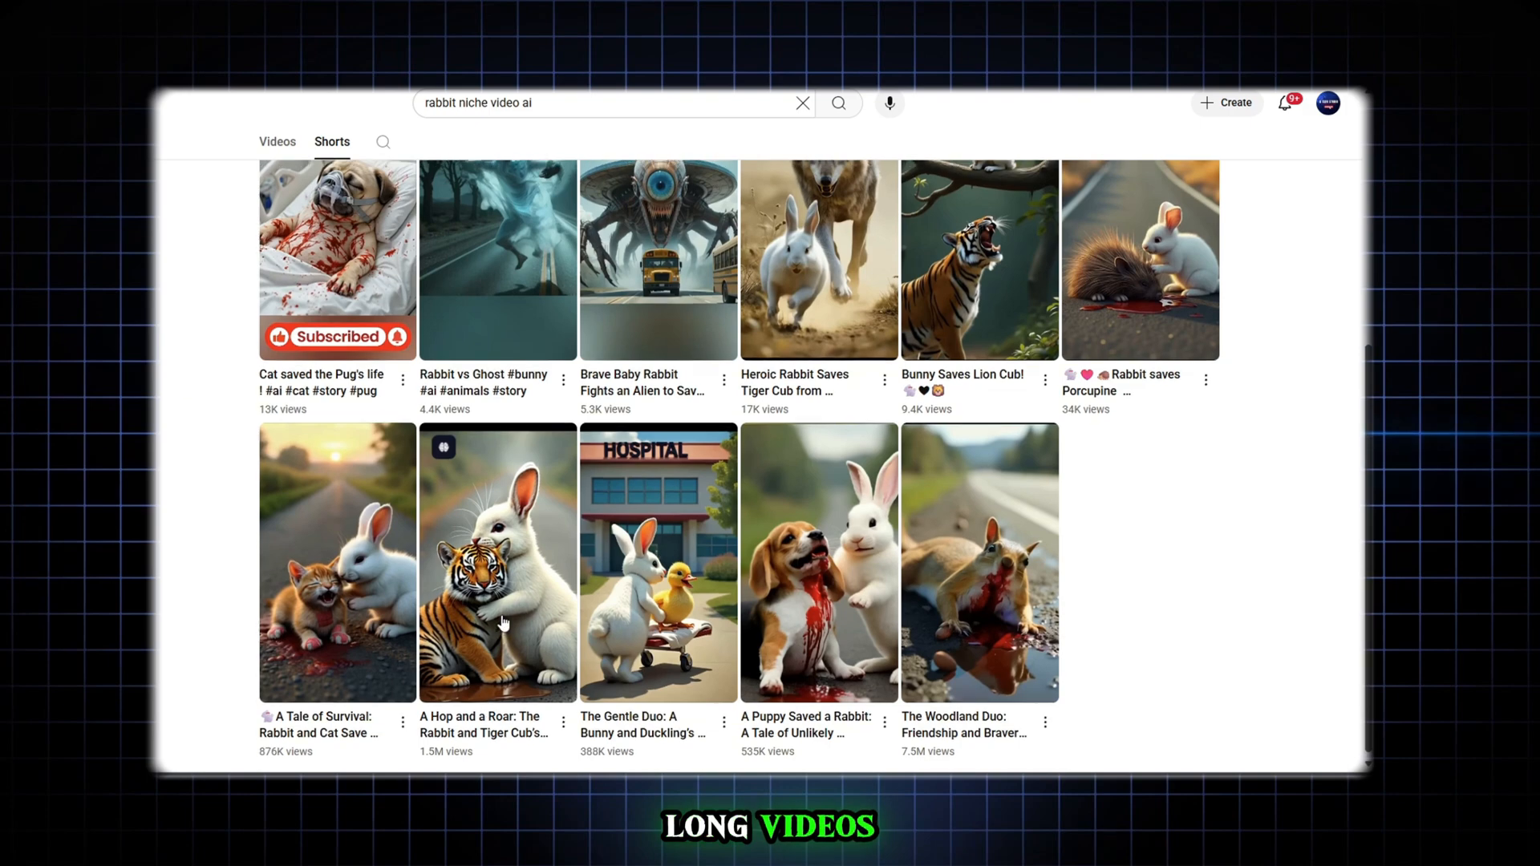
{"action": "left_click", "coordinate": [277, 141]}
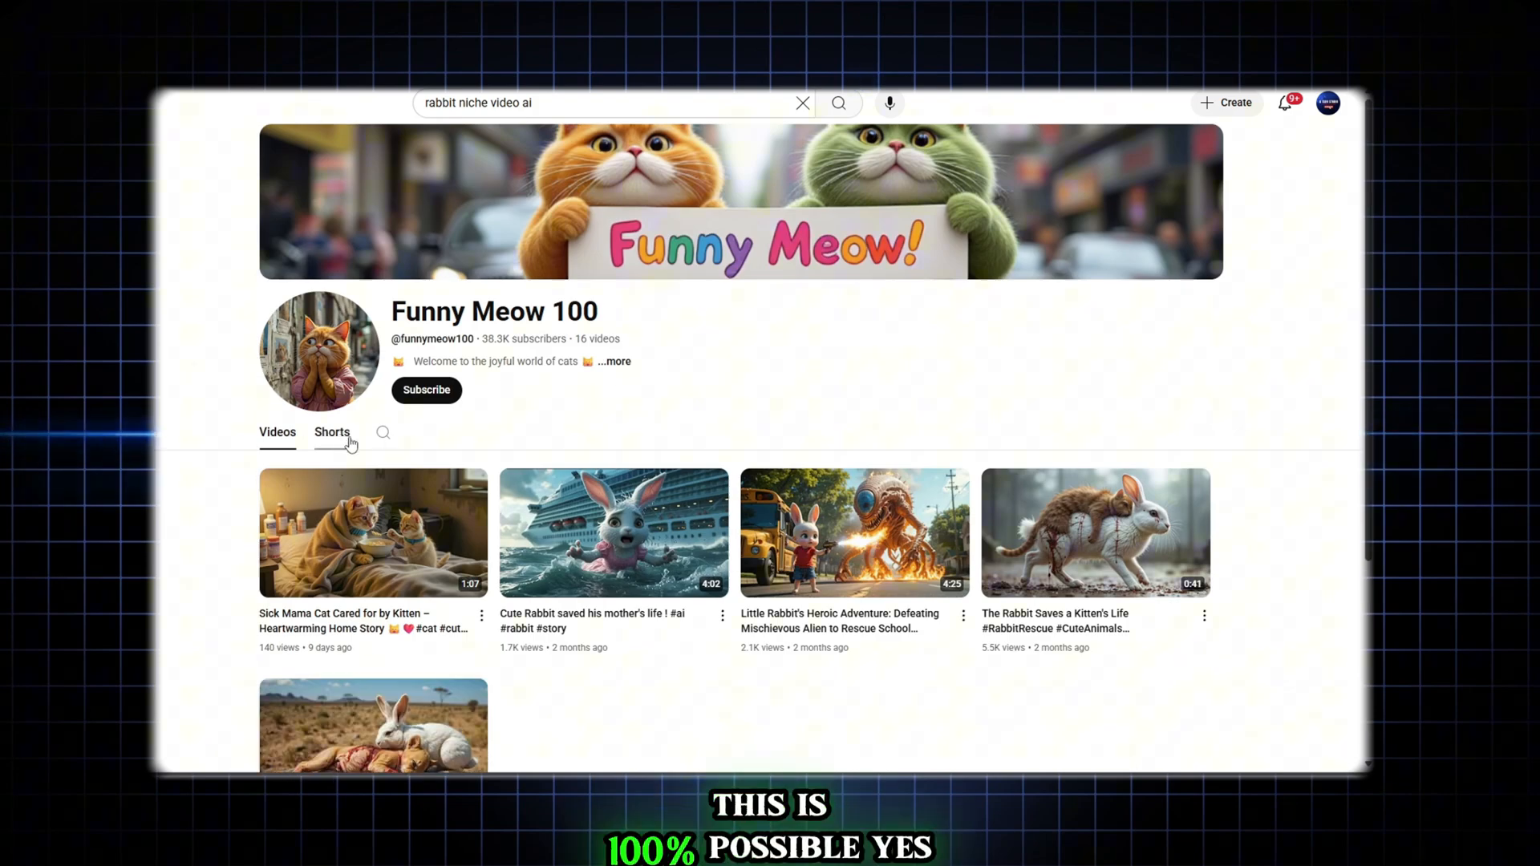
{"action": "left_click", "coordinate": [332, 432]}
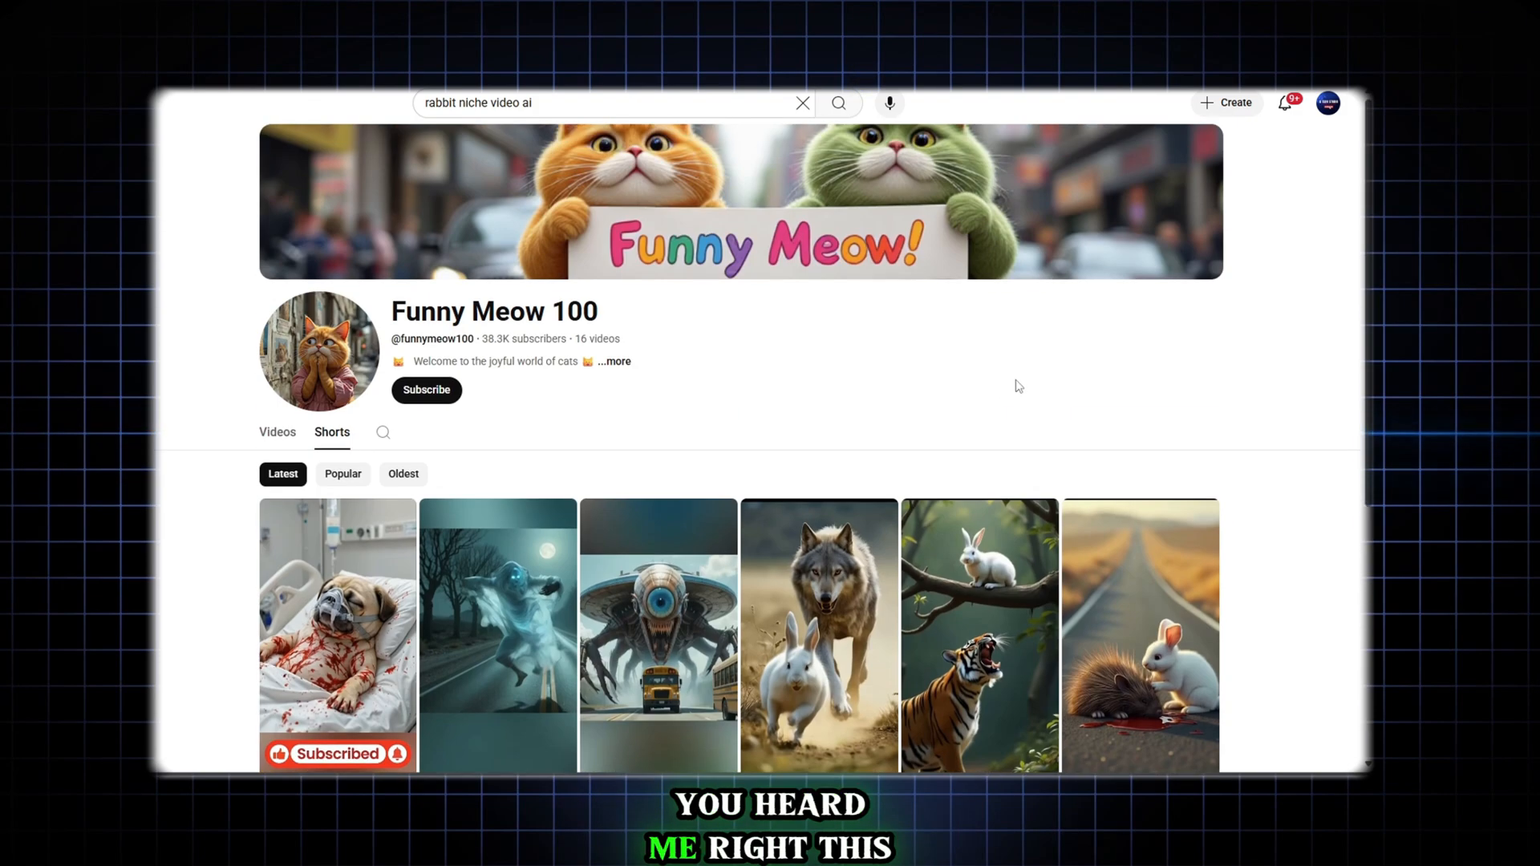
{"action": "mouse_move", "coordinate": [1024, 368]}
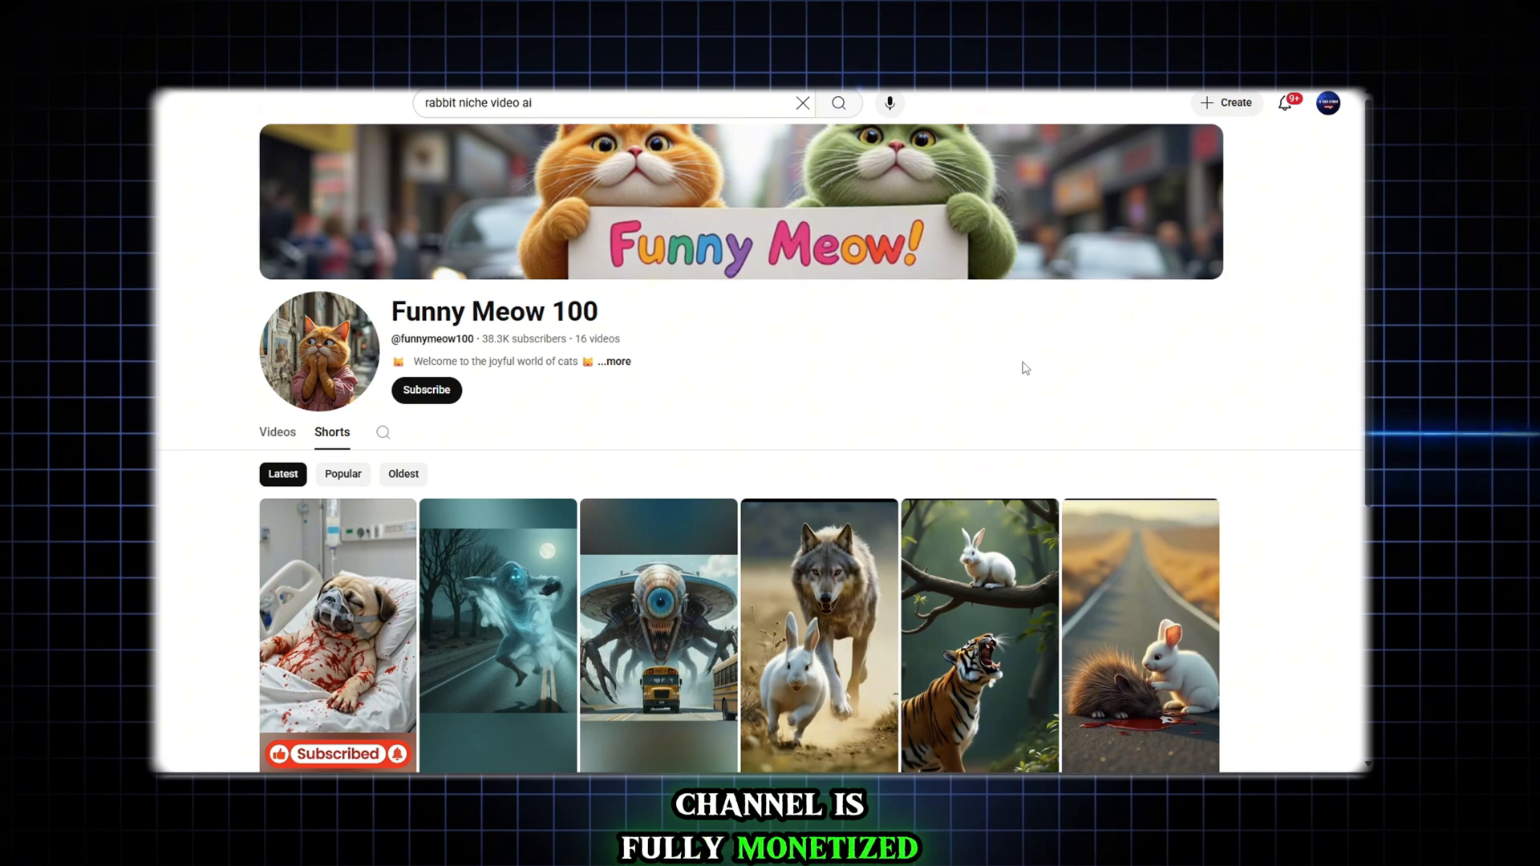
{"action": "scroll", "scroll_direction": "down", "scroll_amount": 3}
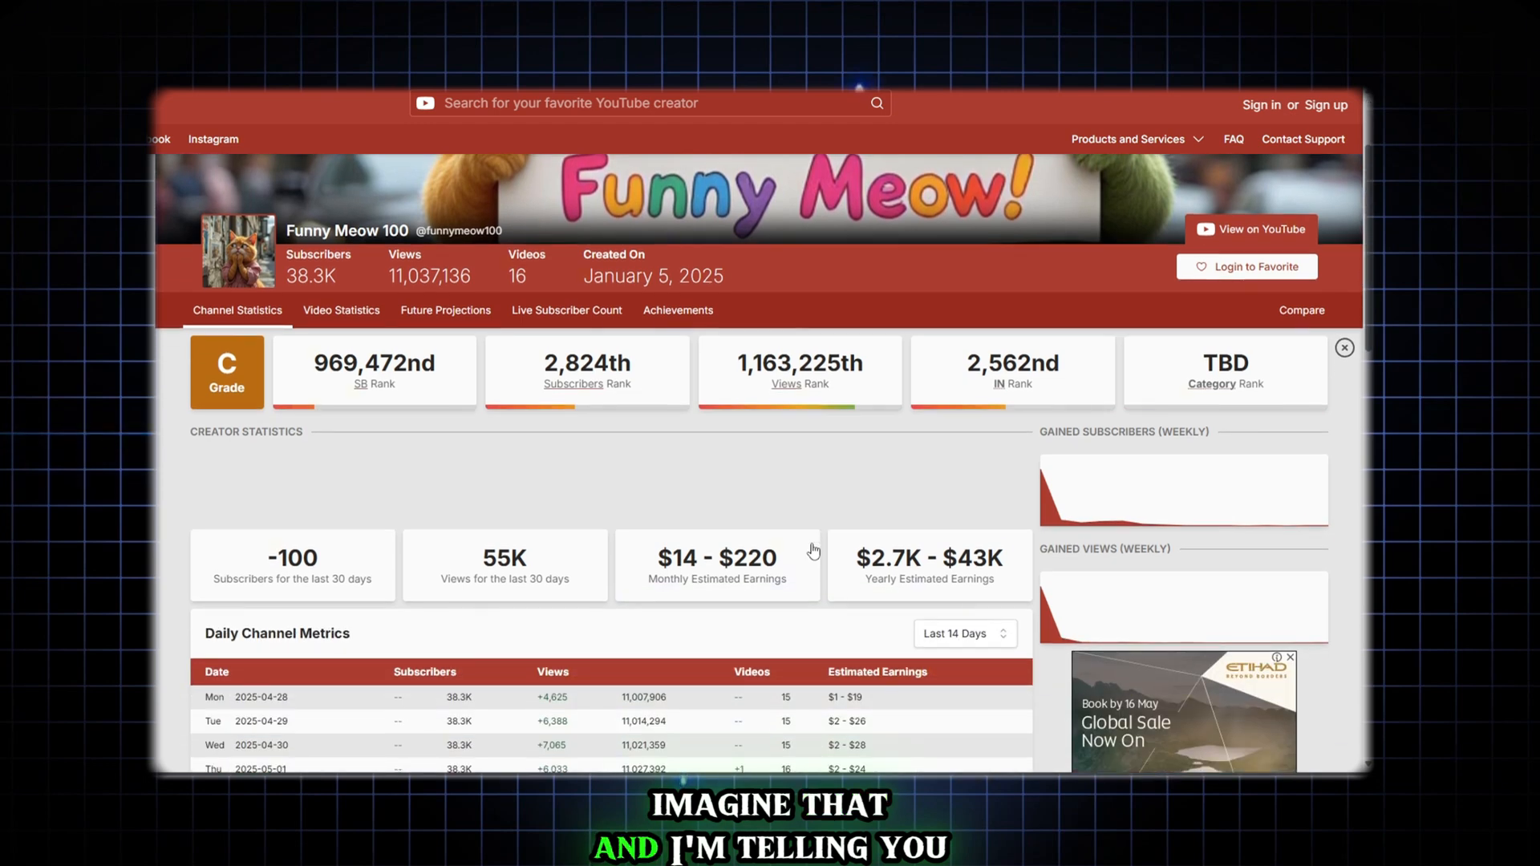
Scroll through Funny Meow 100's Social Blade statistics and estimated earnings.
{"action": "scroll", "scroll_direction": "down", "scroll_amount": 3}
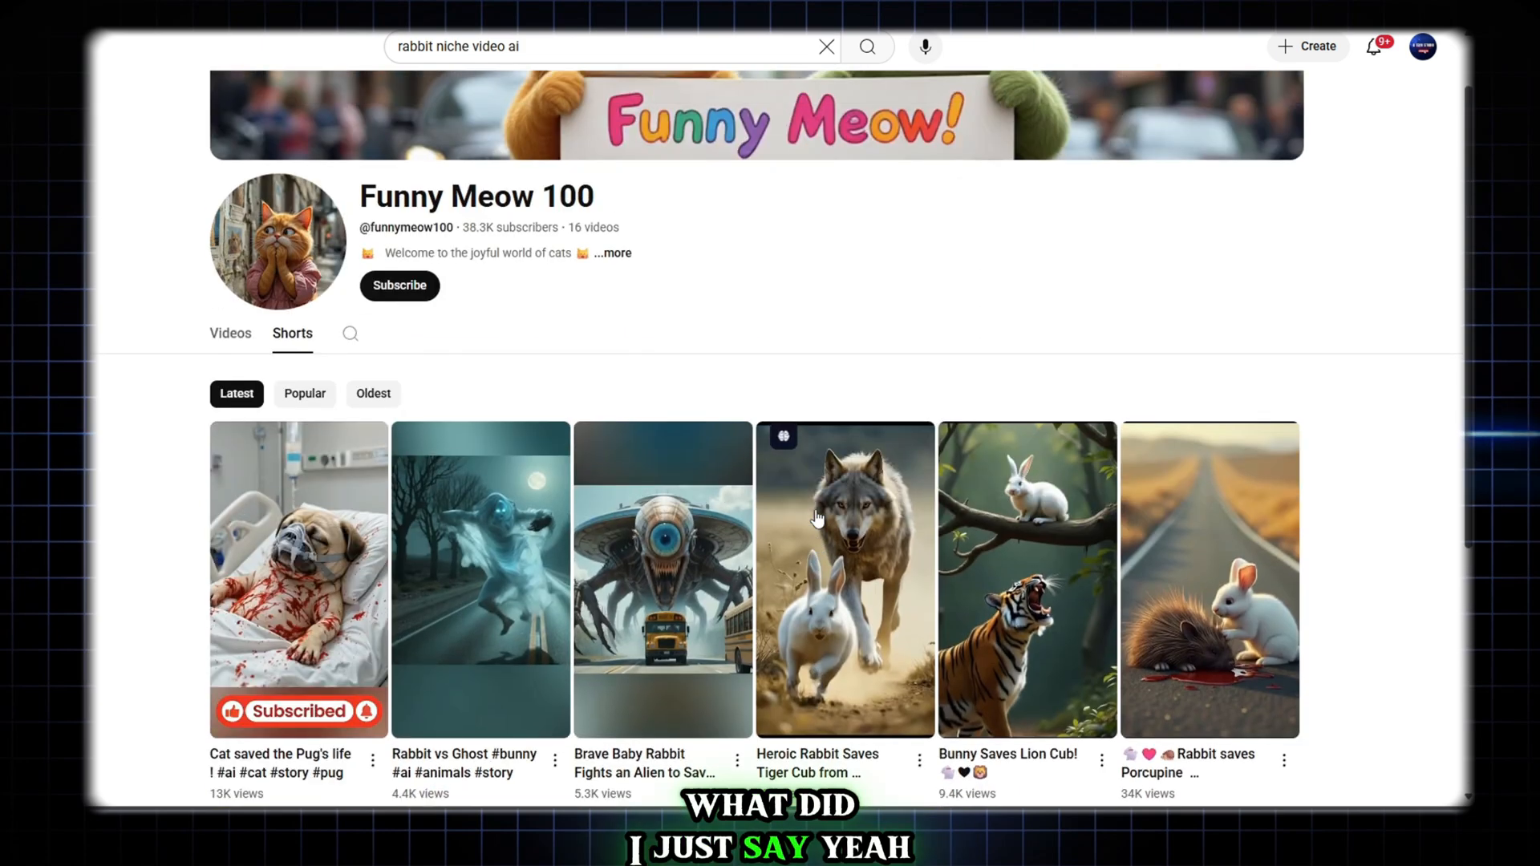
{"action": "scroll", "scroll_direction": "down", "scroll_amount": 3}
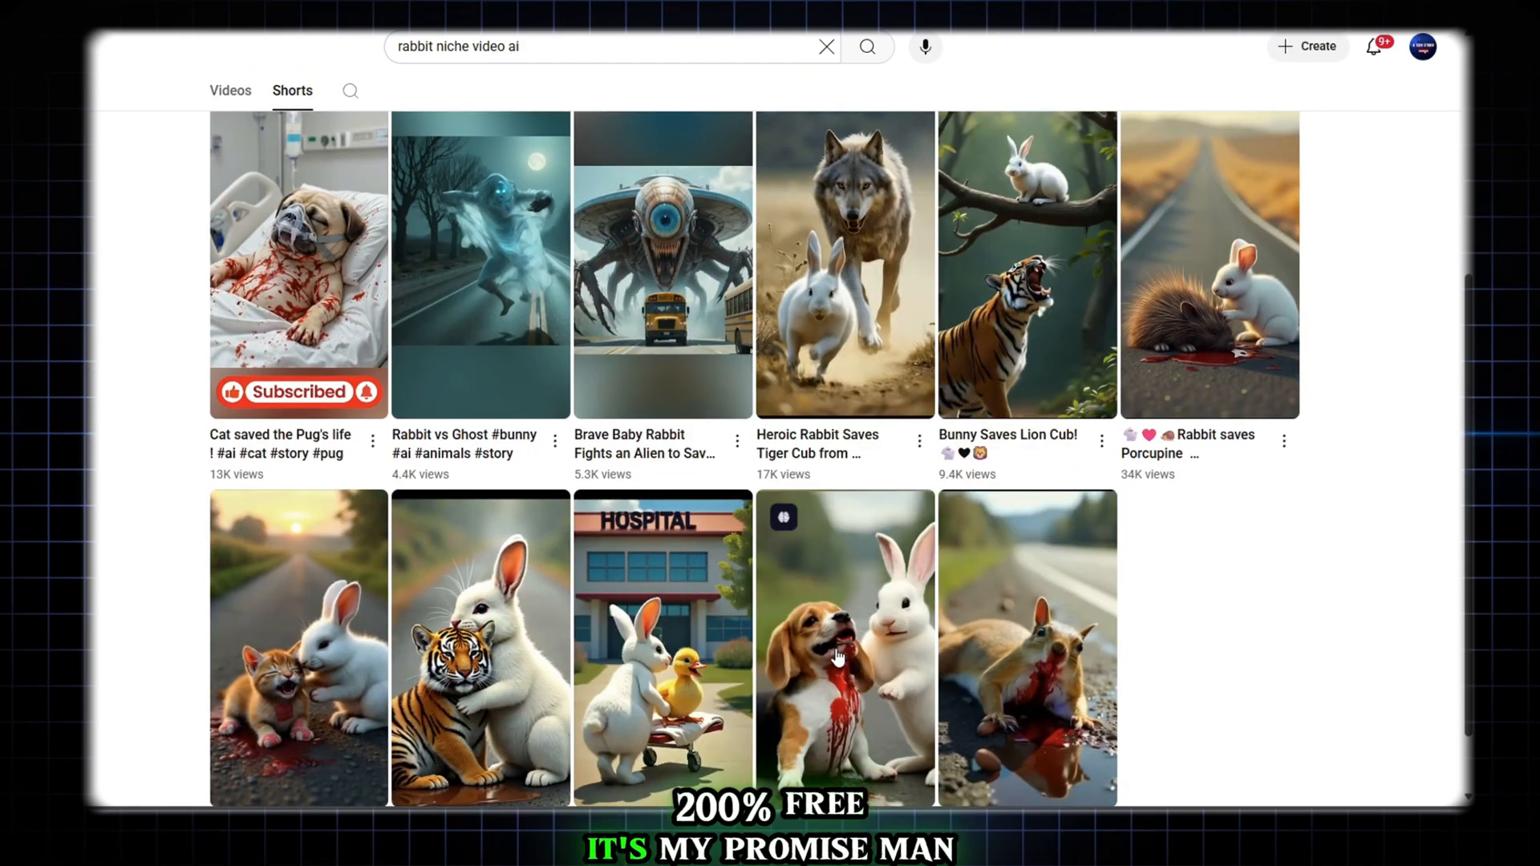
{"action": "scroll", "scroll_direction": "down", "scroll_amount": 3}
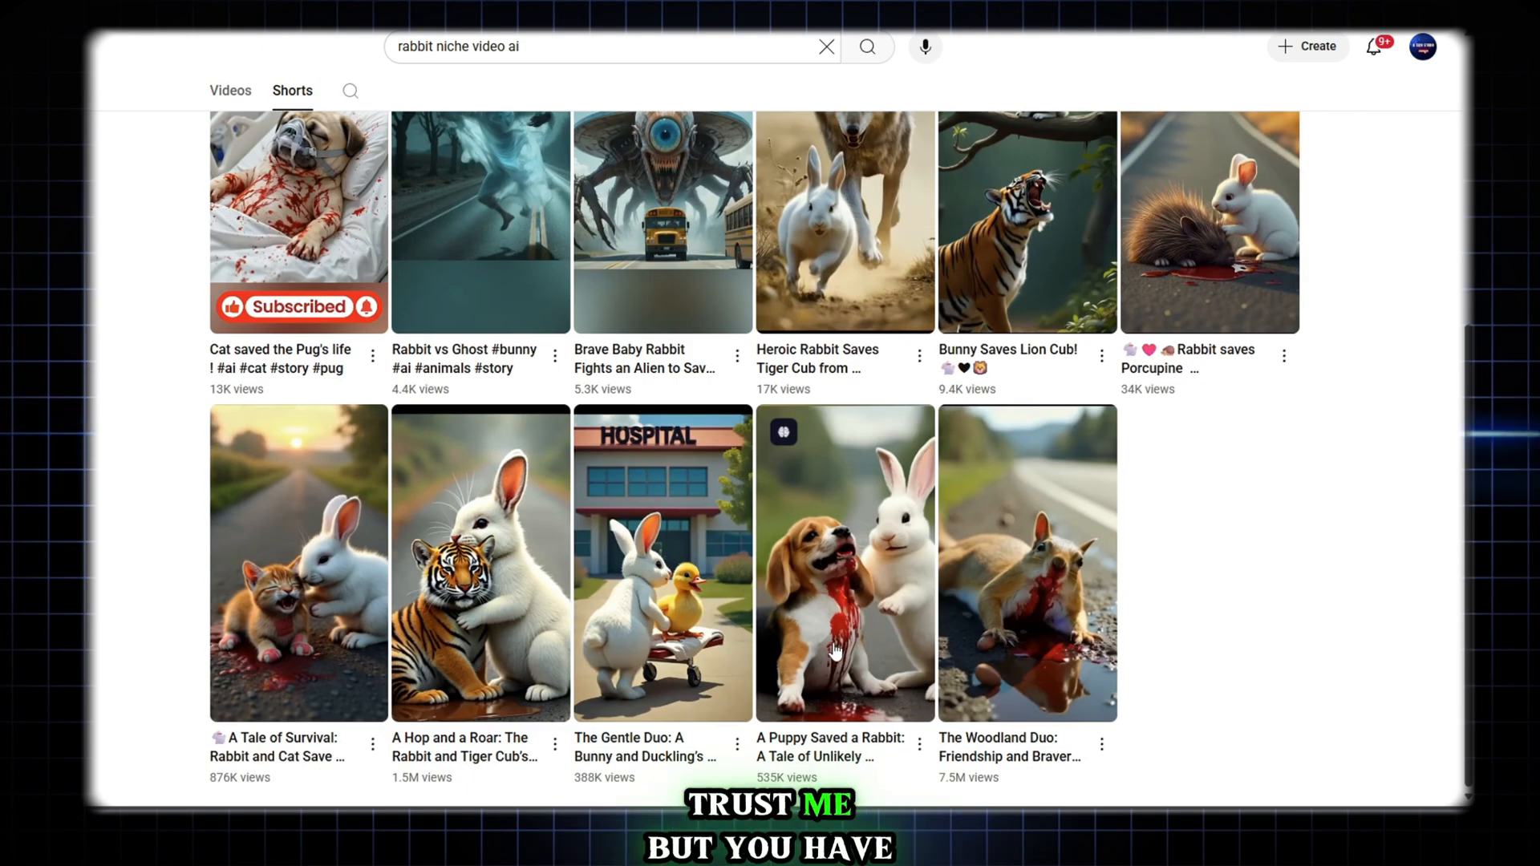
{"action": "left_click", "coordinate": [842, 563]}
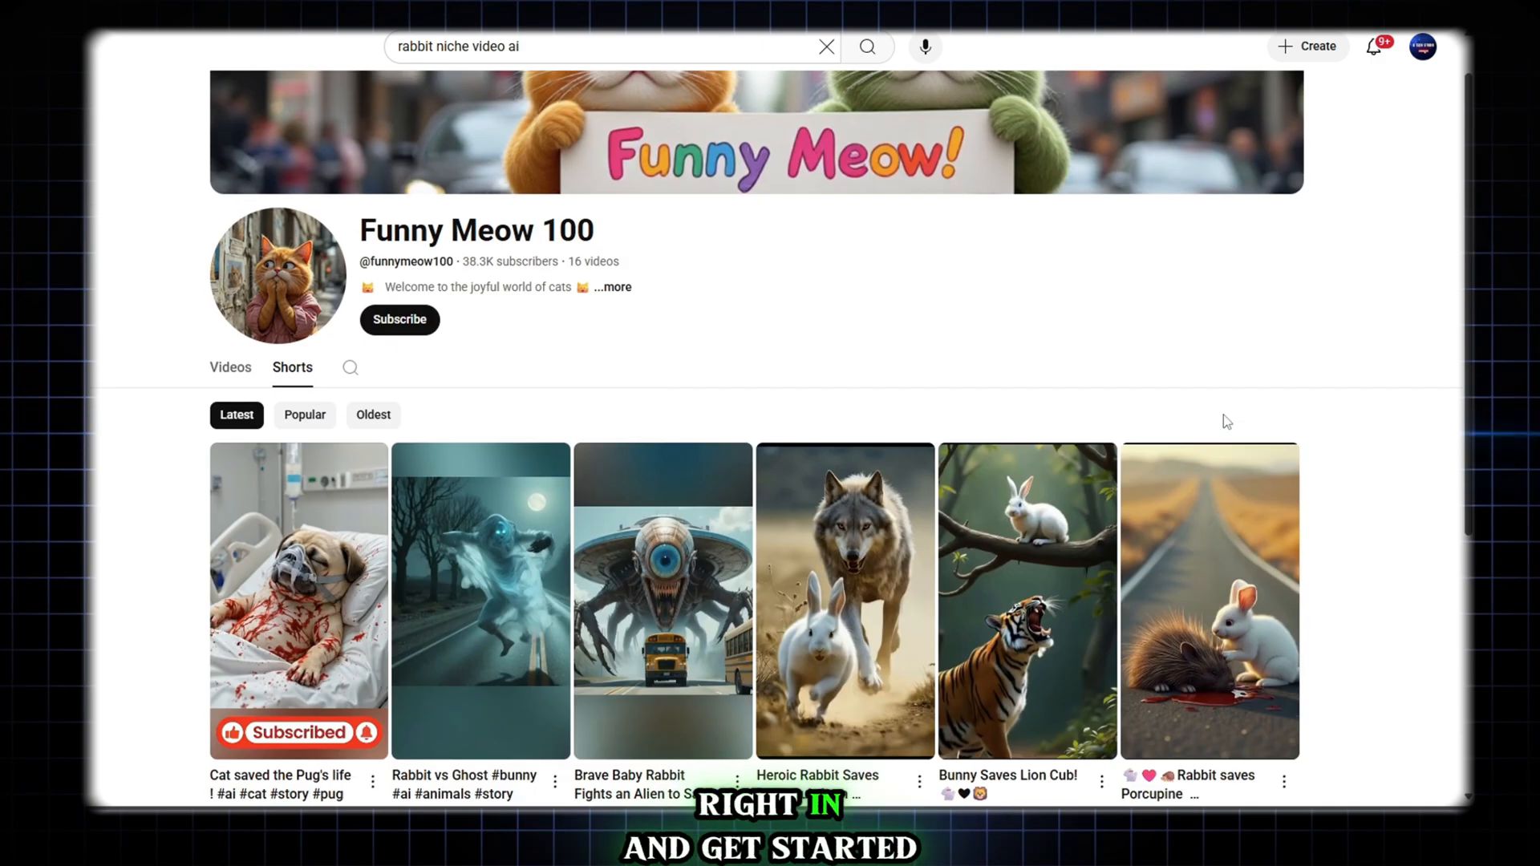
{"action": "scroll", "scroll_direction": "down", "scroll_amount": 3}
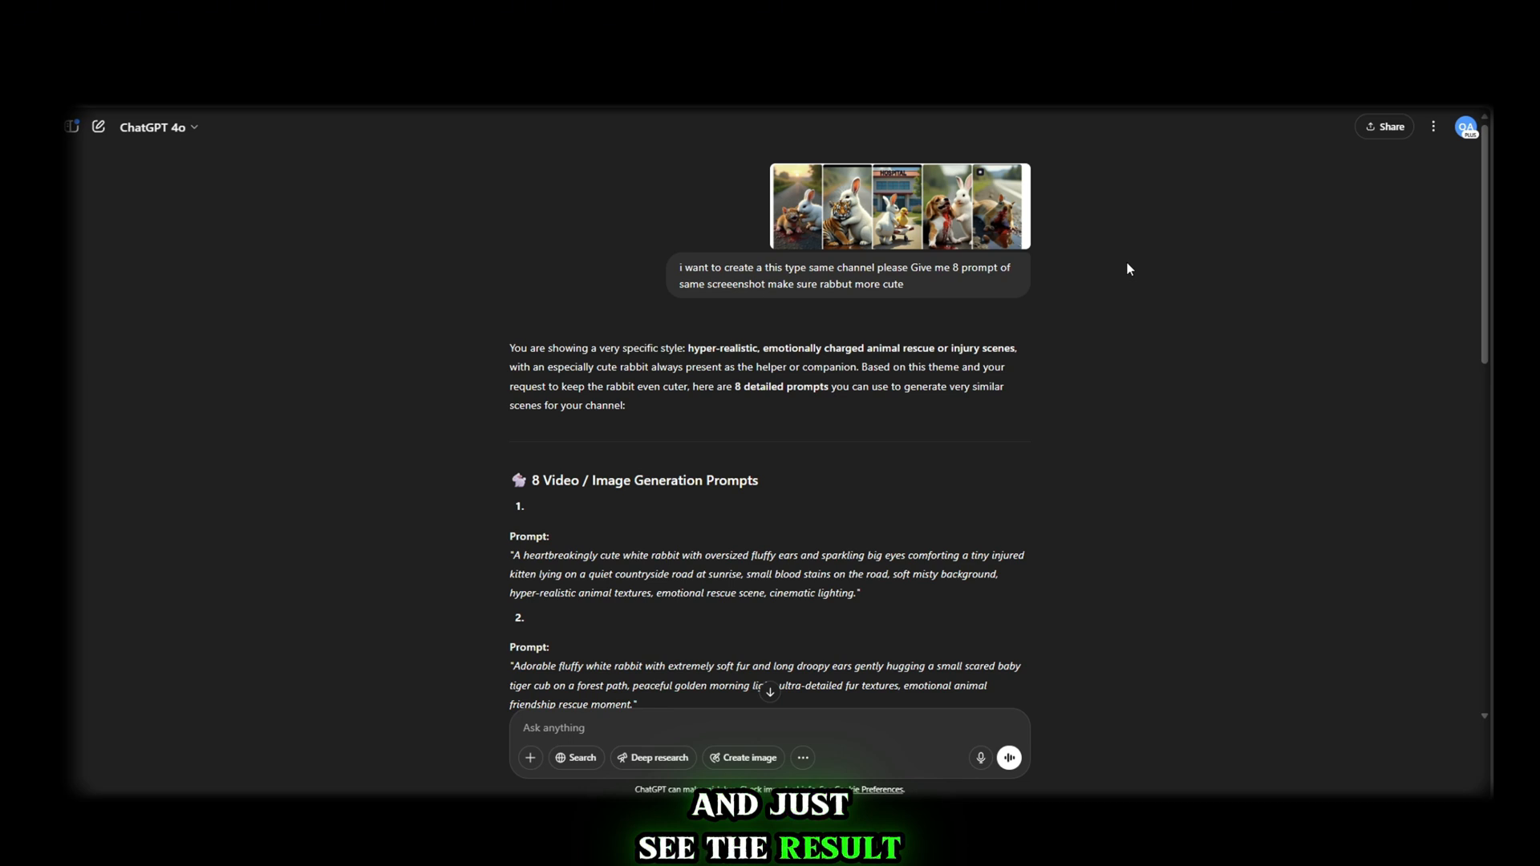
Scroll through ChatGPT's eight rabbit rescue prompts and copy the prompt text.
{"action": "scroll", "scroll_direction": "down", "scroll_amount": 3}
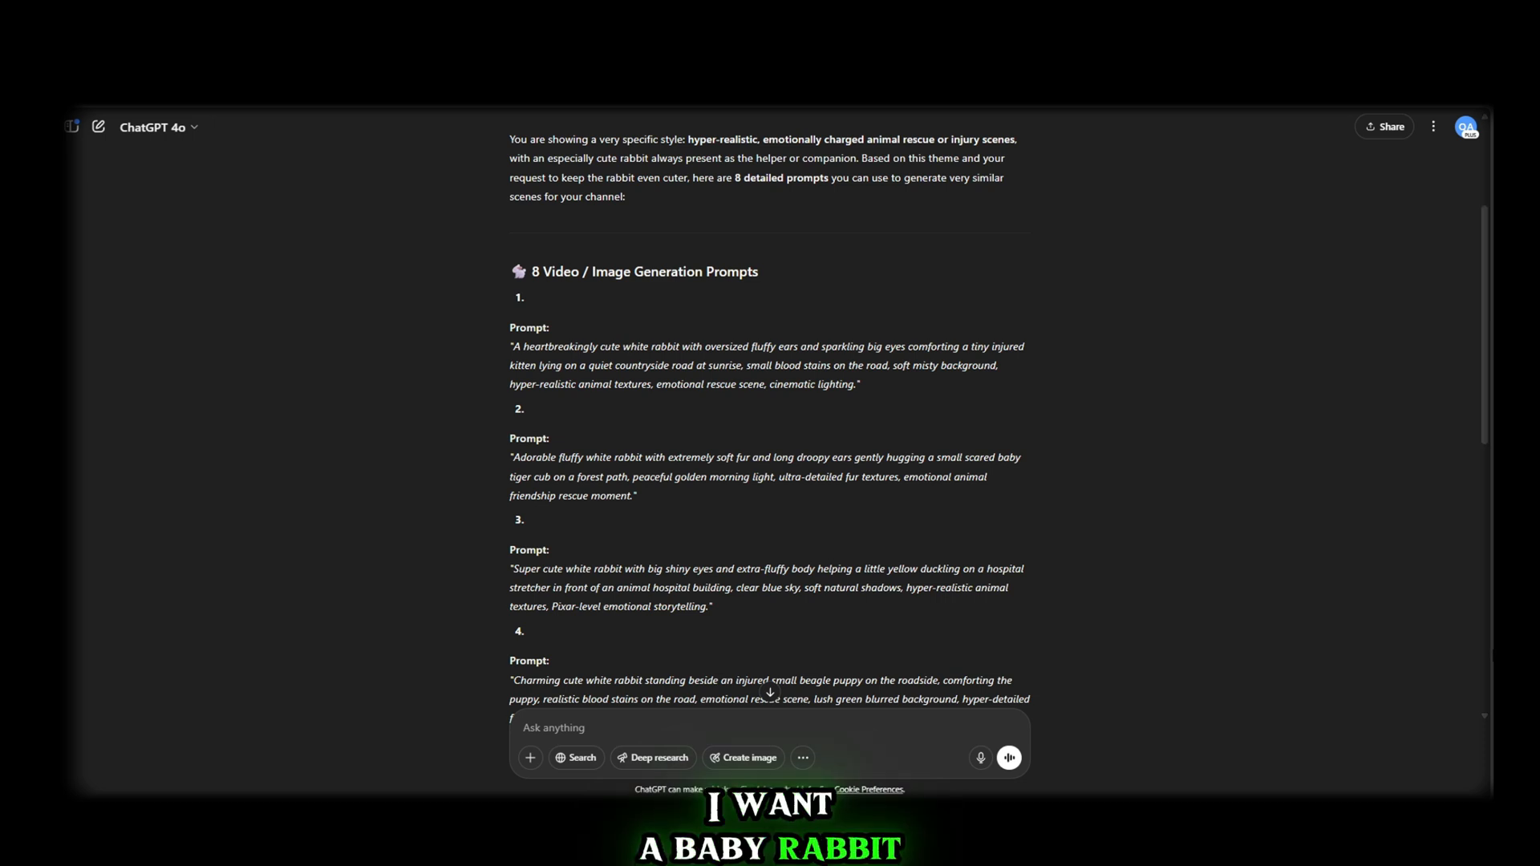
{"action": "scroll", "scroll_direction": "down", "scroll_amount": 3}
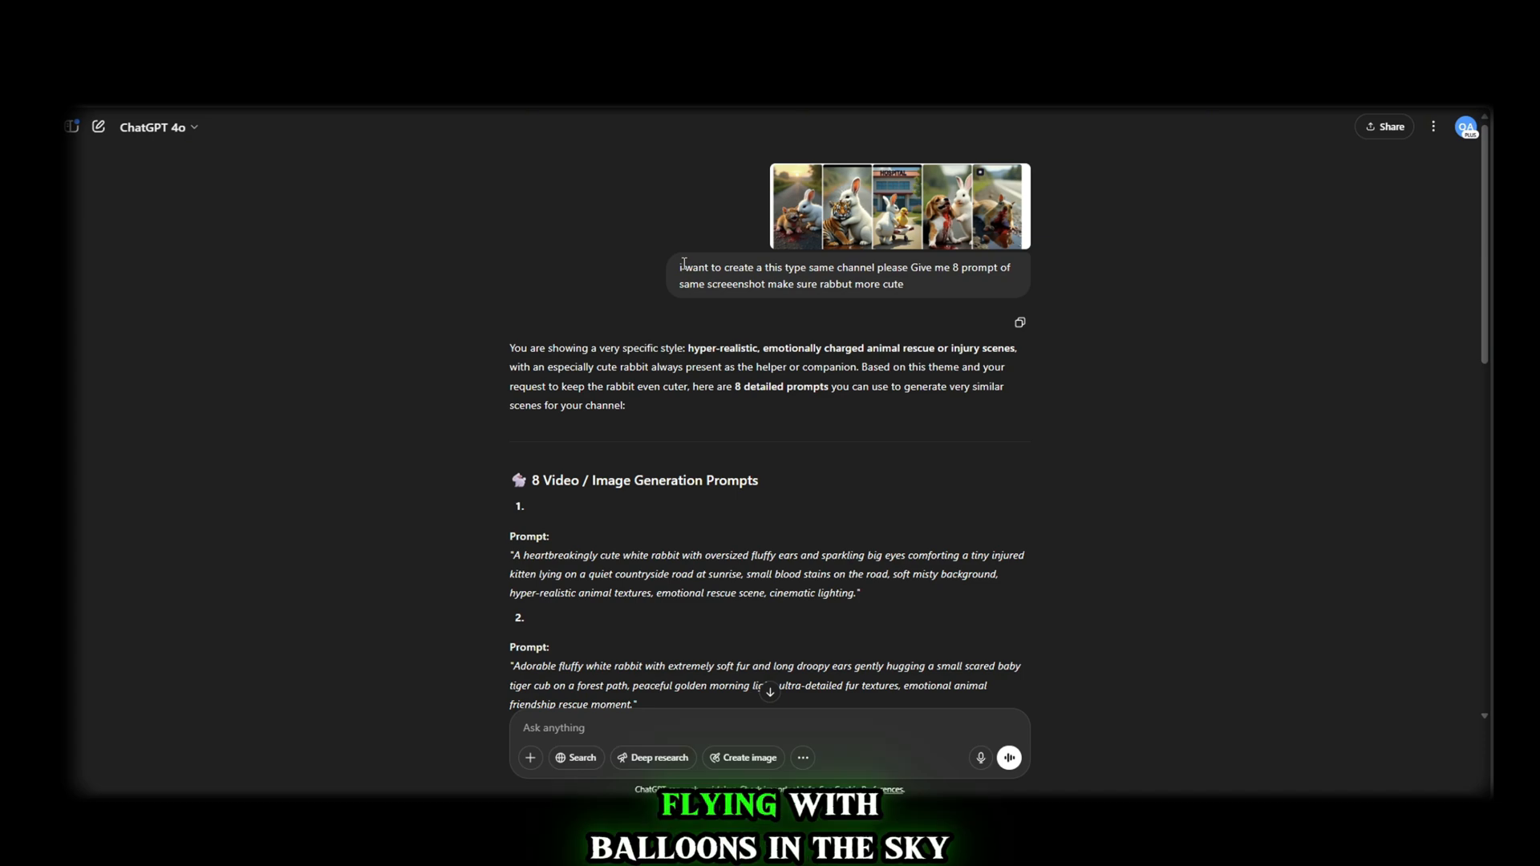
{"action": "scroll", "scroll_direction": "down", "scroll_amount": 3}
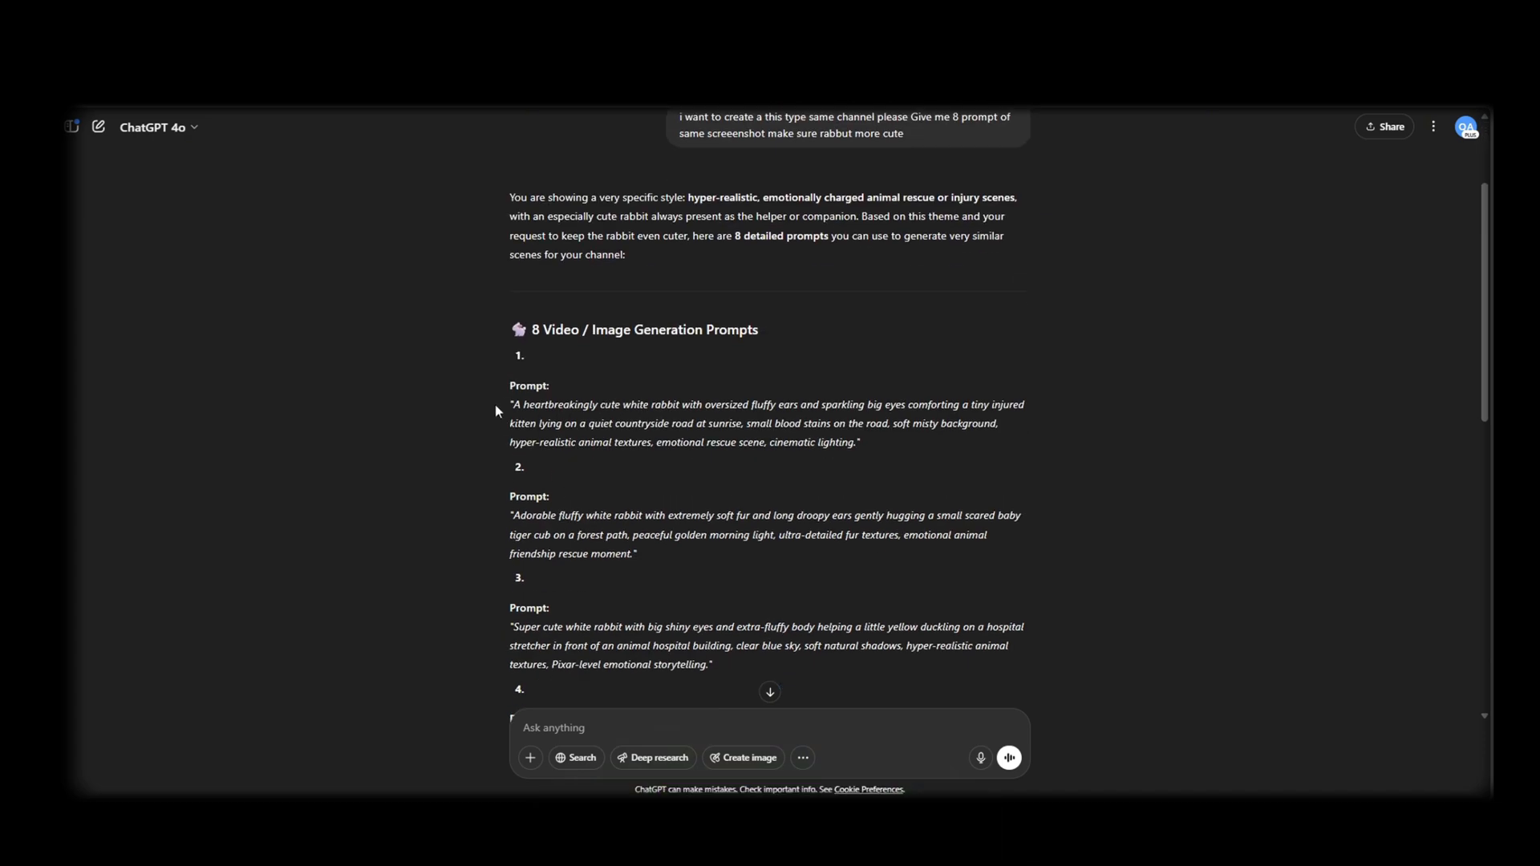
{"action": "scroll", "scroll_direction": "down", "scroll_amount": 3}
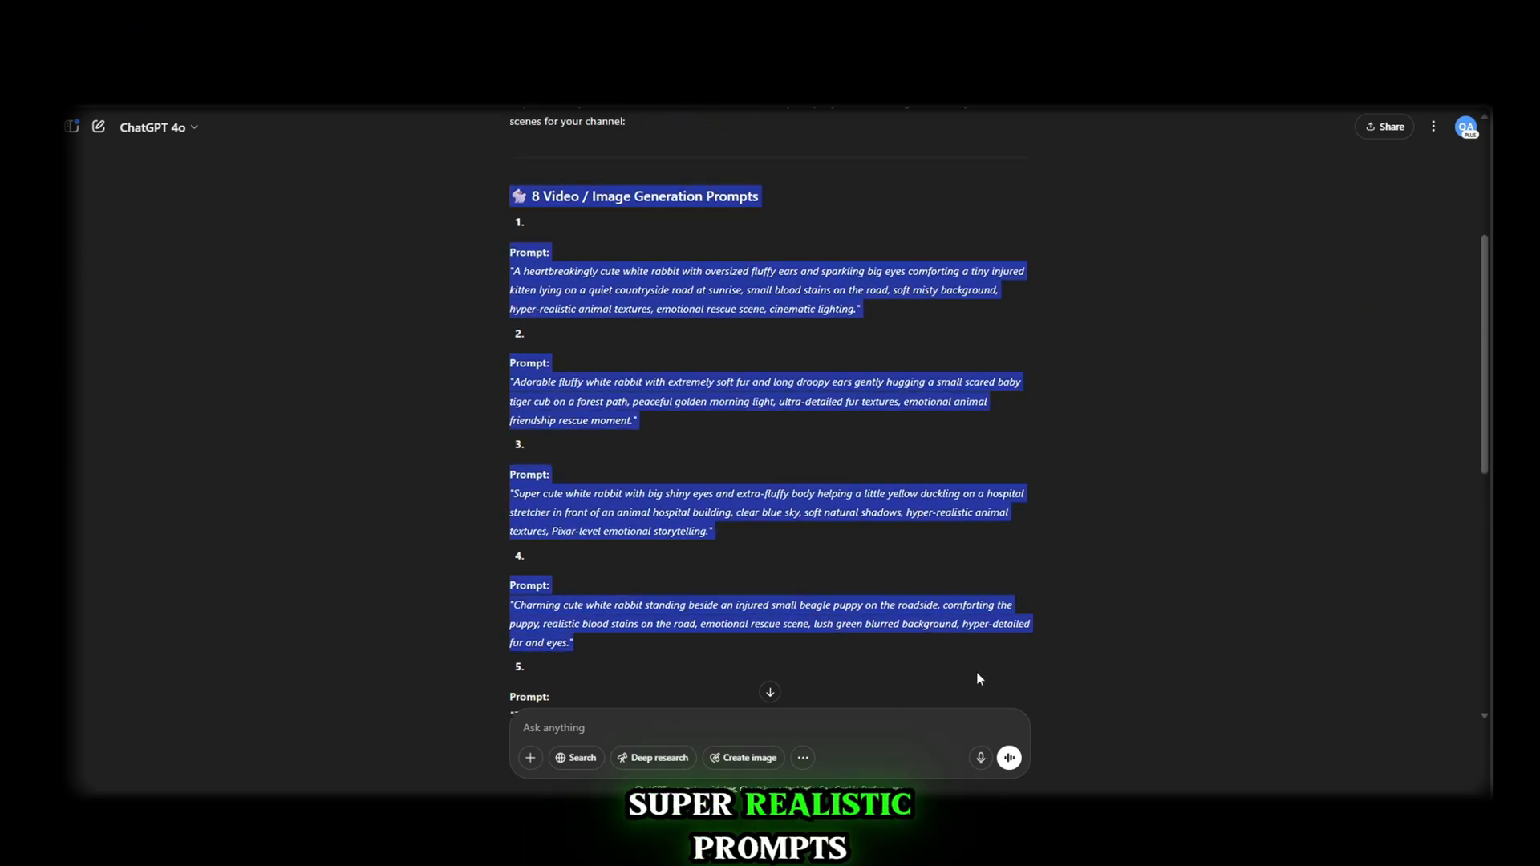
{"action": "right_click", "coordinate": [673, 393]}
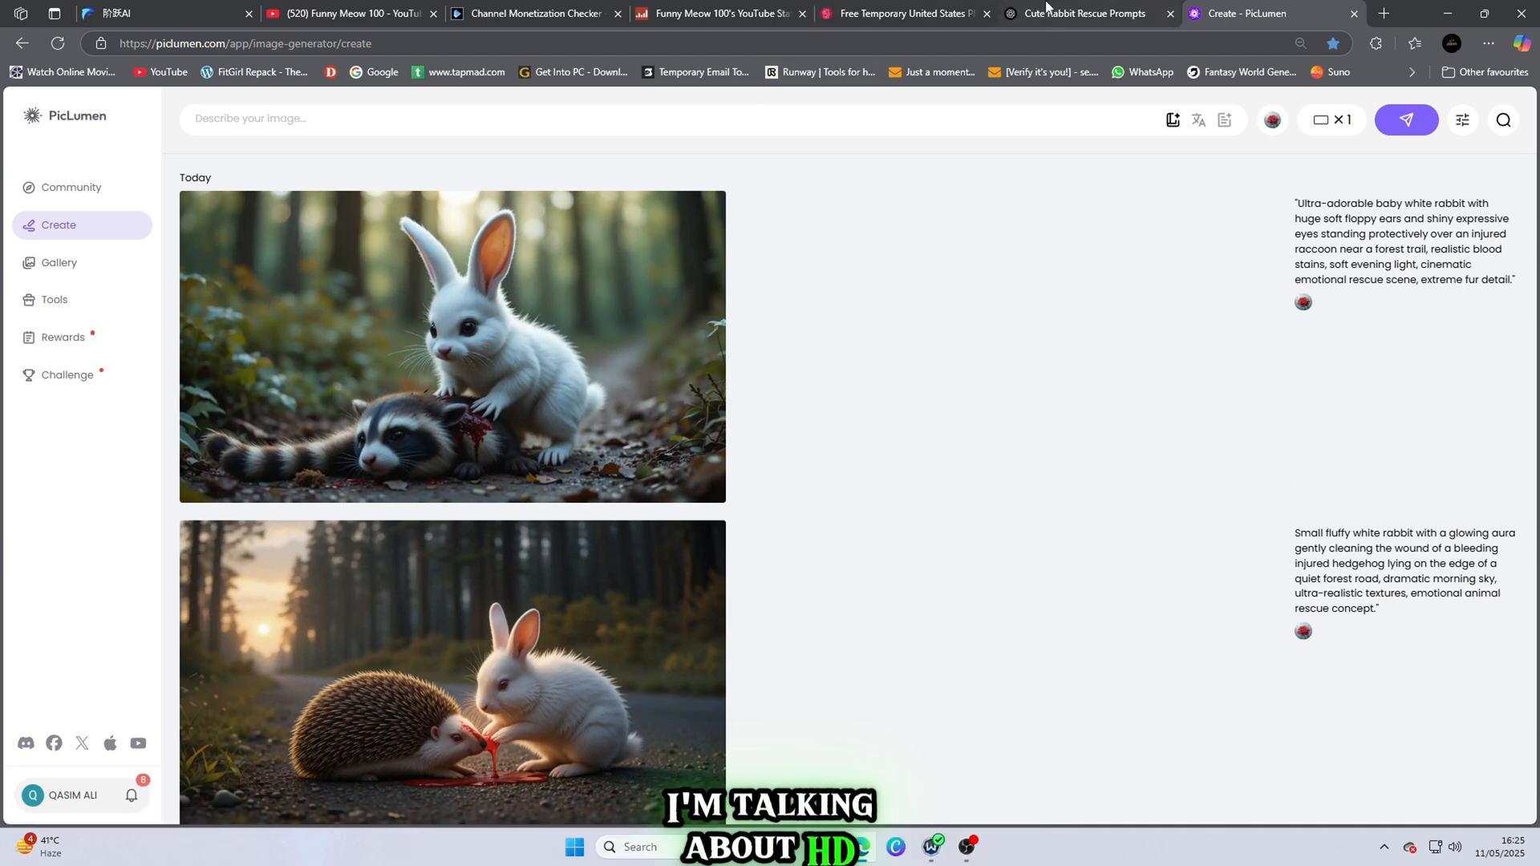
Generate two PicLumen images from ChatGPT's injured kitten prompt, with Images Per Batch set to 2.
{"action": "left_click", "coordinate": [1084, 12]}
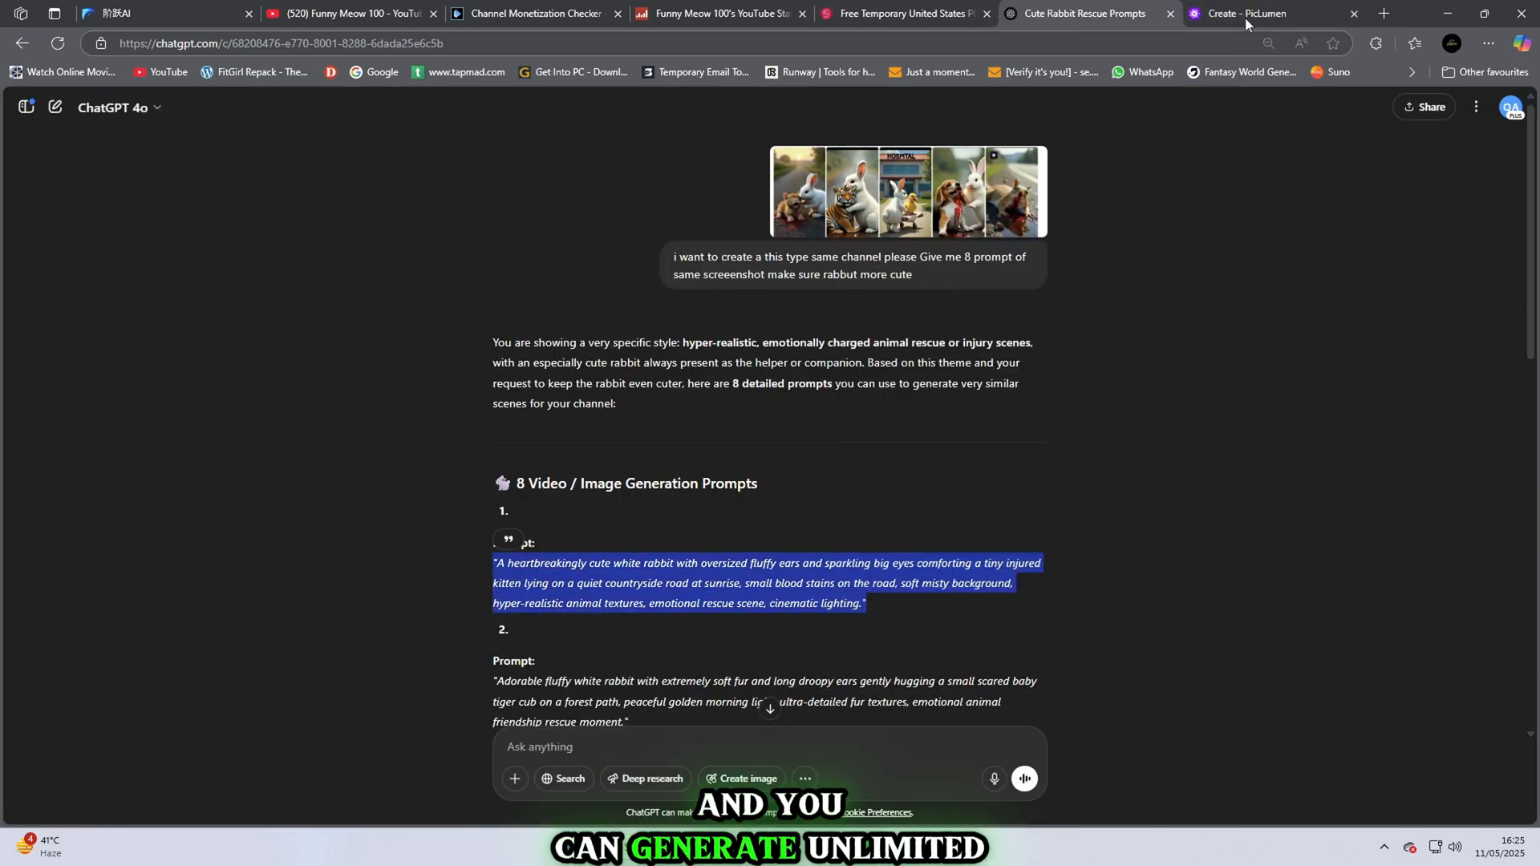
{"action": "left_click", "coordinate": [1247, 13]}
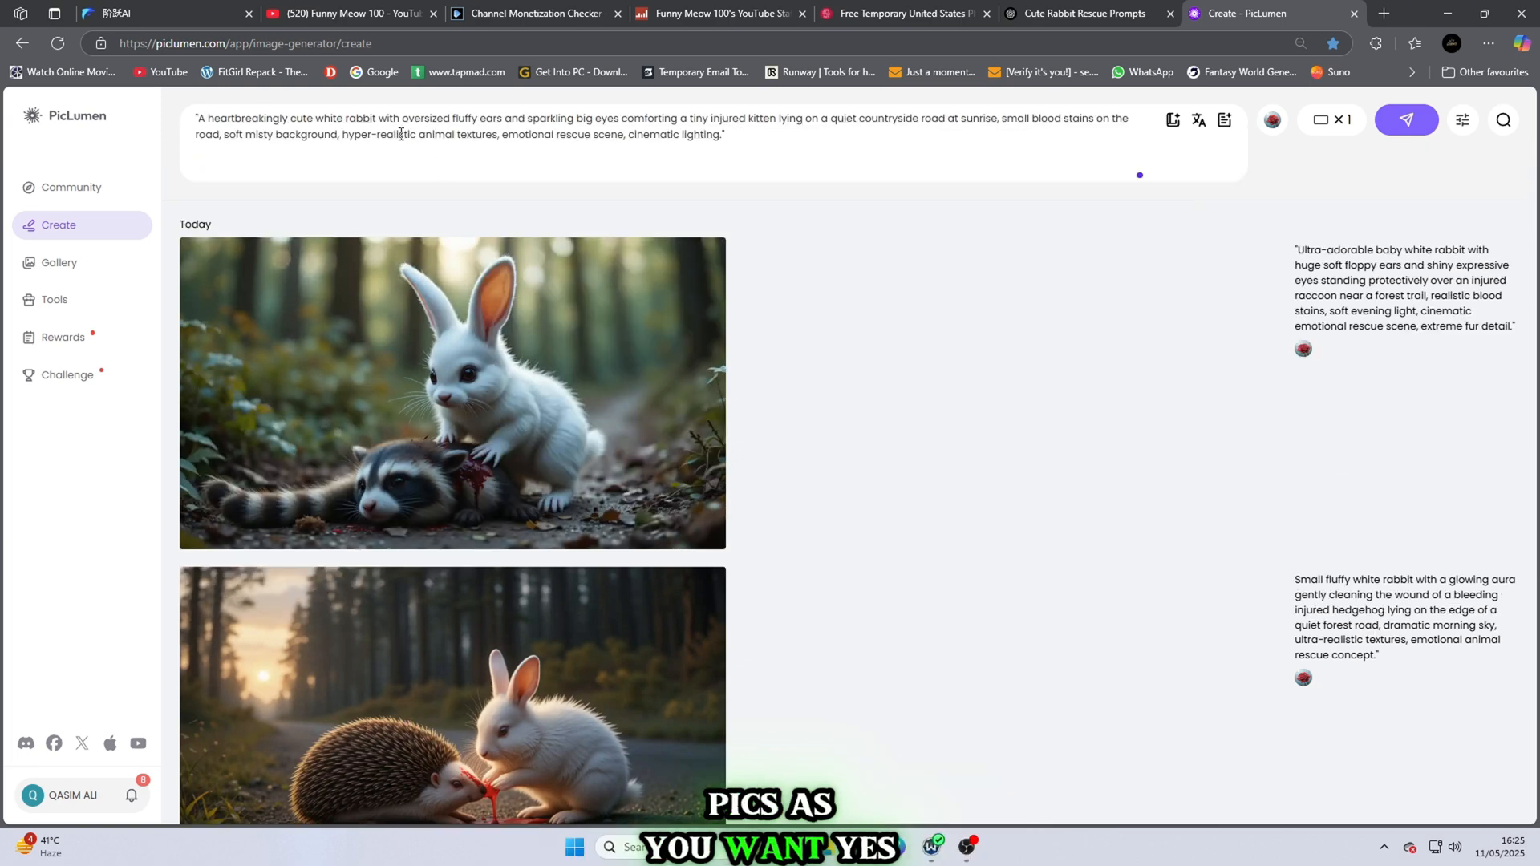
{"action": "left_click", "coordinate": [1462, 119]}
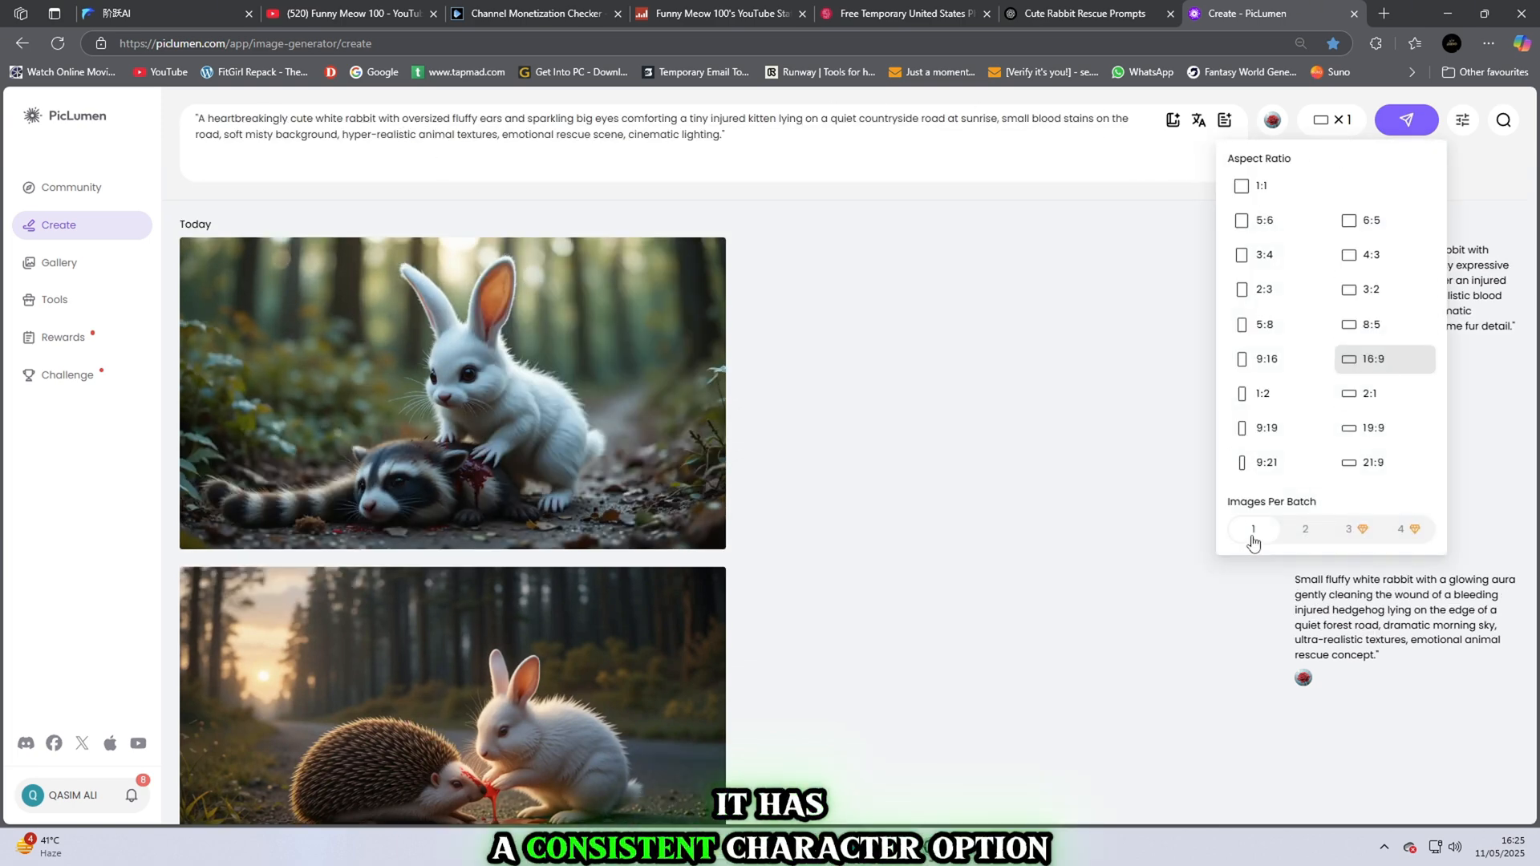
{"action": "left_click", "coordinate": [1305, 528]}
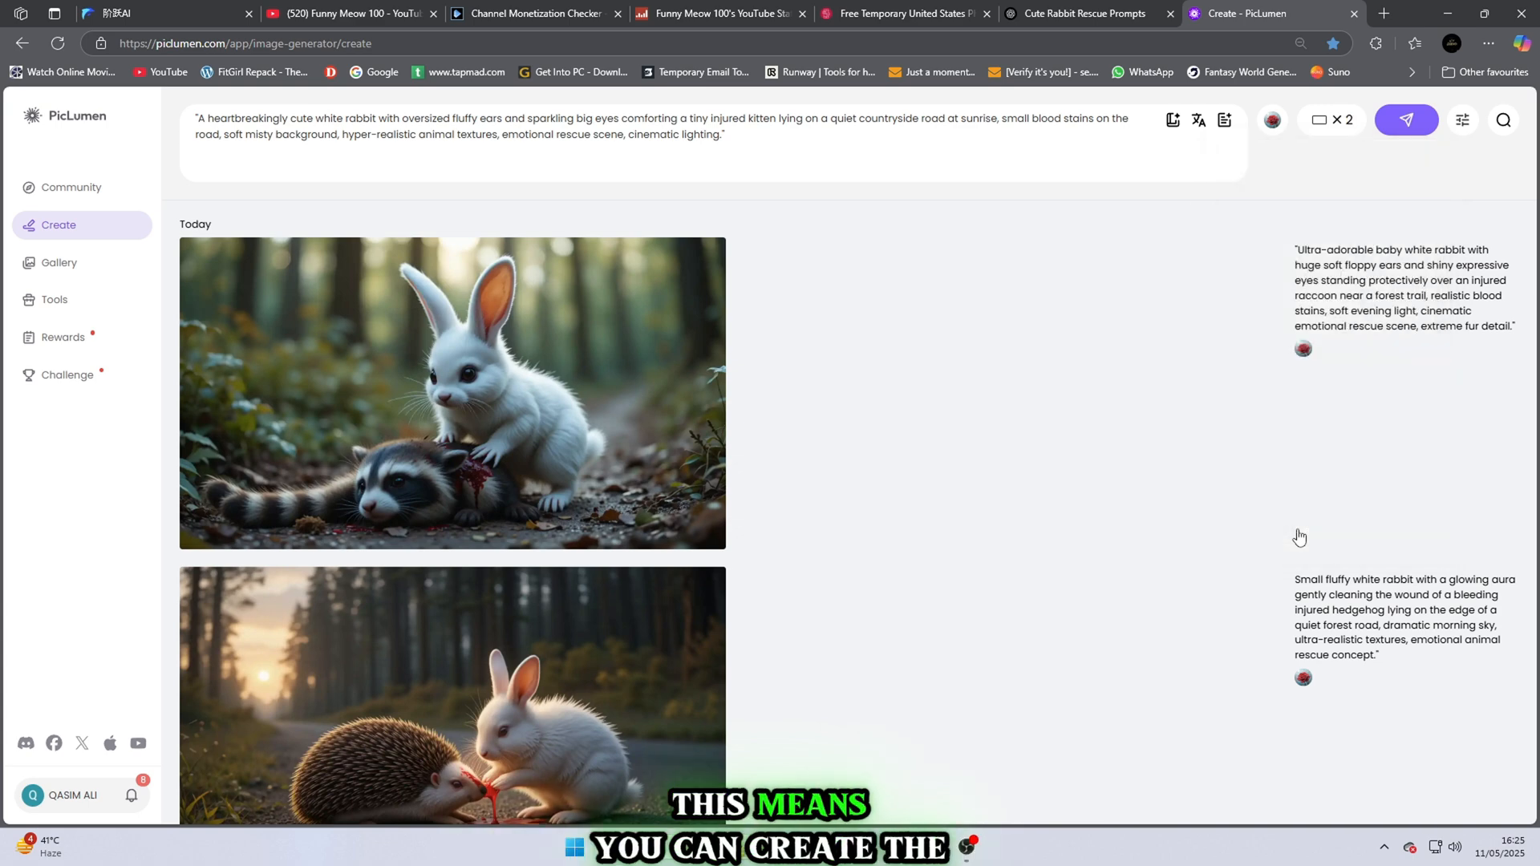
{"action": "mouse_move", "coordinate": [1331, 120]}
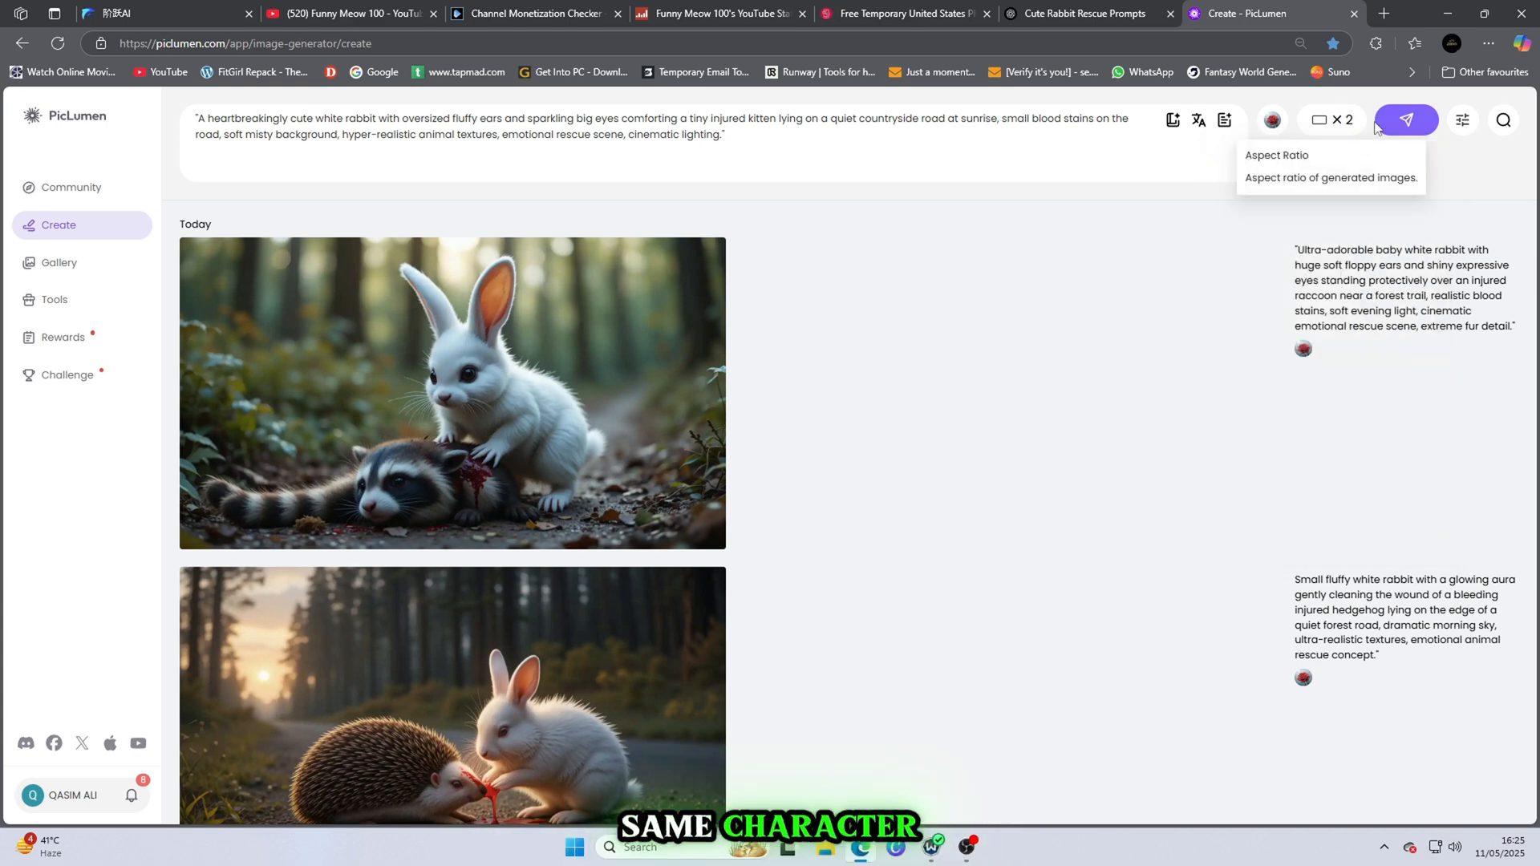
{"action": "left_click", "coordinate": [1405, 119]}
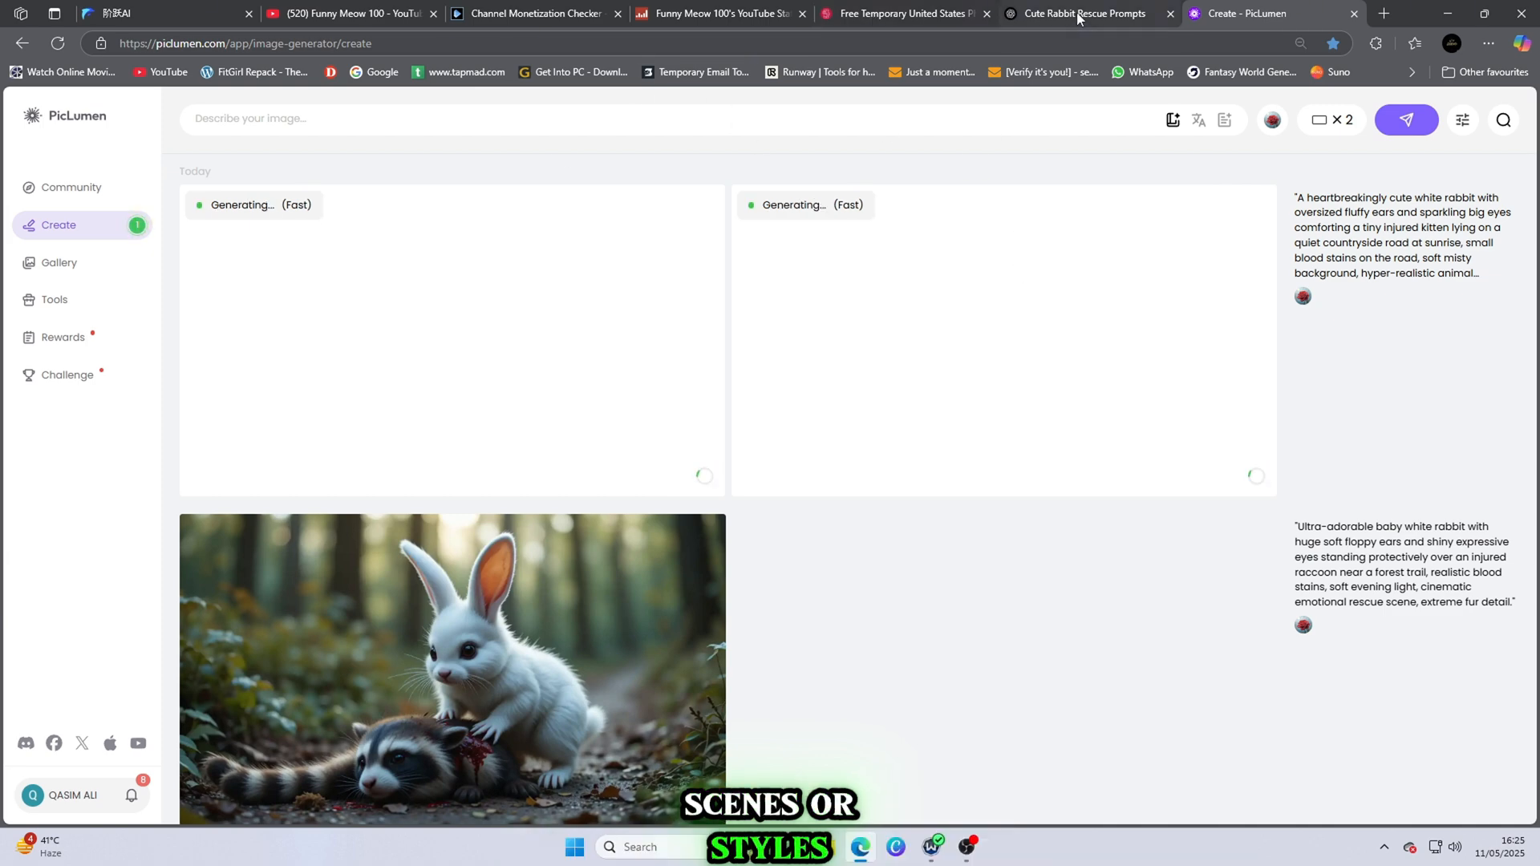
Queue a PicLumen generation from ChatGPT's tiger cub rescue prompt.
{"action": "left_click", "coordinate": [1085, 14]}
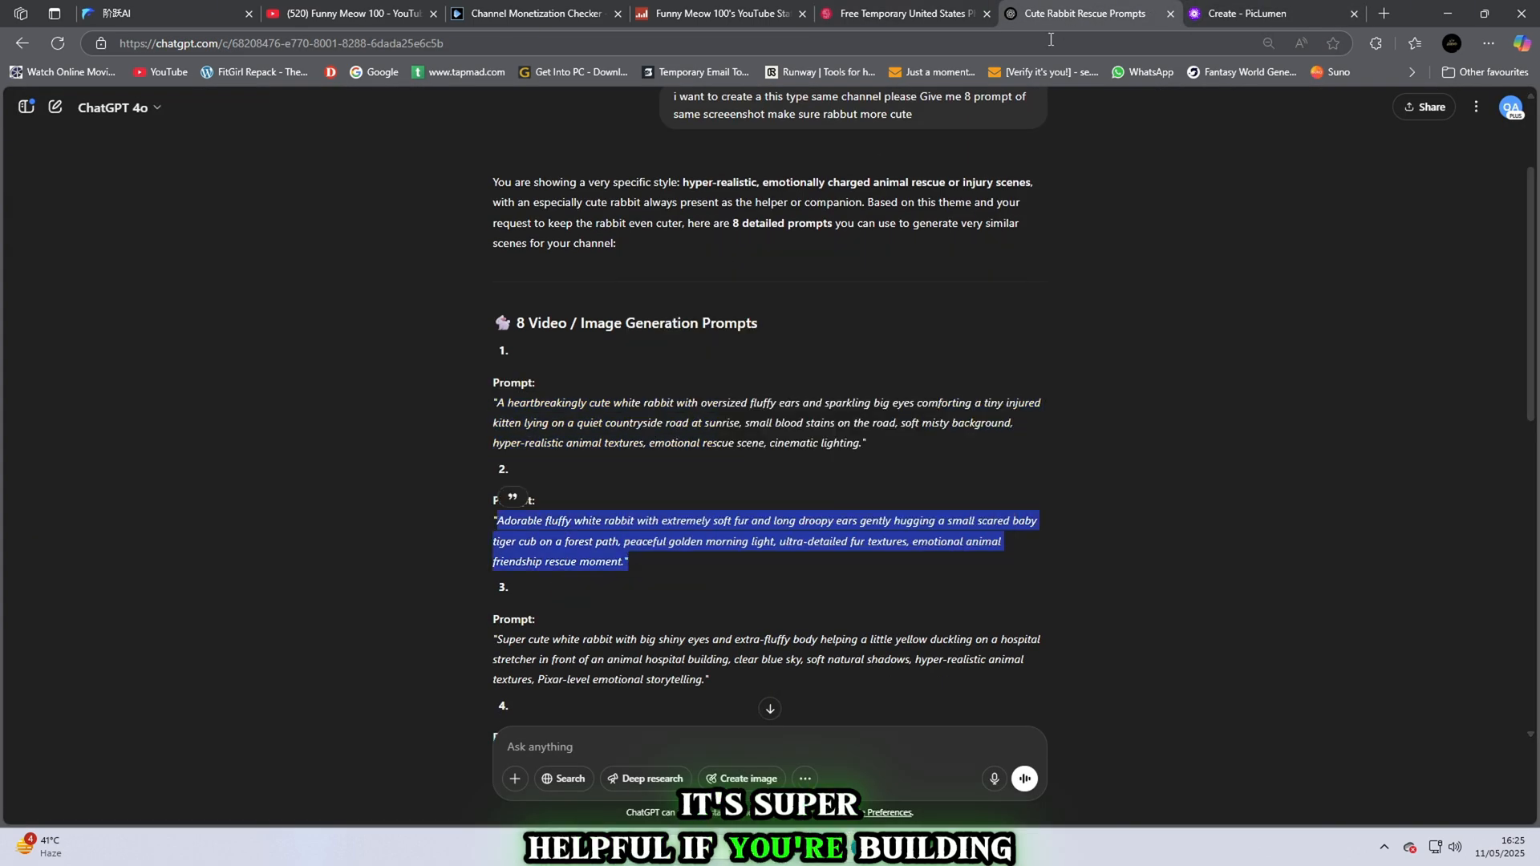
{"action": "left_click", "coordinate": [1247, 13]}
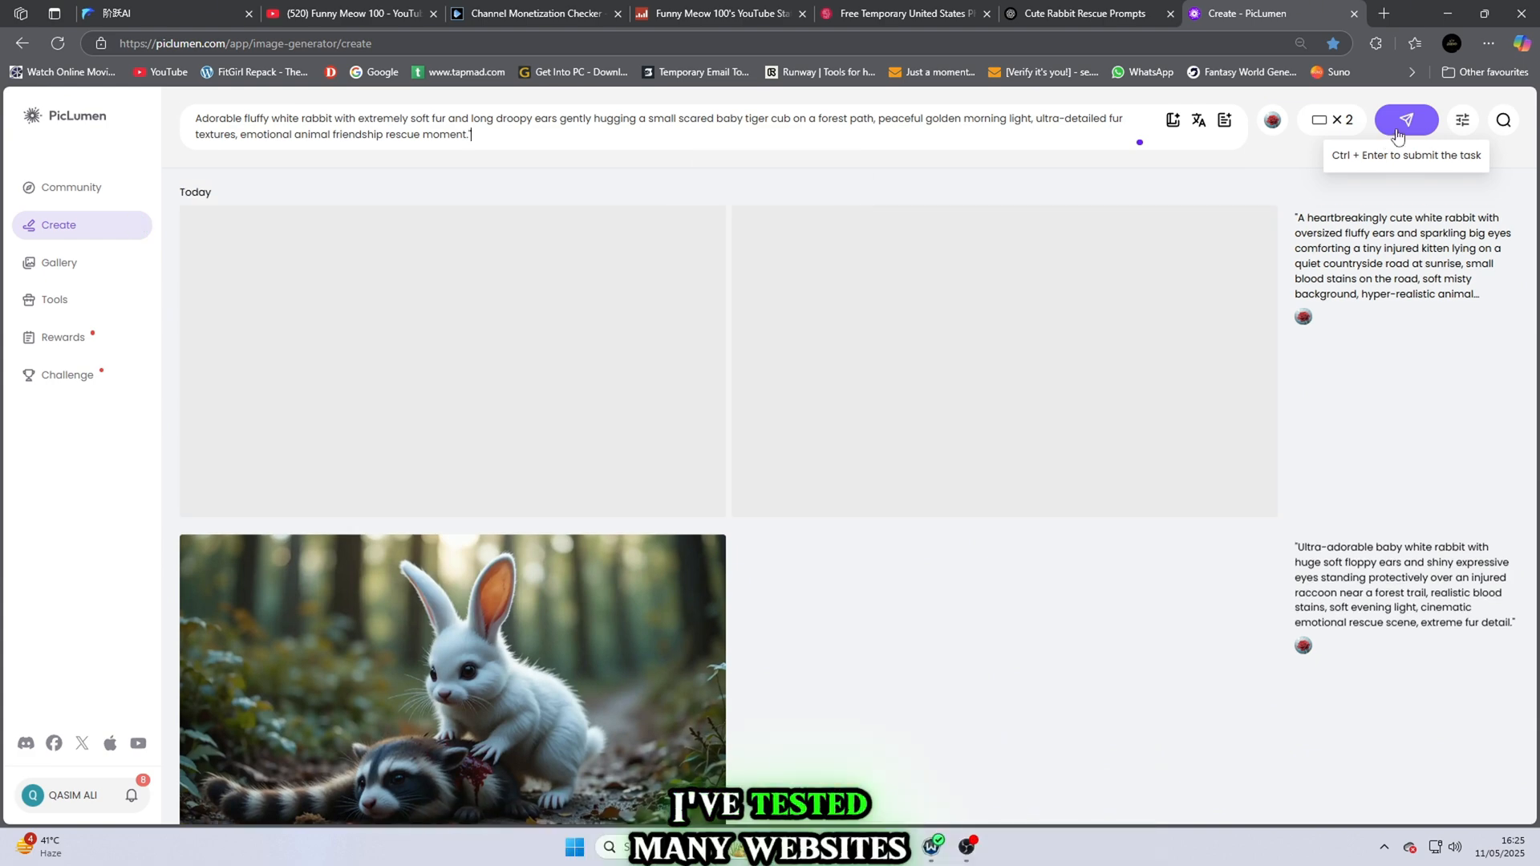
{"action": "left_click", "coordinate": [1405, 119]}
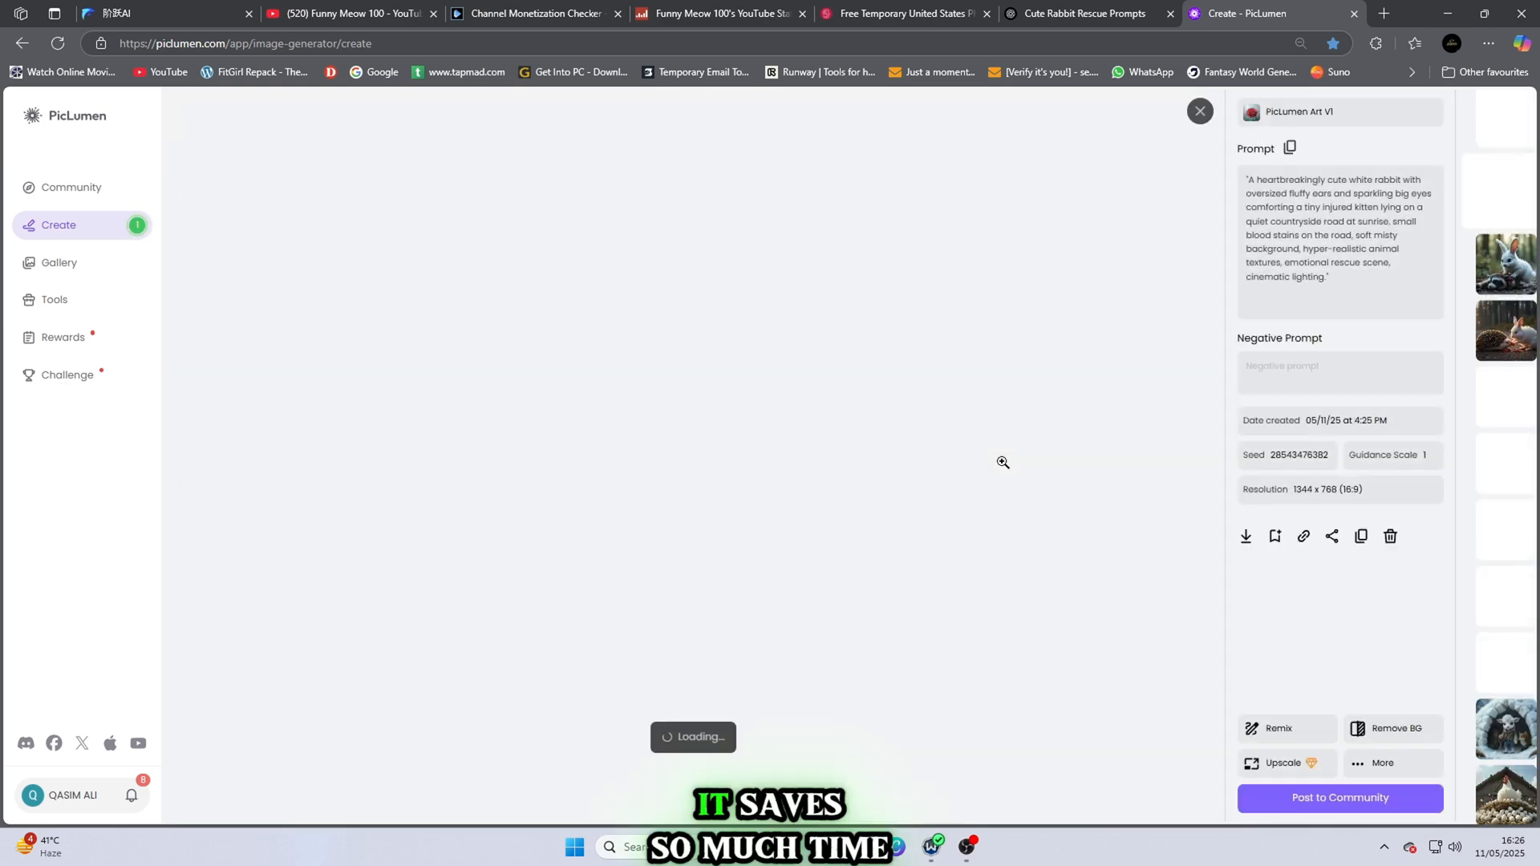
Close the enlarged image and queue a generation from the raccoon rescue prompt.
{"action": "left_click", "coordinate": [1199, 110]}
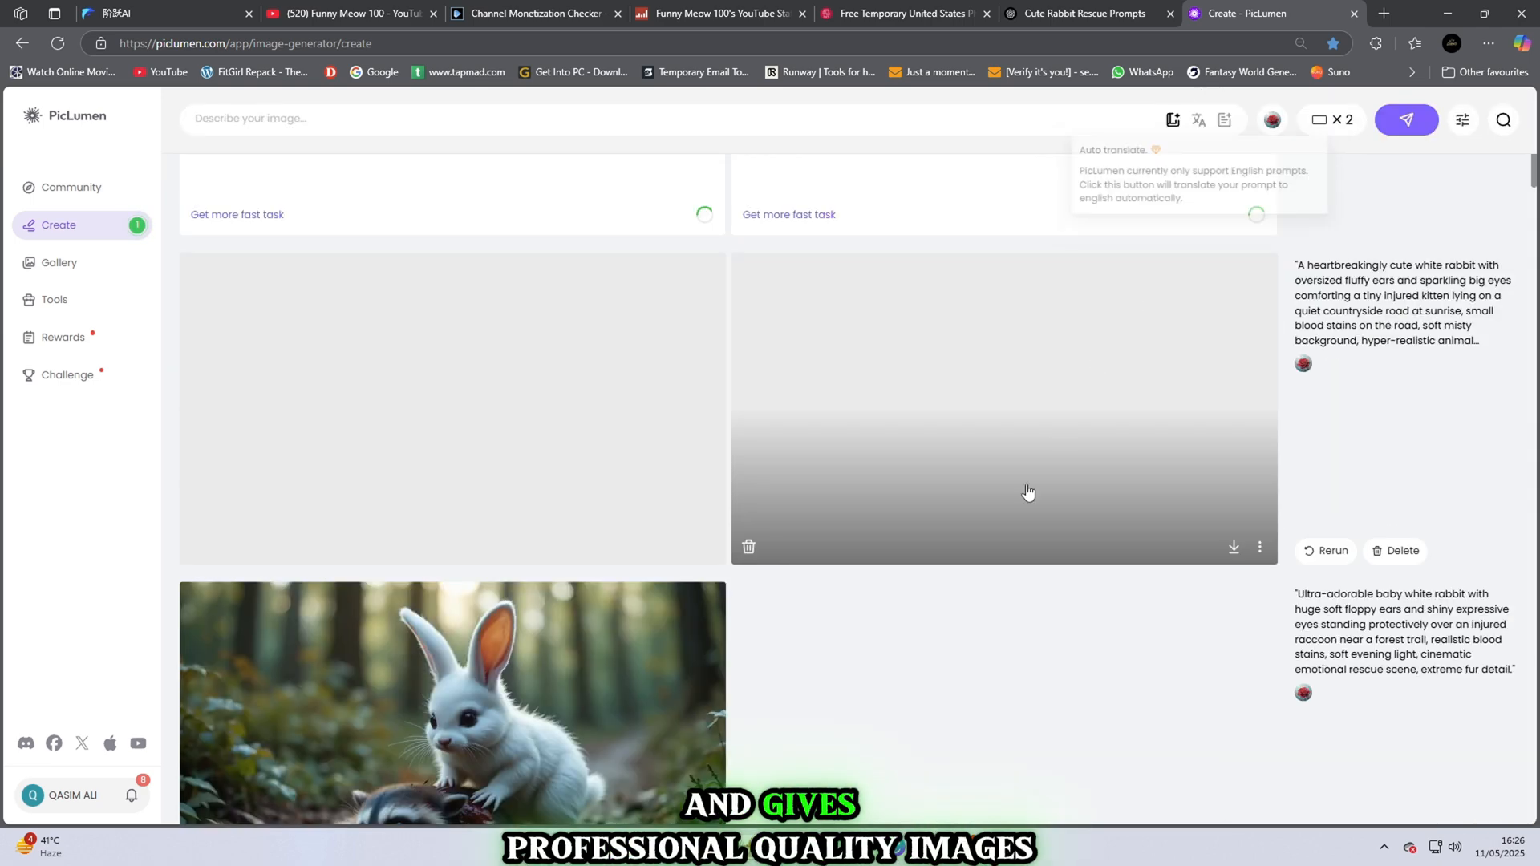
{"action": "scroll", "scroll_direction": "down", "scroll_amount": 3}
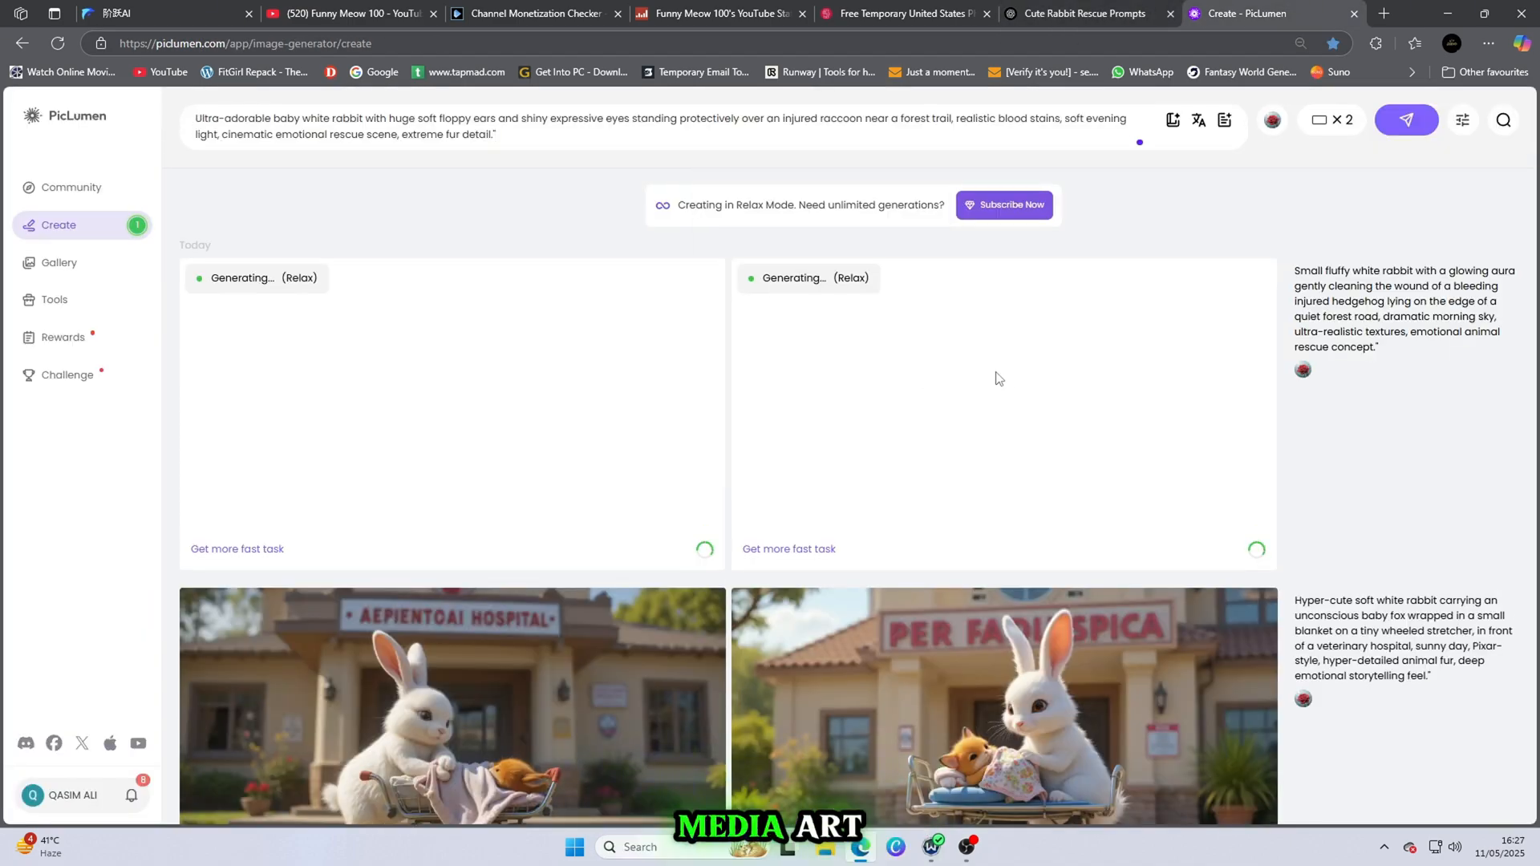
{"action": "left_click", "coordinate": [1001, 707]}
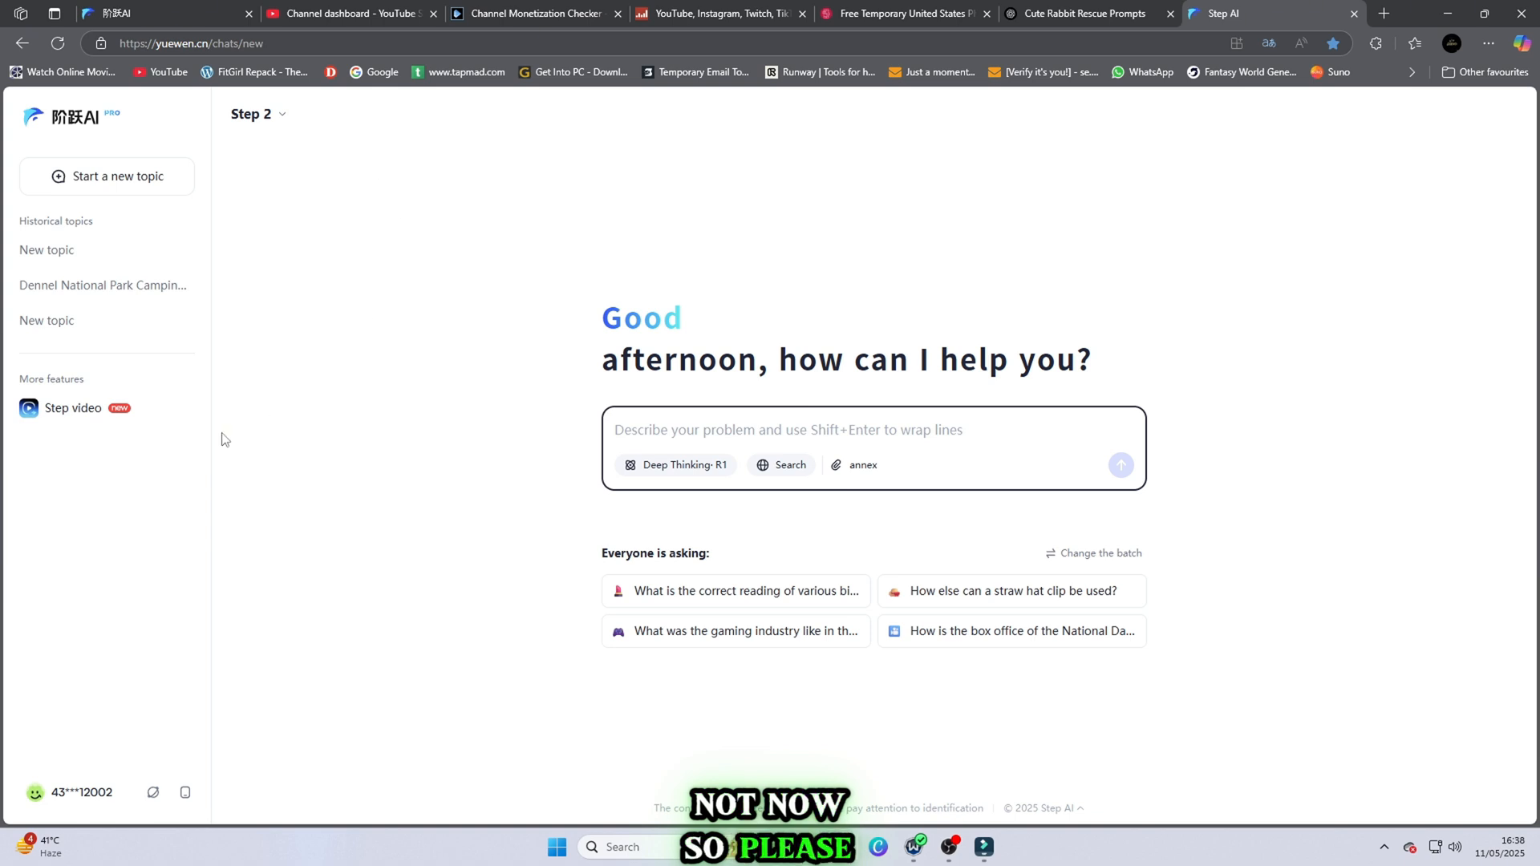
{"action": "mouse_move", "coordinate": [73, 407]}
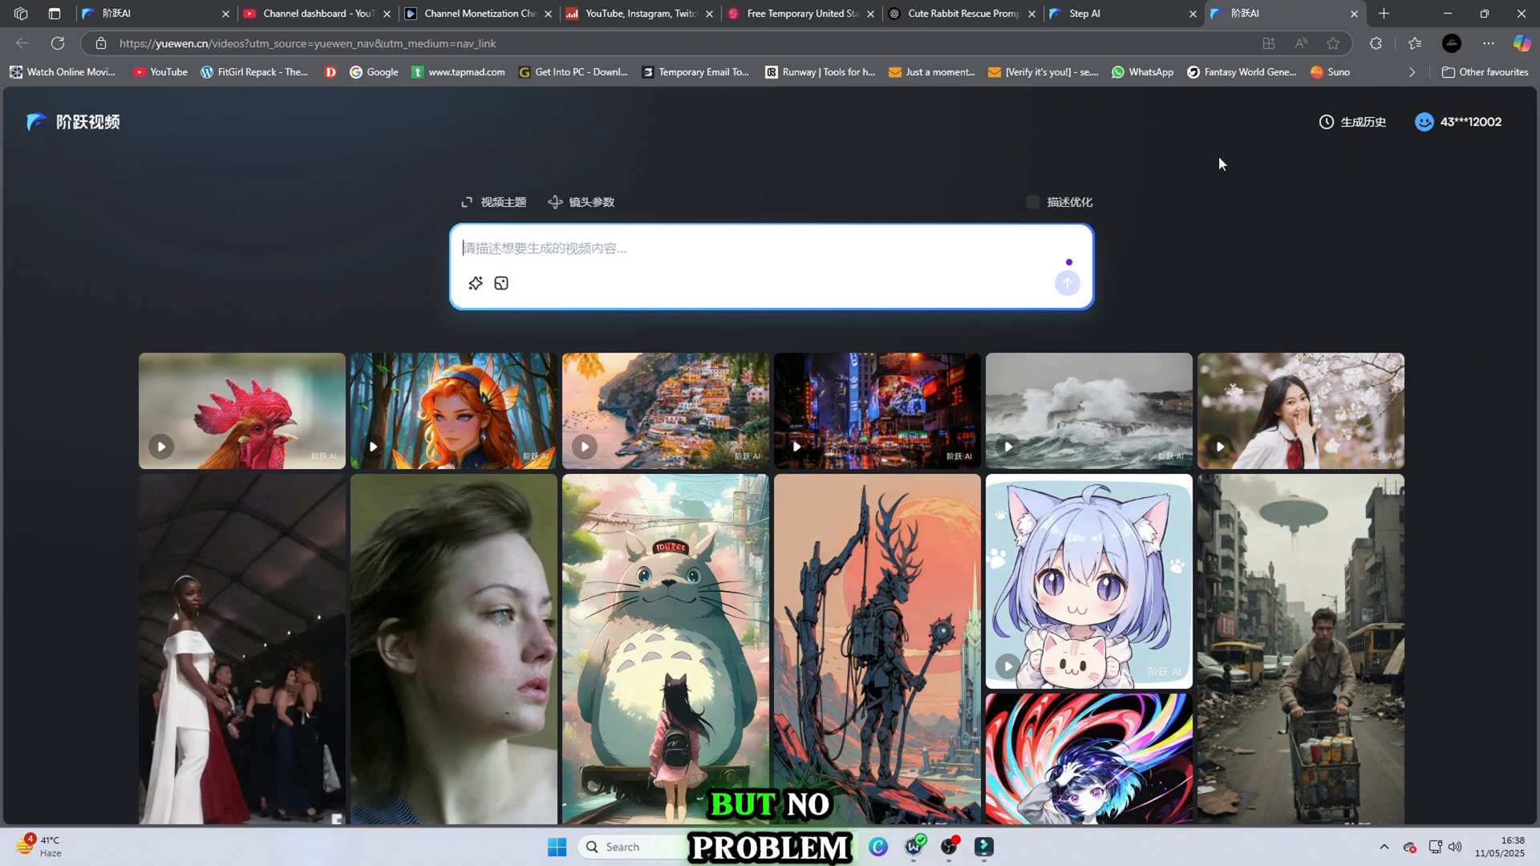
{"action": "mouse_move", "coordinate": [1090, 159]}
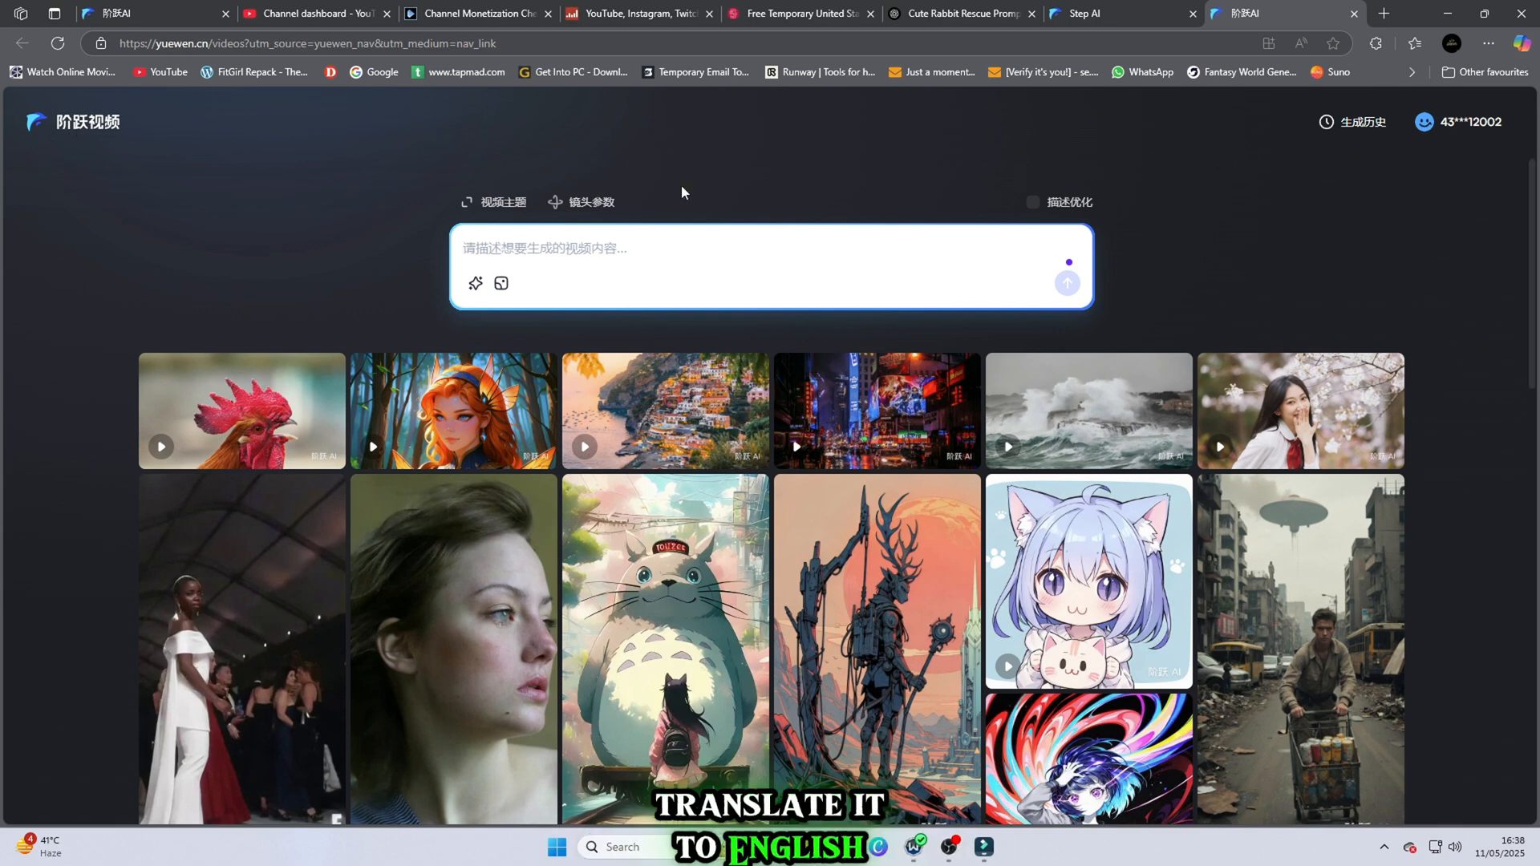
Translate the Step video generator page into English from the right-click menu.
{"action": "right_click", "coordinate": [682, 191]}
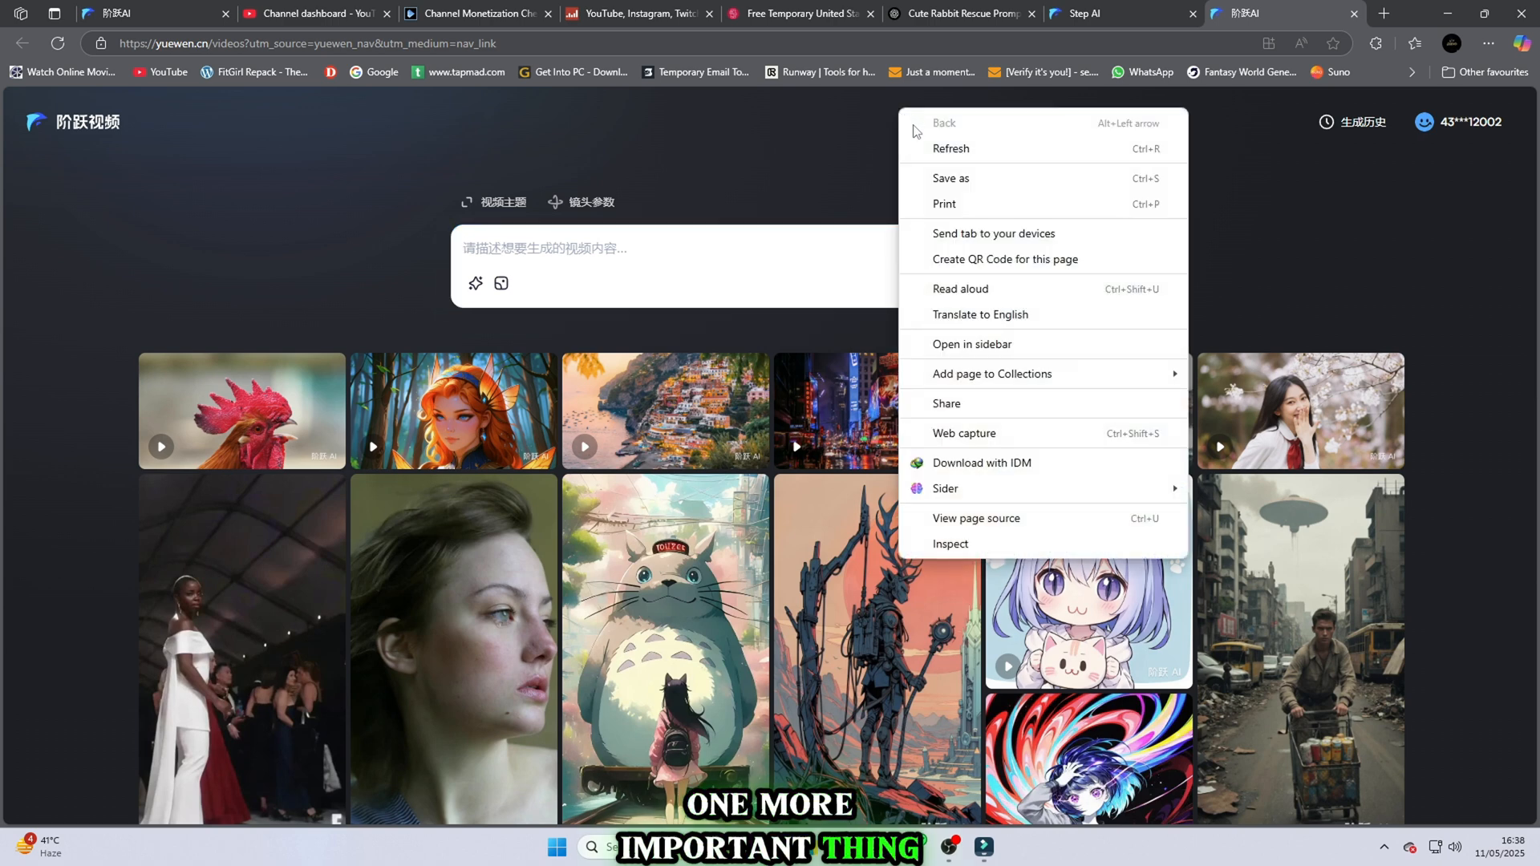
{"action": "mouse_move", "coordinate": [979, 314]}
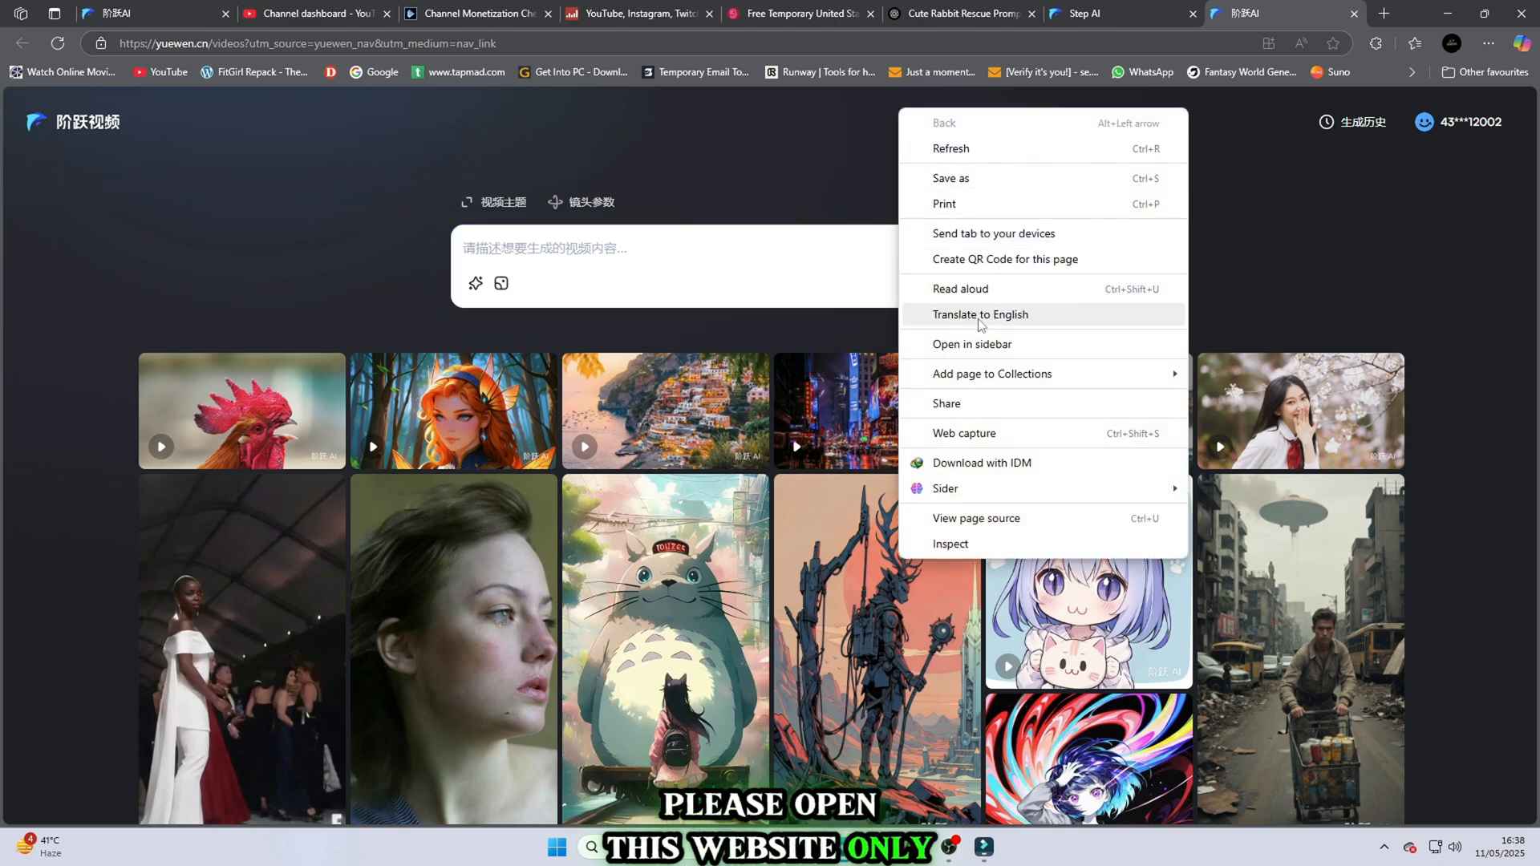
{"action": "left_click", "coordinate": [979, 314]}
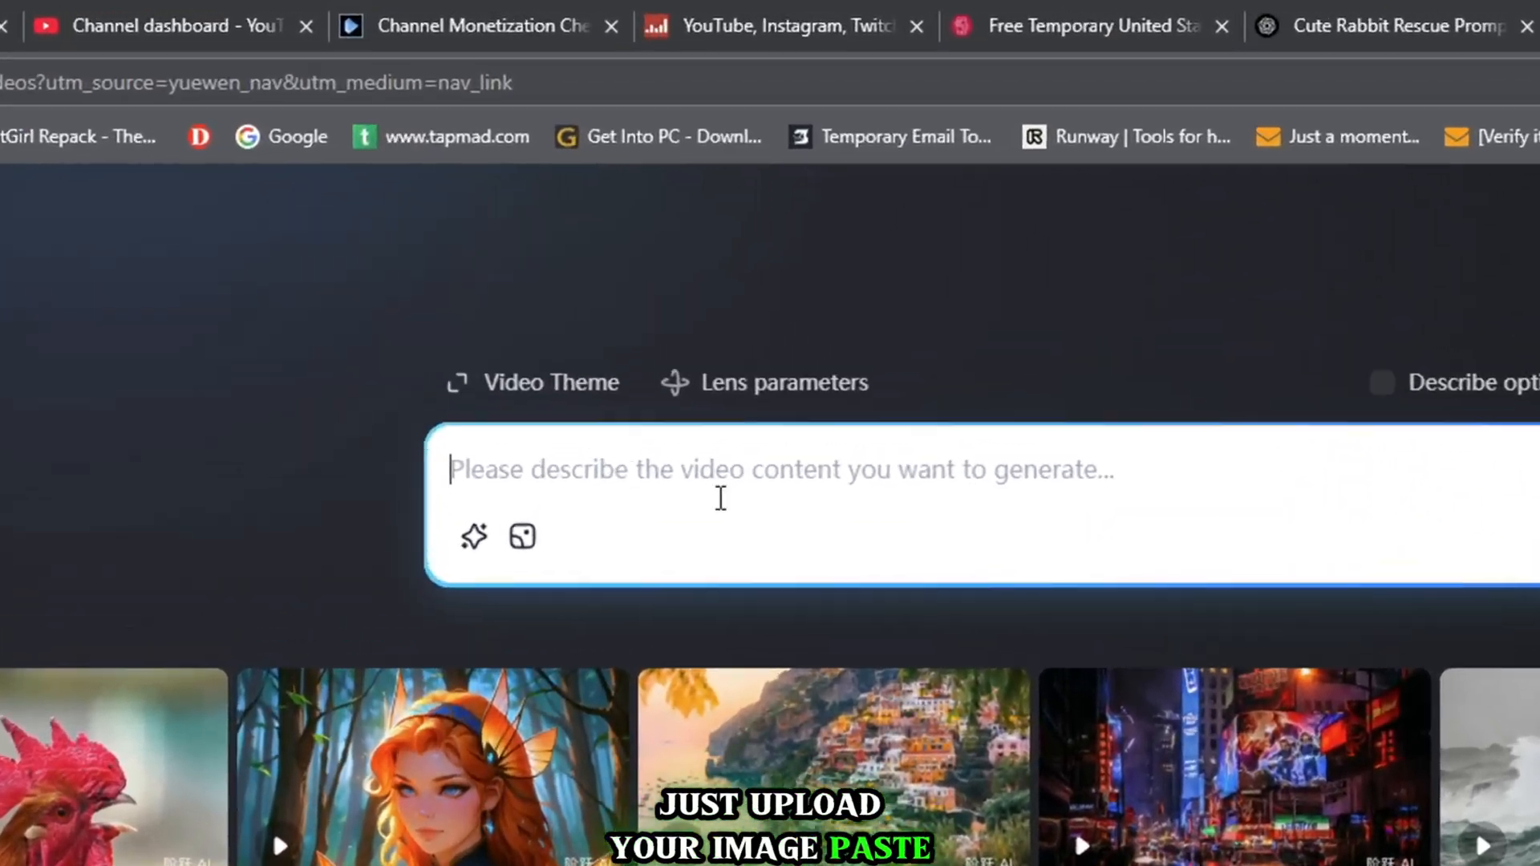
Fill in the Step AI video description and submit the generation.
{"action": "left_click", "coordinate": [521, 537]}
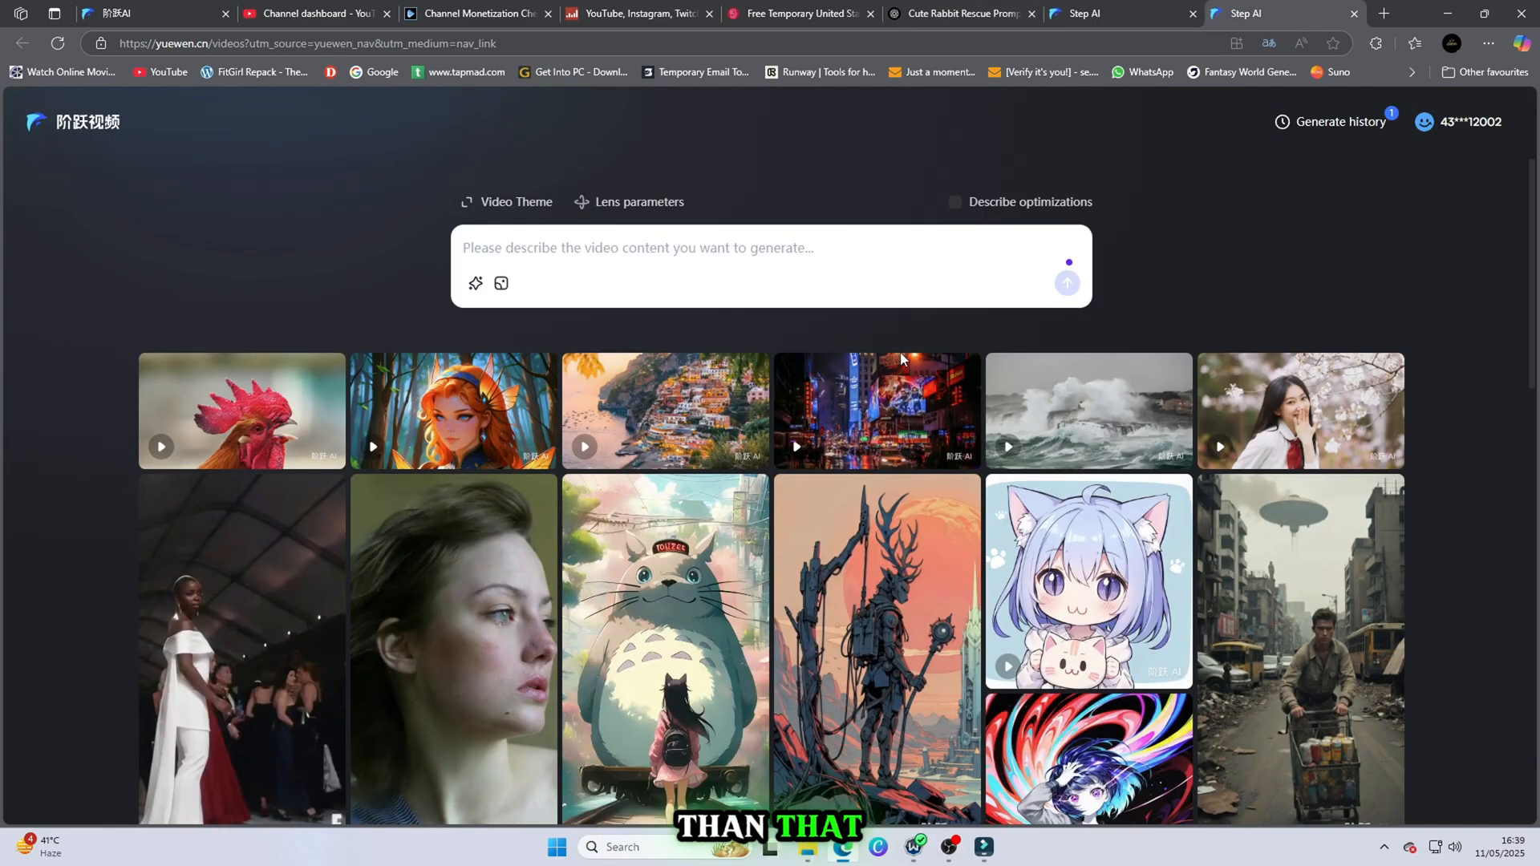
{"action": "left_click", "coordinate": [1339, 121]}
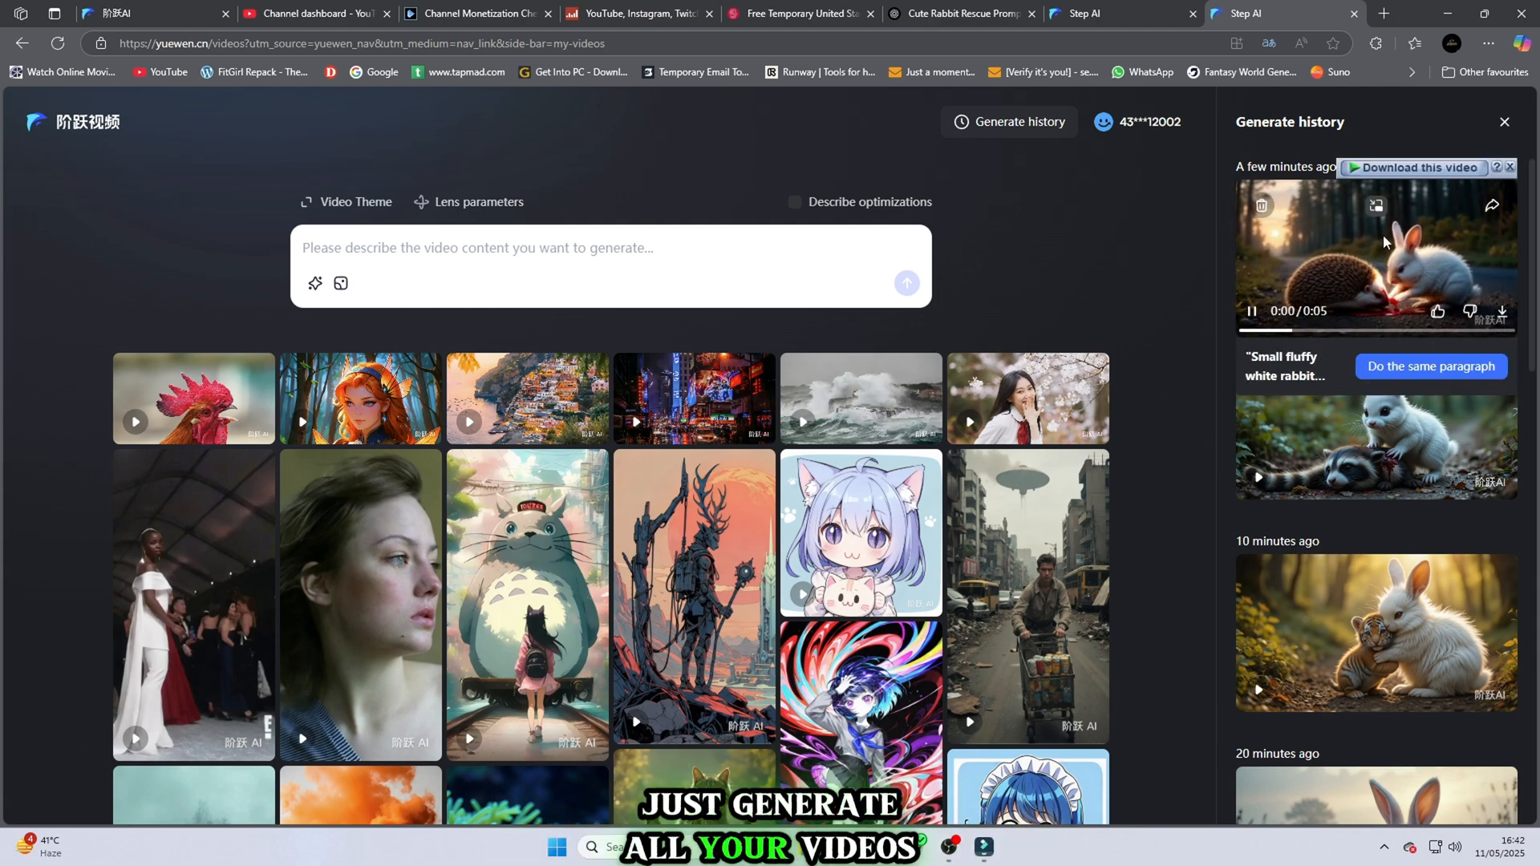
Download the white rabbit and injured hedgehog video from the generation history.
{"action": "left_click", "coordinate": [1374, 255]}
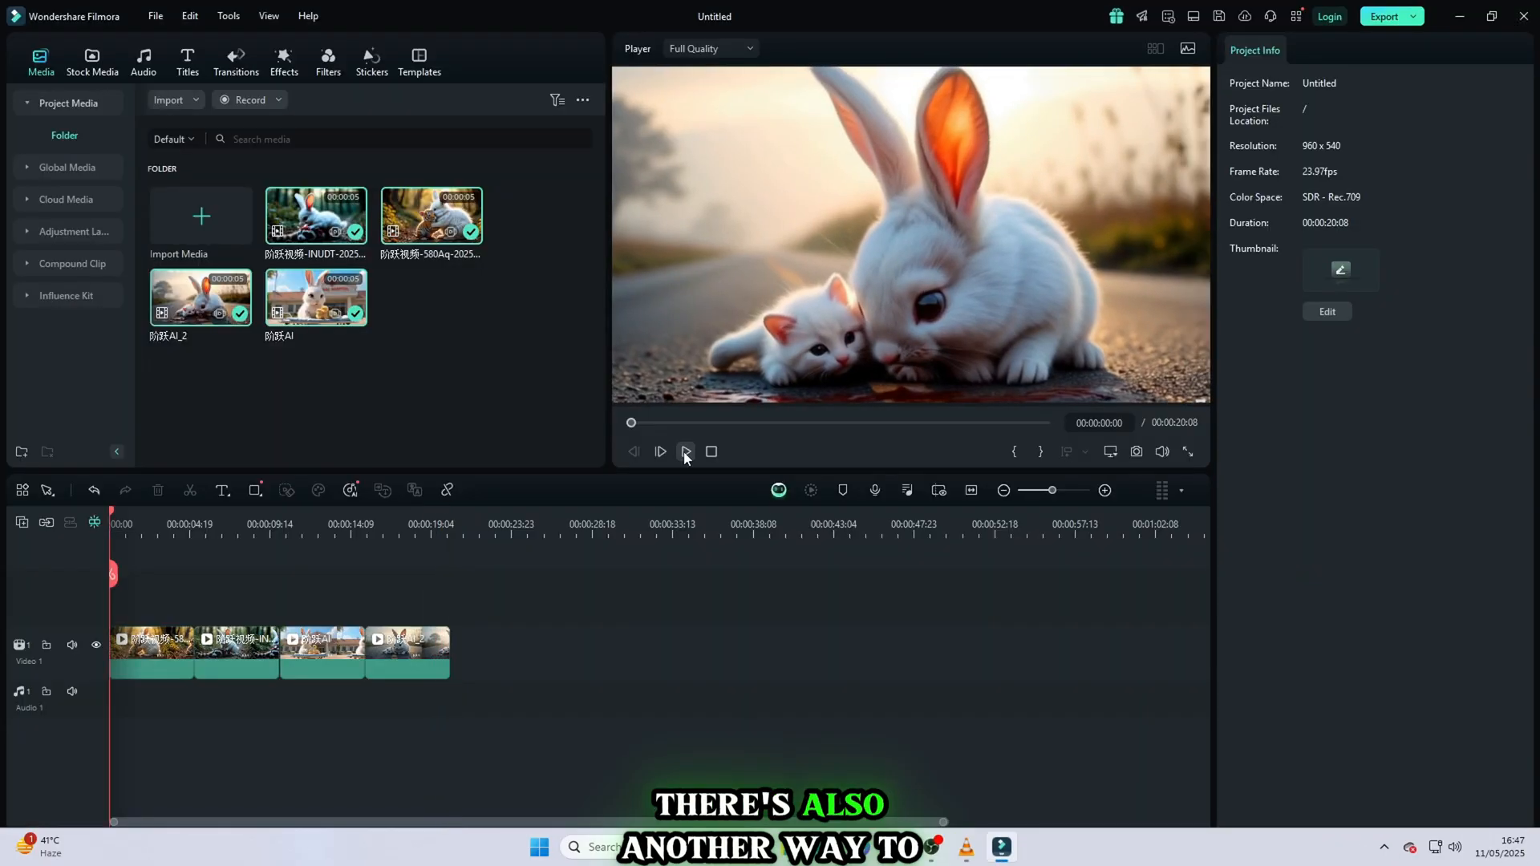
Select the tiger cub clip on Filmora's Video 1 track.
{"action": "left_click", "coordinate": [150, 651]}
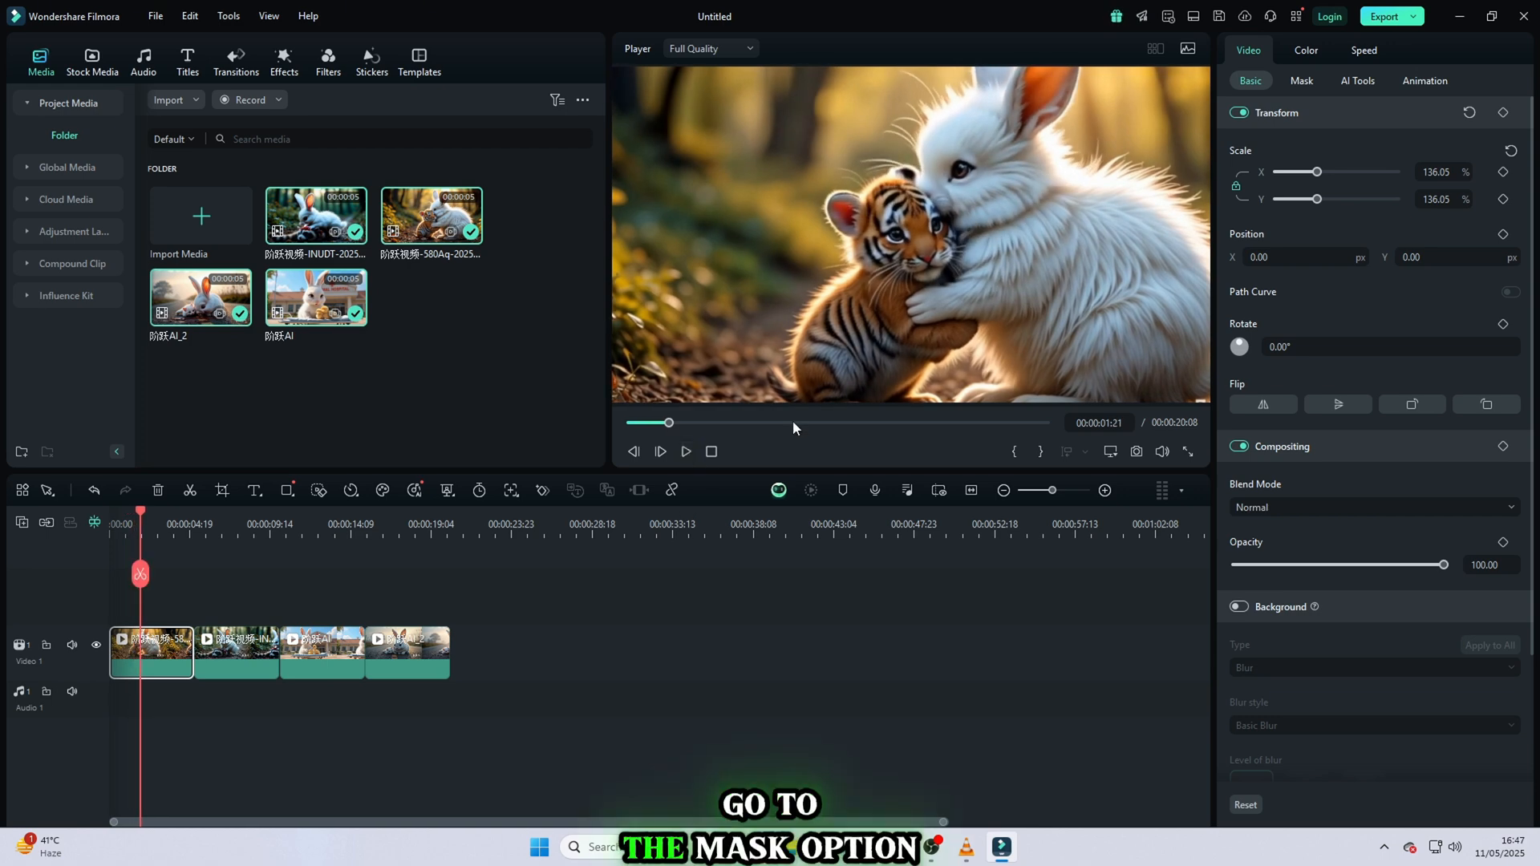
Scale the tiger cub clip to about 100% and add a rectangle mask hiding the watermark.
{"action": "left_click_drag", "start_coordinate": [1323, 171], "coordinate": [1307, 172]}
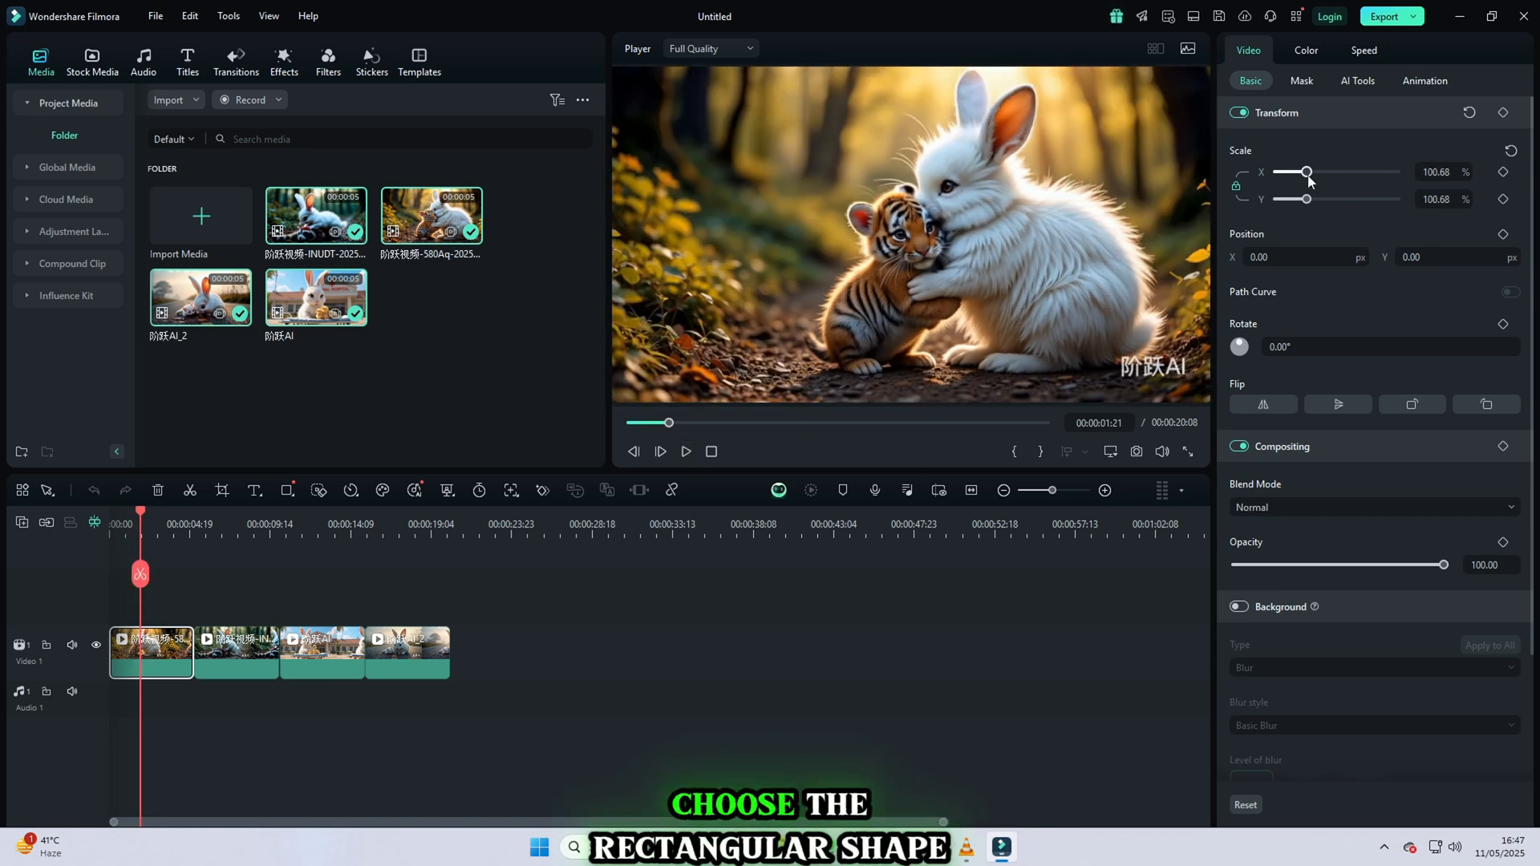
{"action": "left_click", "coordinate": [1300, 81]}
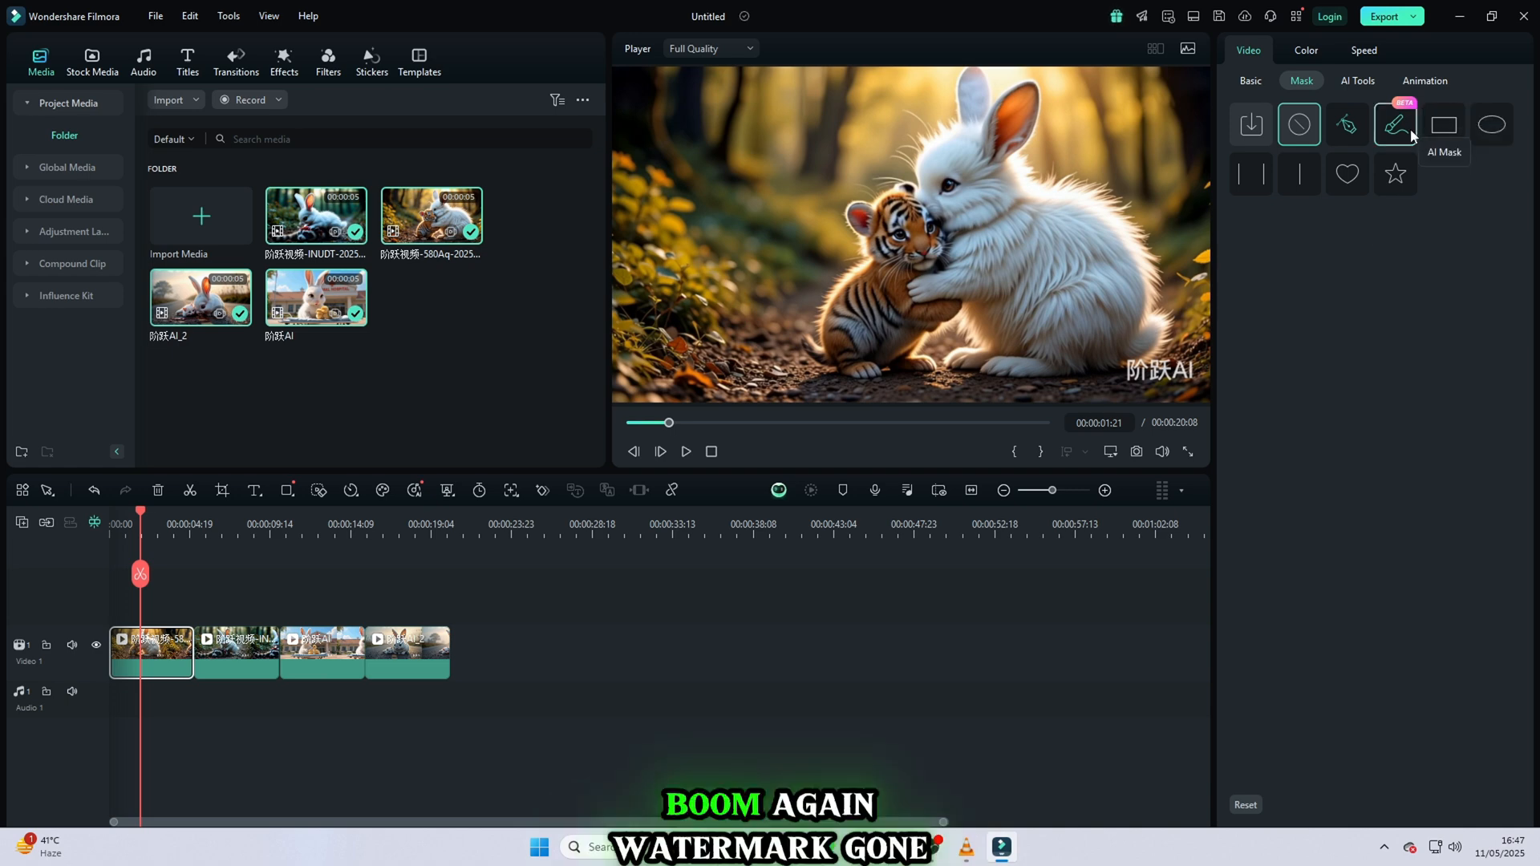
{"action": "left_click", "coordinate": [1442, 123]}
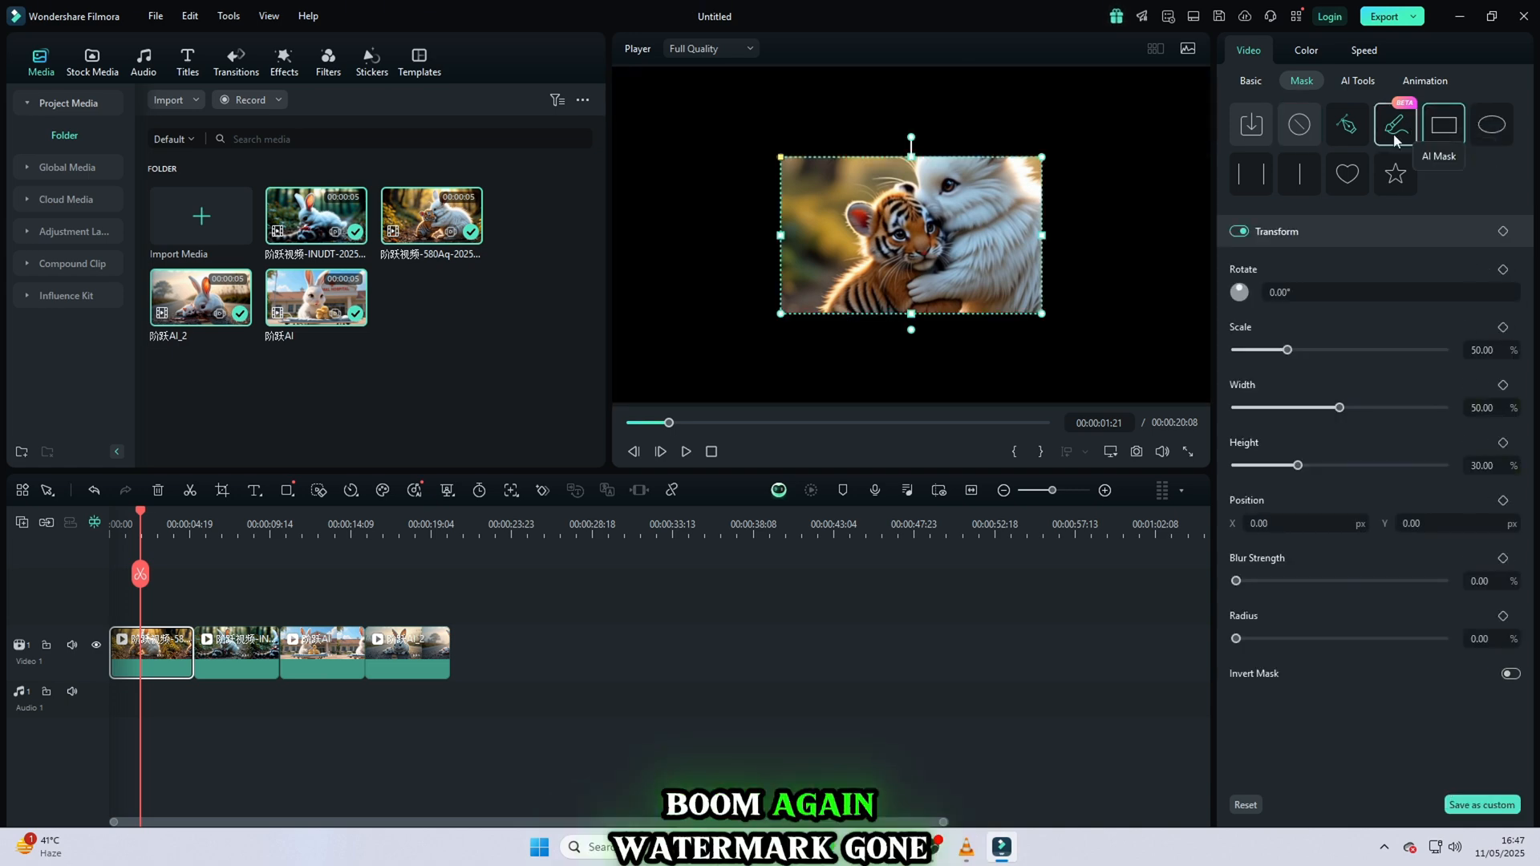
{"action": "left_click", "coordinate": [1442, 125]}
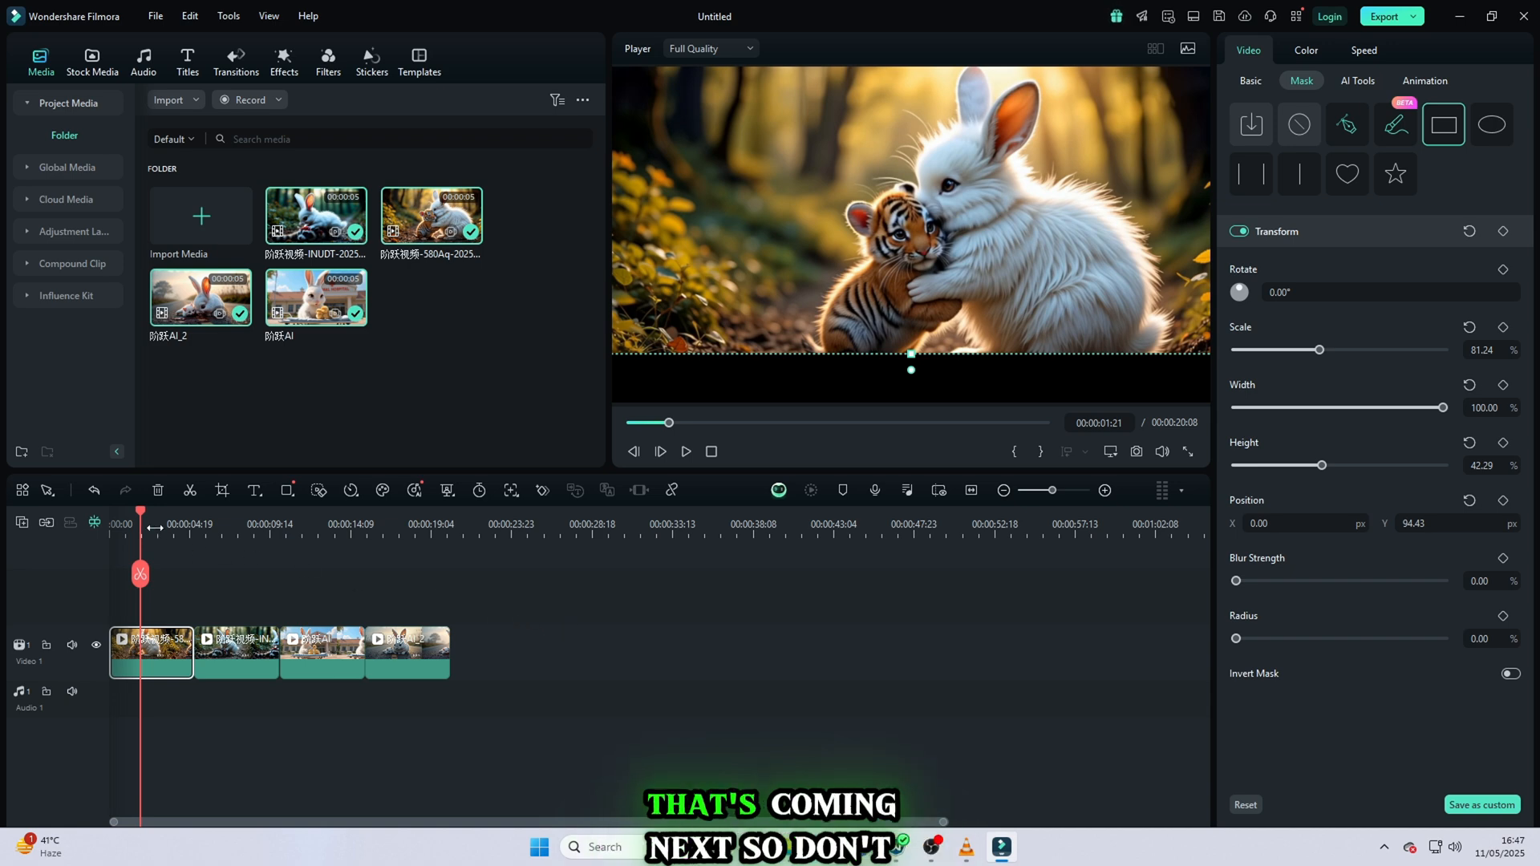
{"action": "left_click", "coordinate": [1250, 80]}
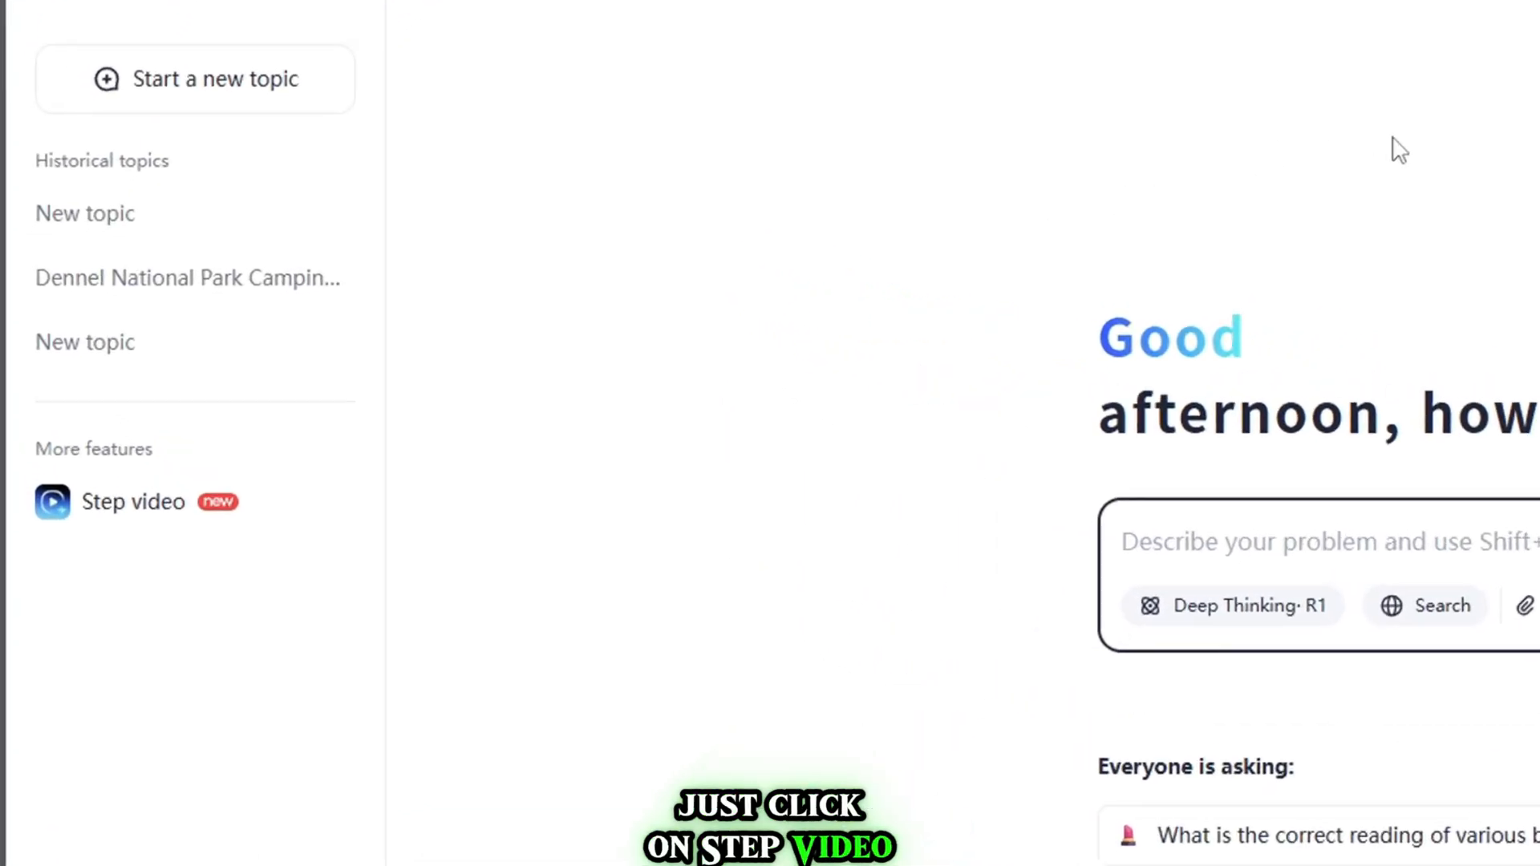
Reopen Step AI's video generator in English, close its login dialog, and open a new tab.
{"action": "left_click", "coordinate": [133, 502]}
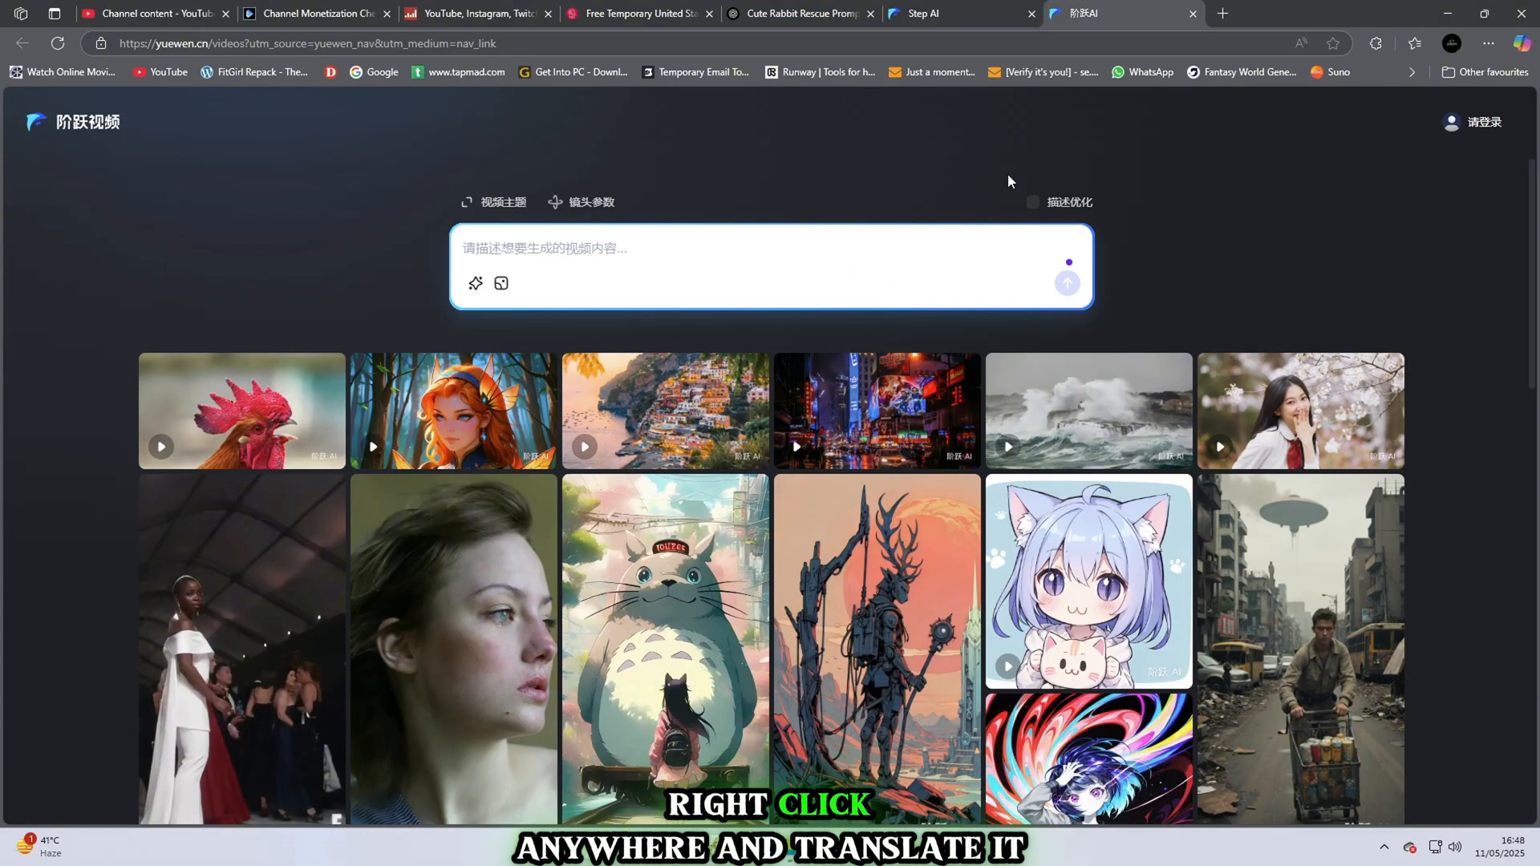
{"action": "right_click", "coordinate": [1010, 181]}
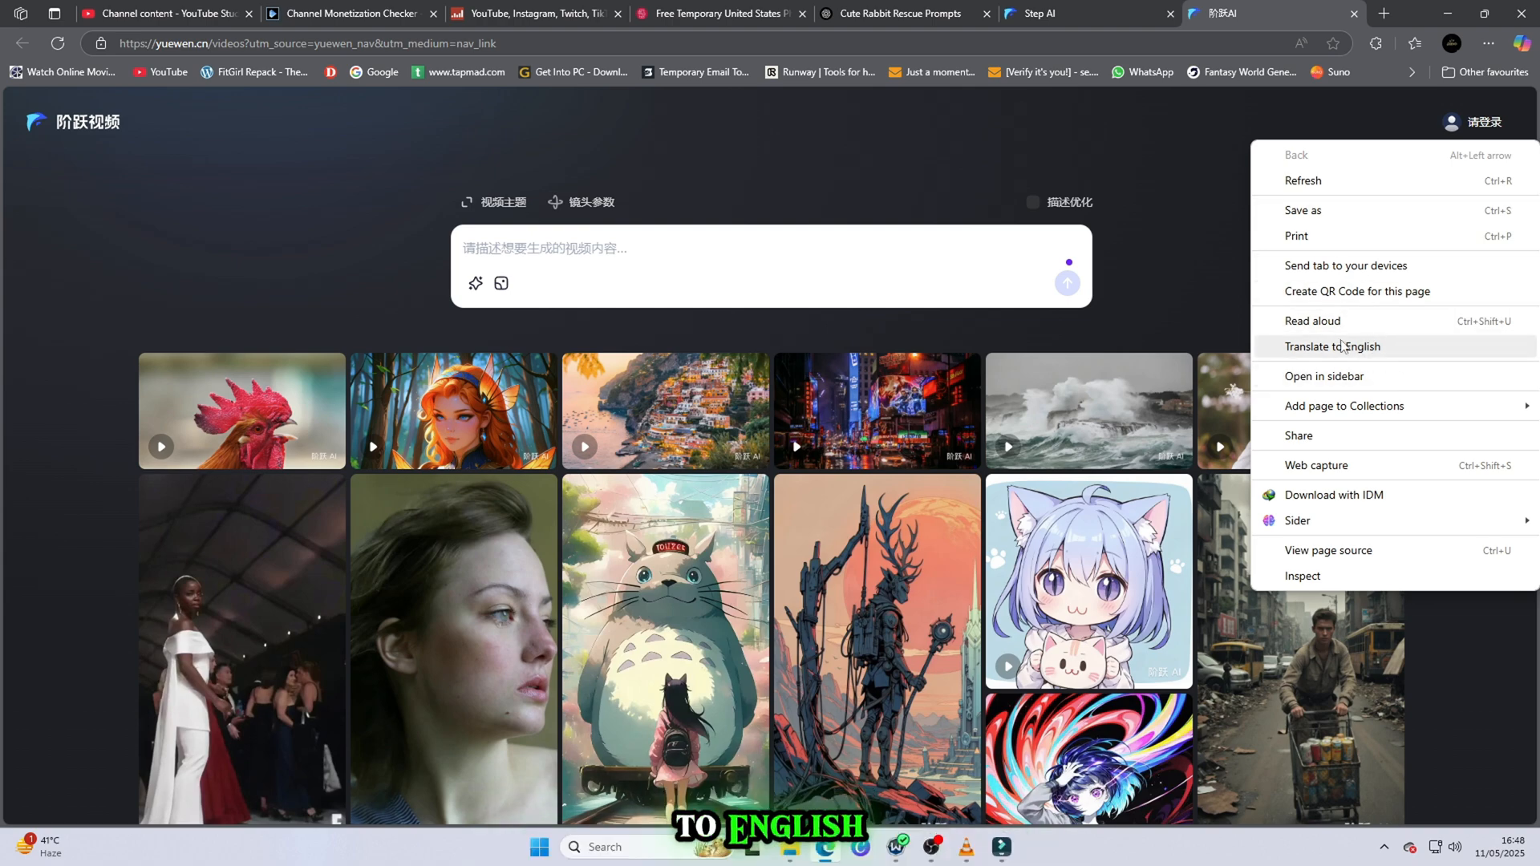
{"action": "left_click", "coordinate": [1333, 346]}
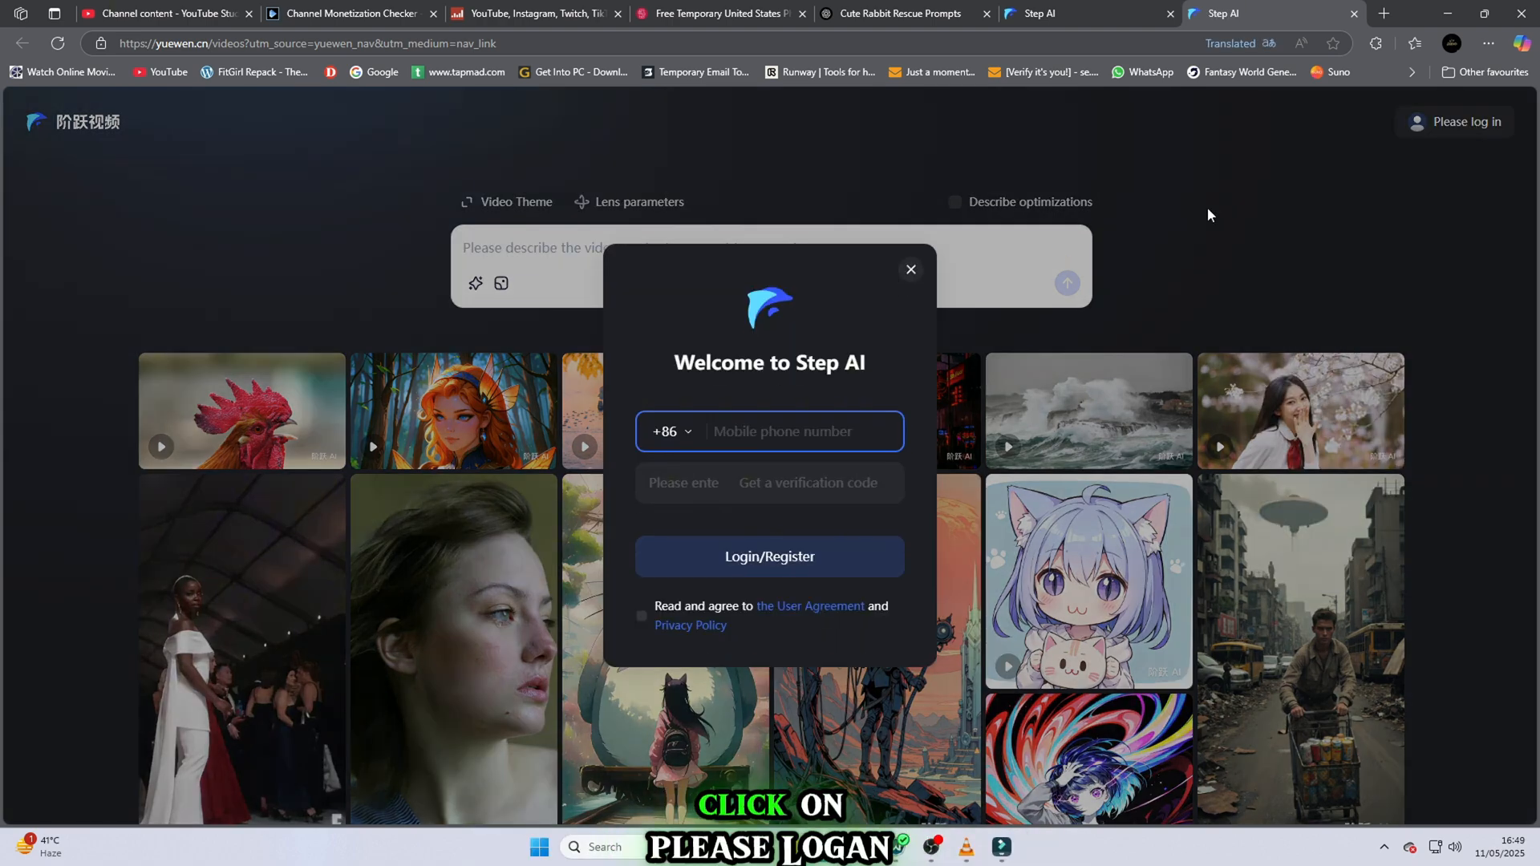
{"action": "left_click", "coordinate": [668, 431]}
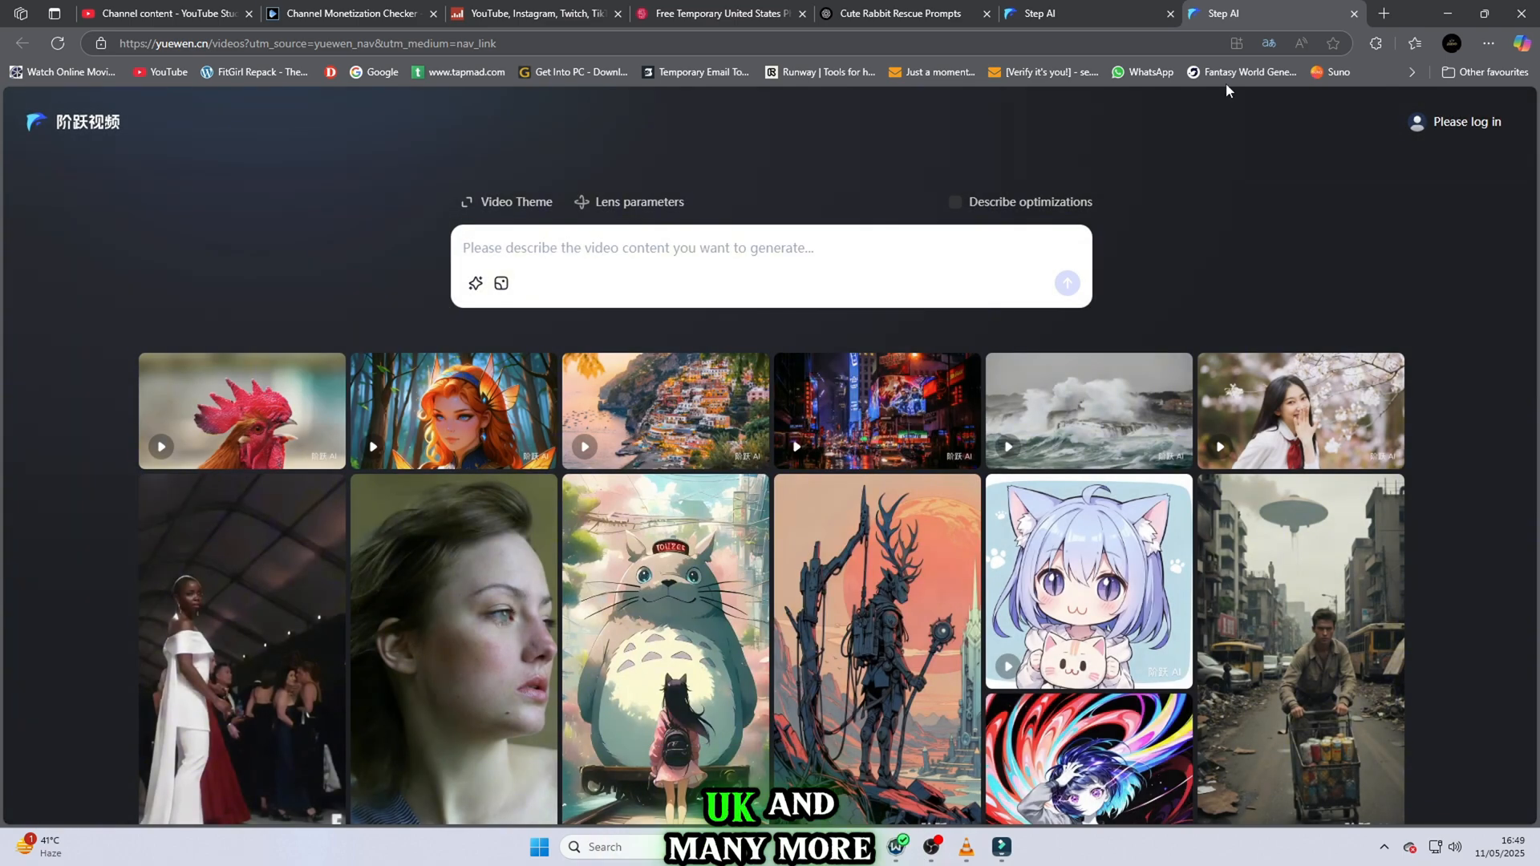
{"action": "left_click", "coordinate": [1383, 13]}
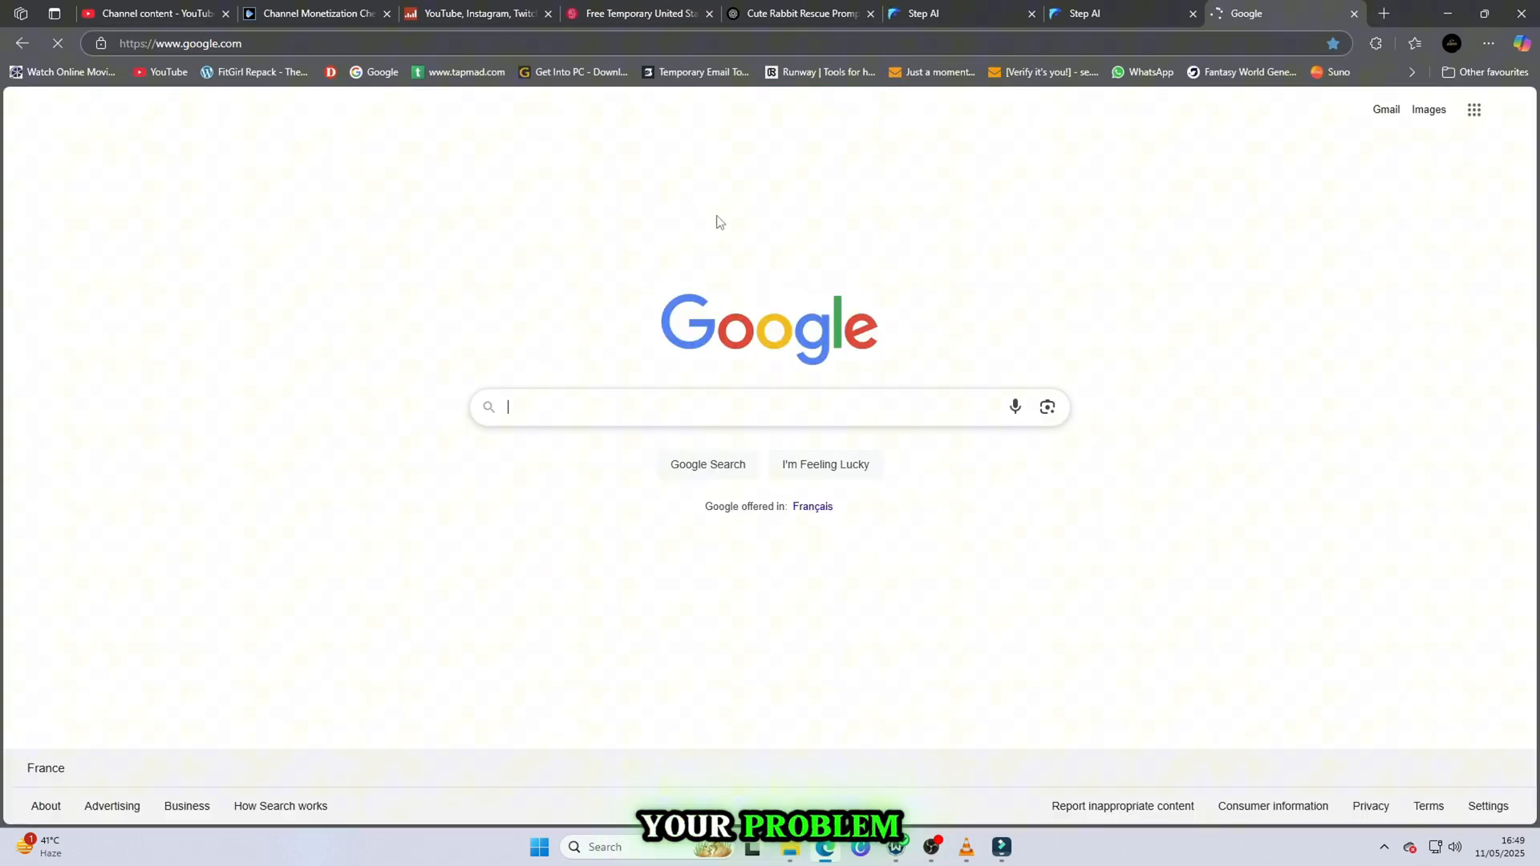
Search 'temp n', browse Temp Number's United States numbers, then return to Step AI.
{"action": "type", "text": "temp number"}
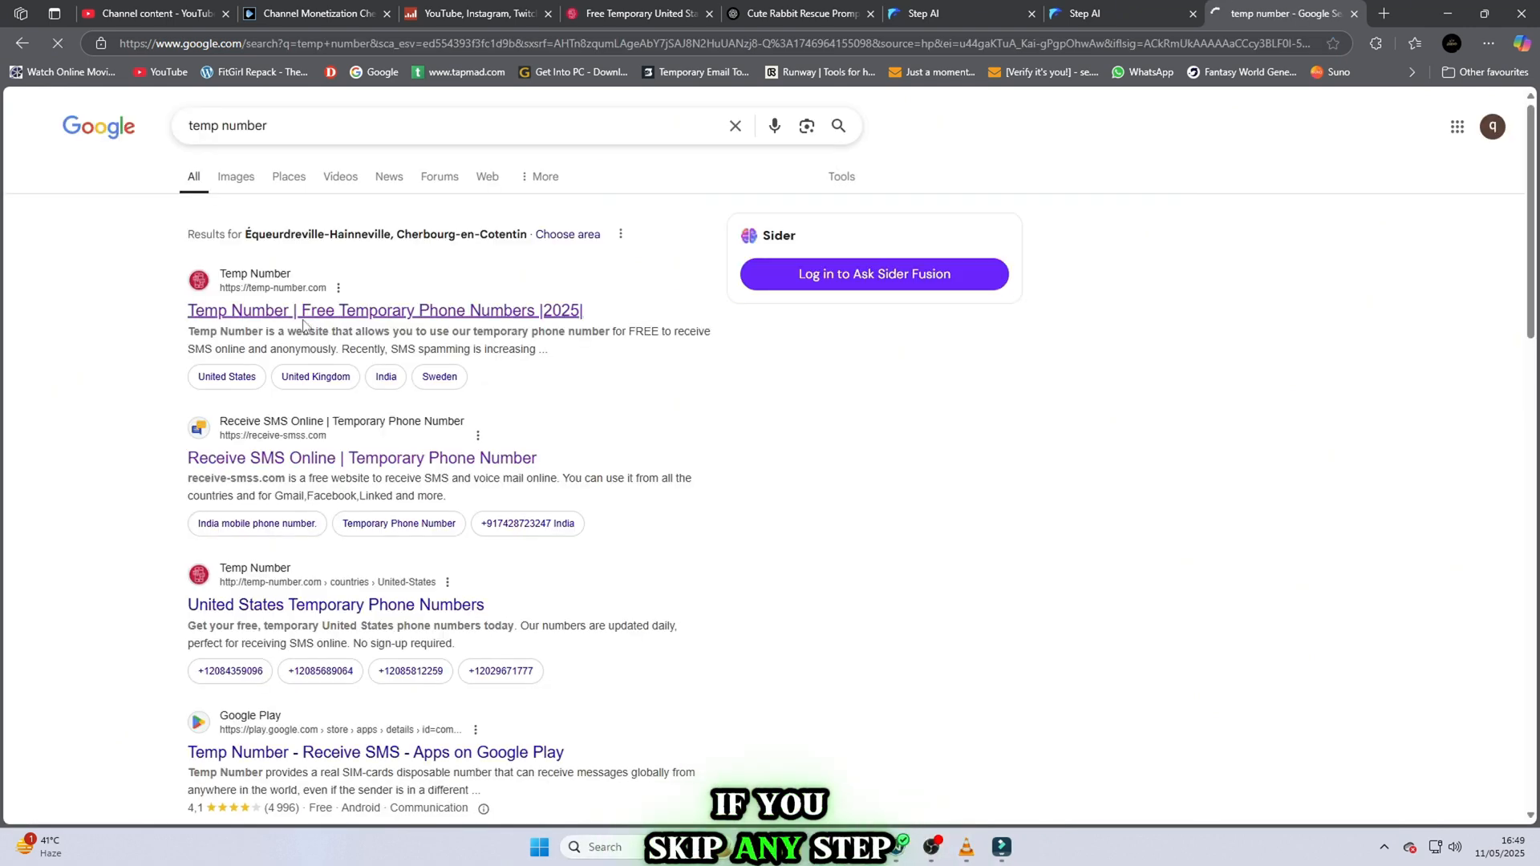
{"action": "left_click", "coordinate": [385, 310]}
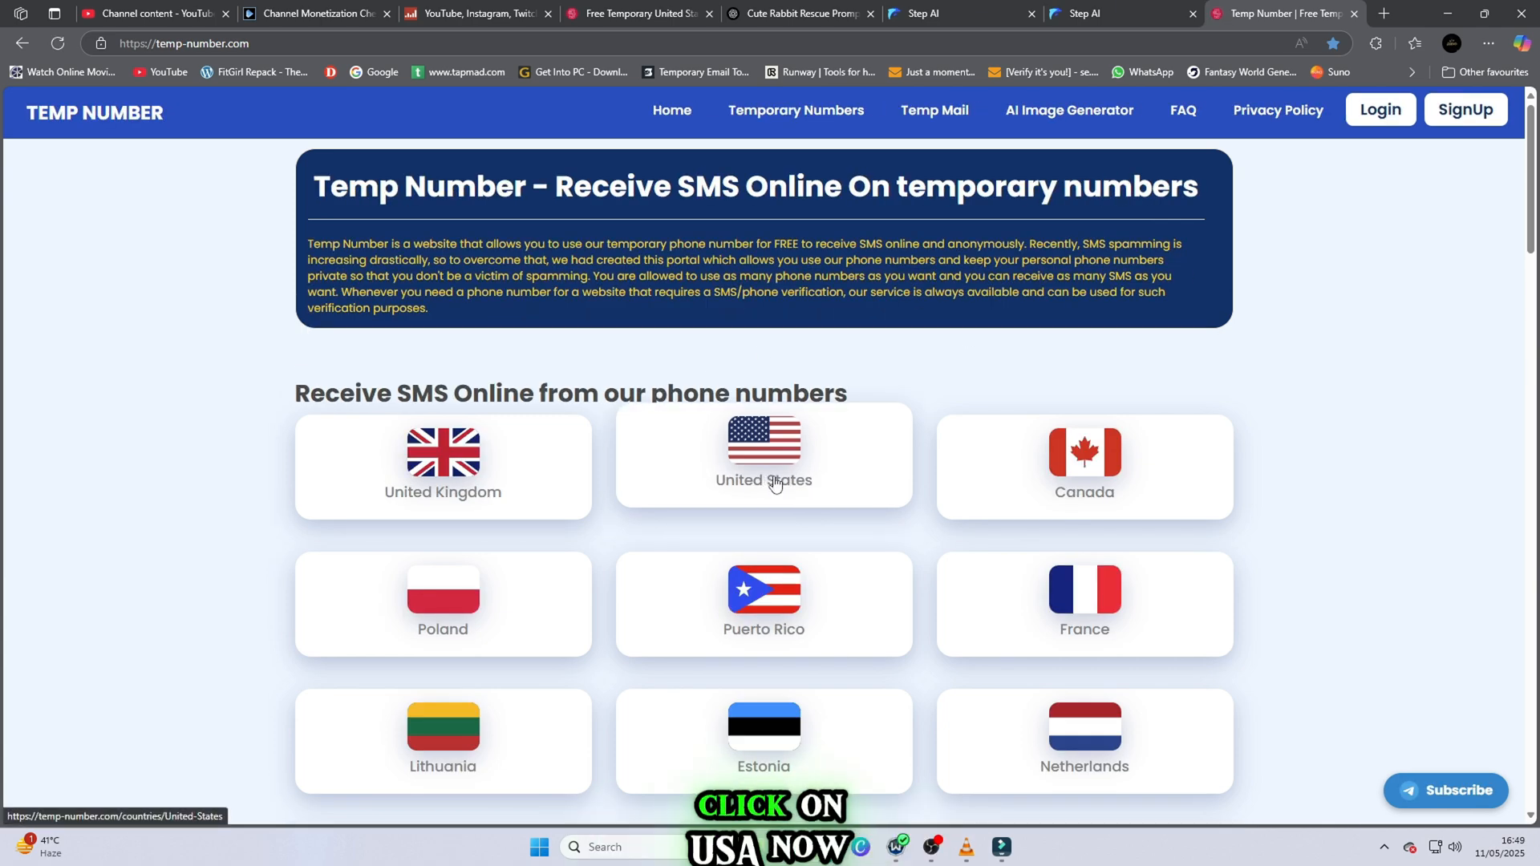
{"action": "left_click", "coordinate": [763, 465]}
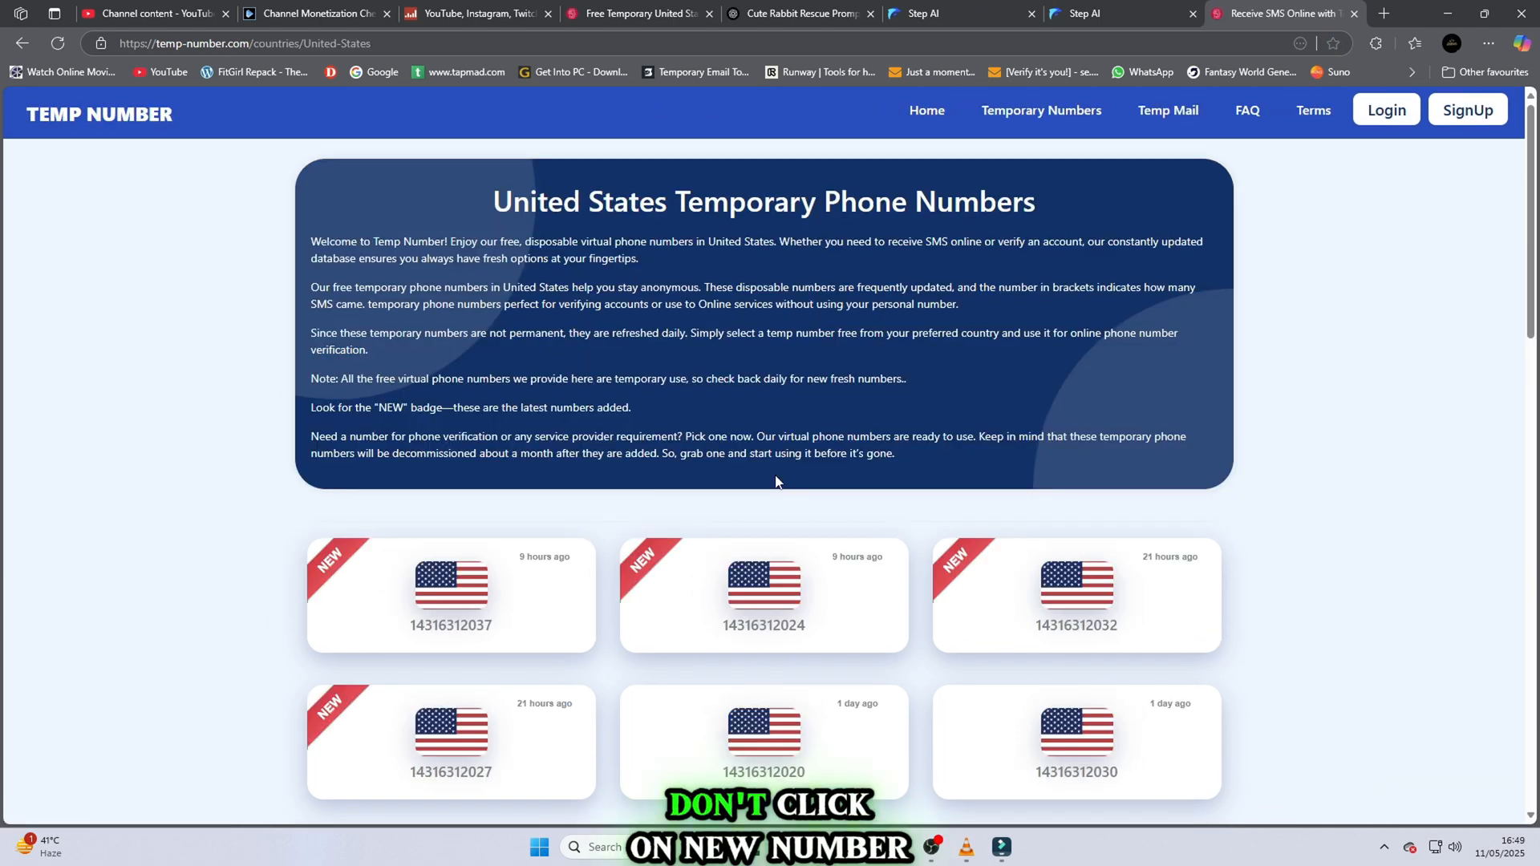
{"action": "scroll", "scroll_direction": "down", "scroll_amount": 3}
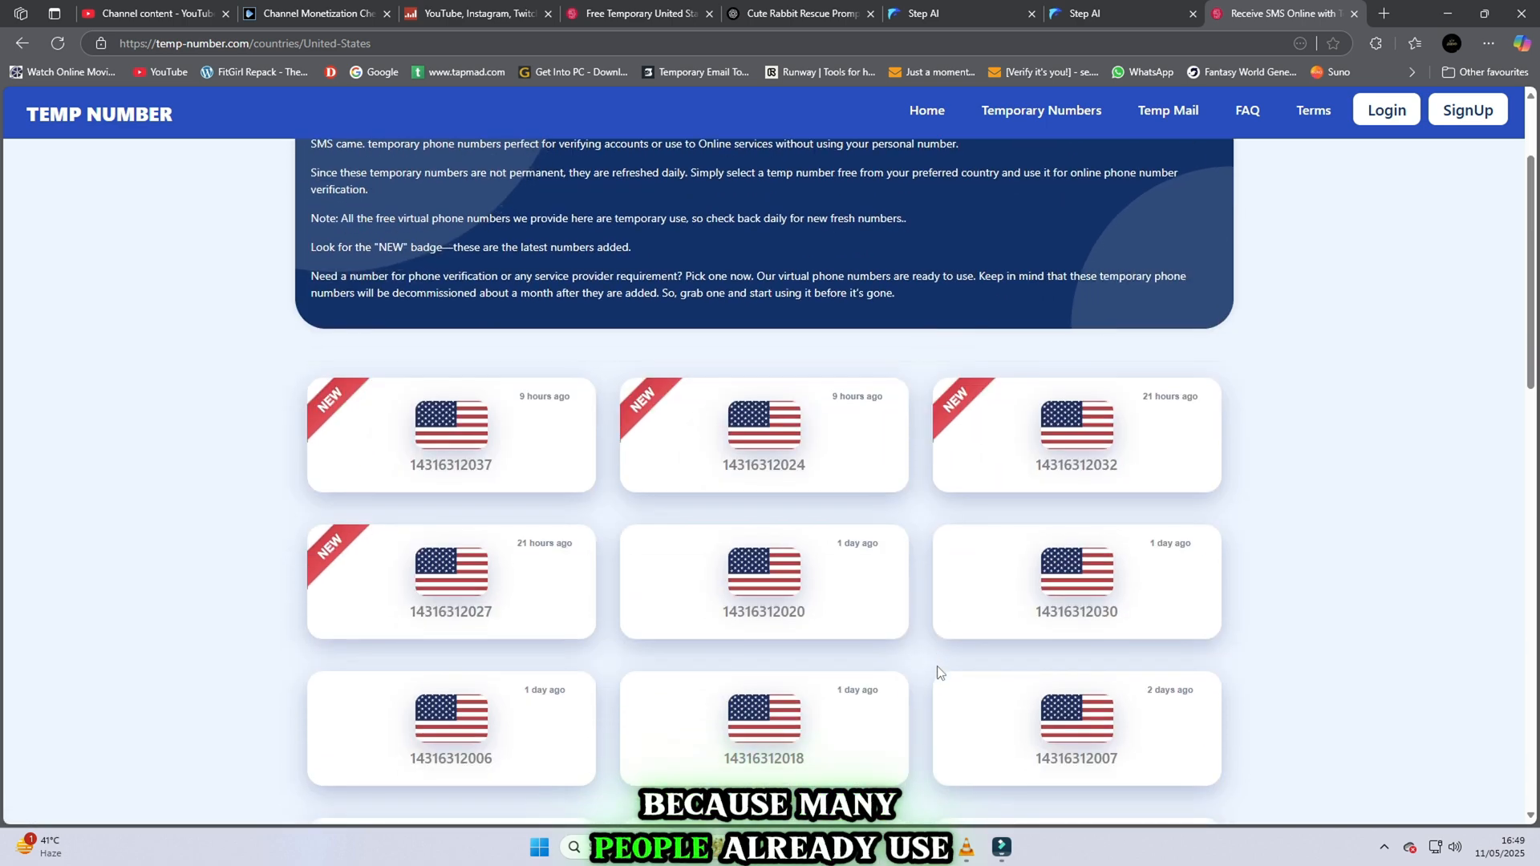
{"action": "scroll", "scroll_direction": "down", "scroll_amount": 3}
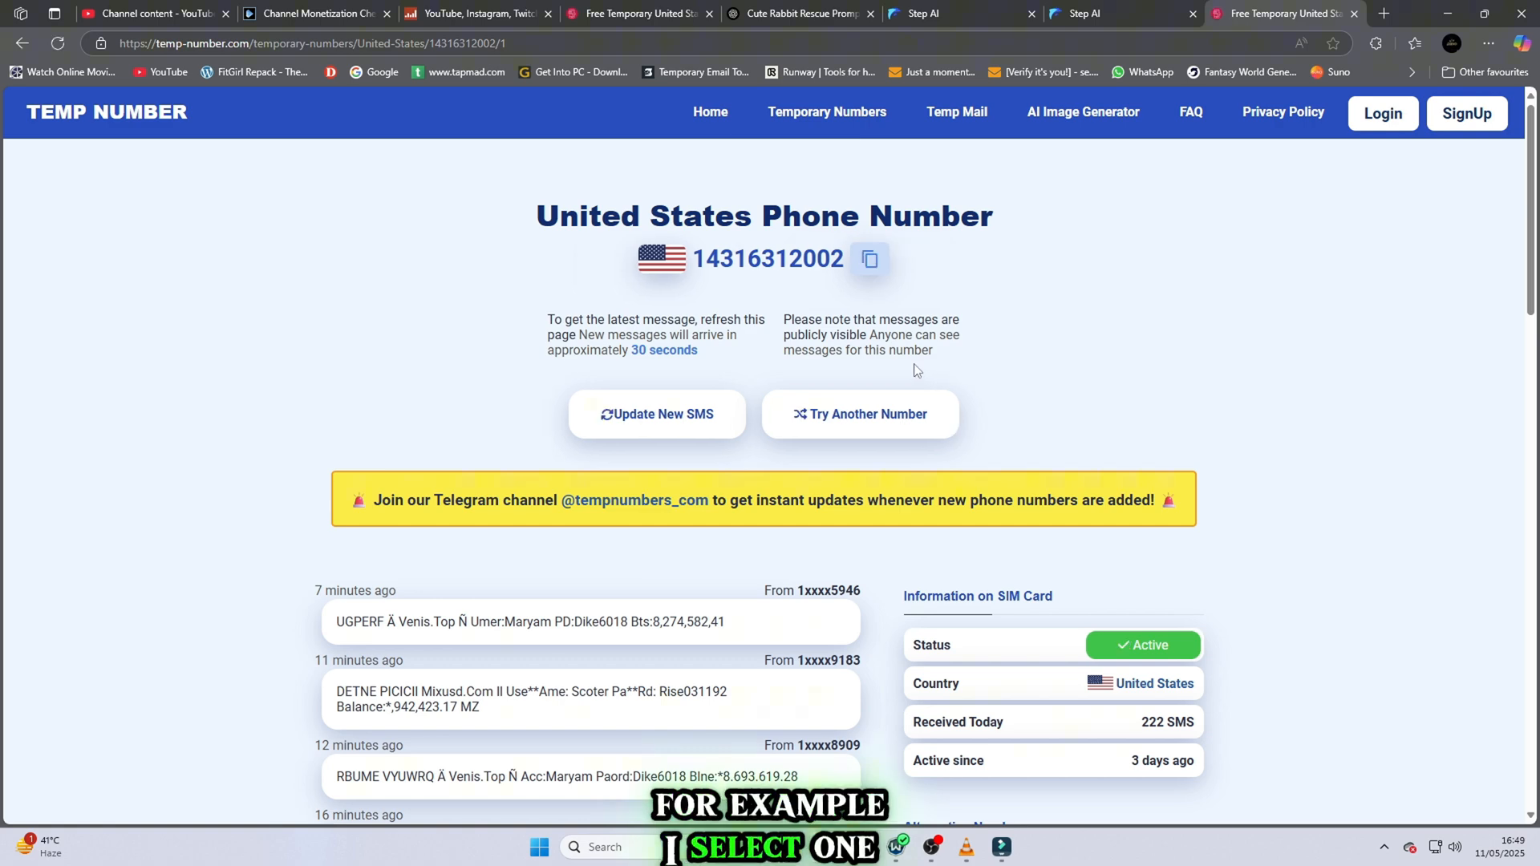
{"action": "left_click", "coordinate": [1076, 13]}
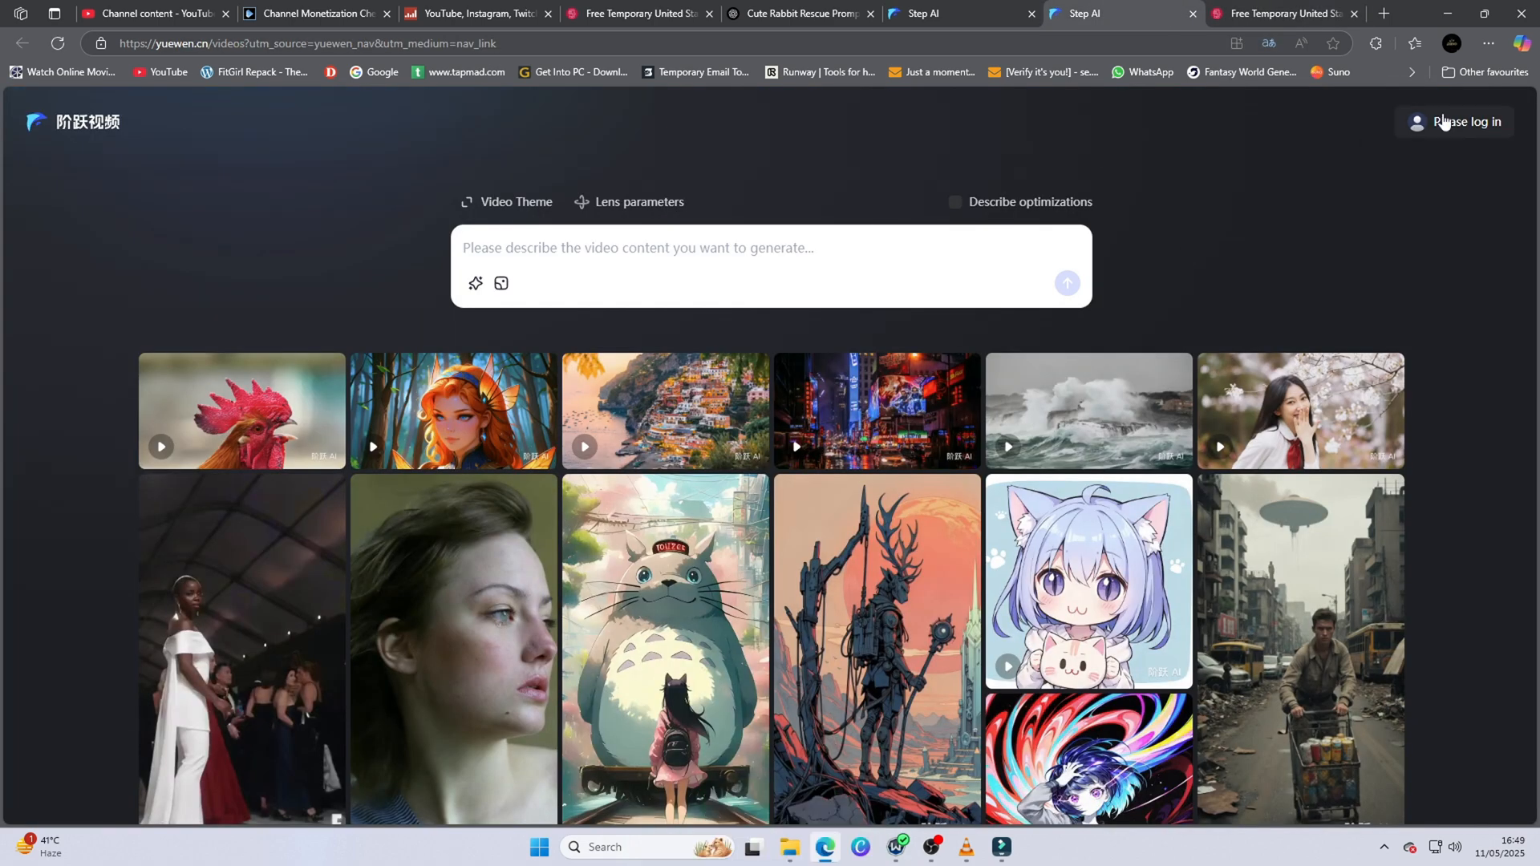
{"action": "left_click", "coordinate": [1467, 122]}
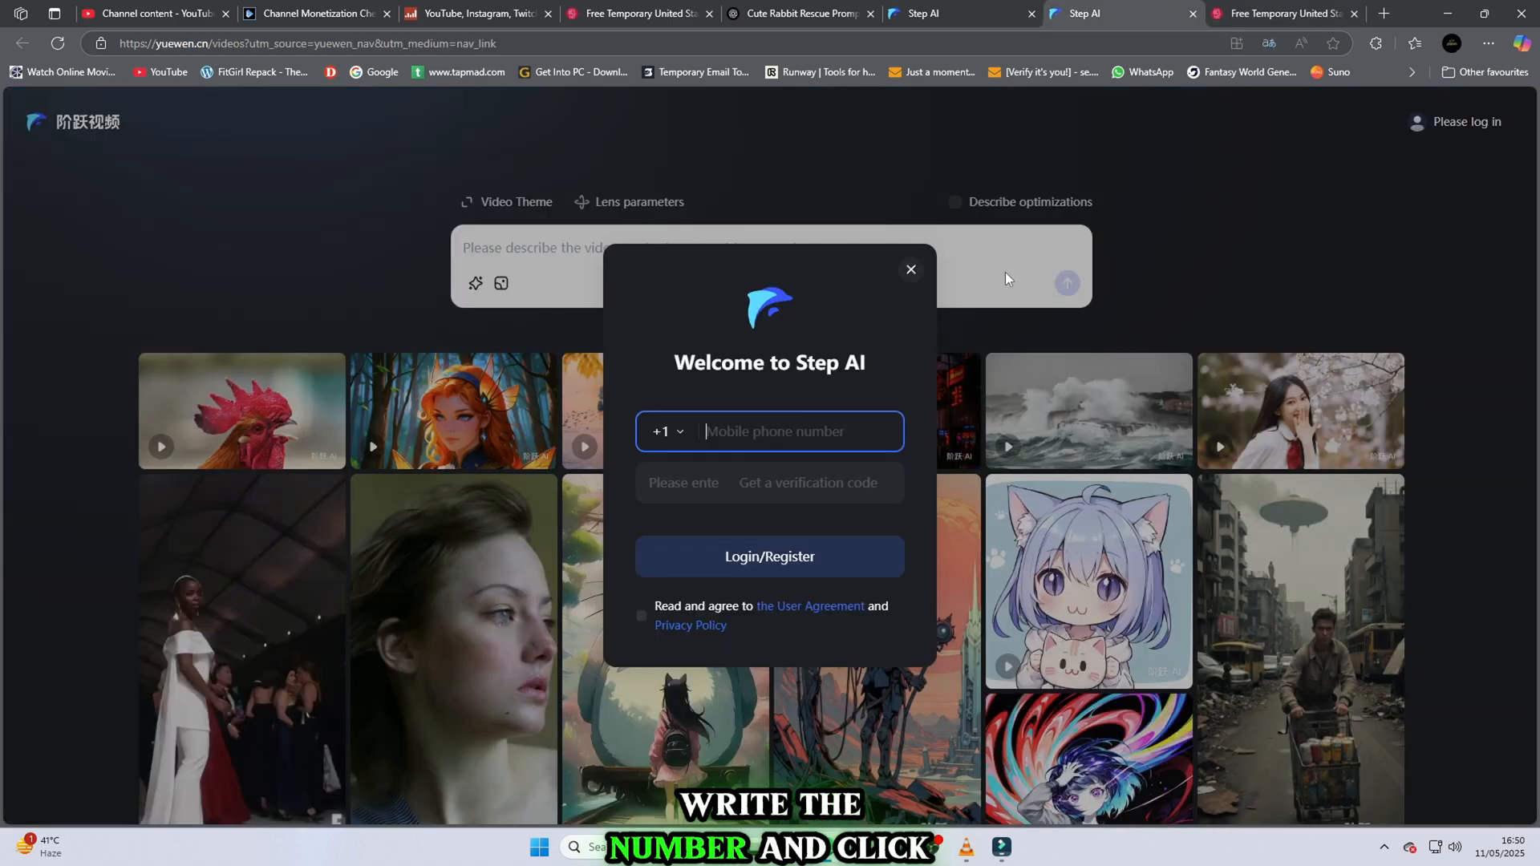
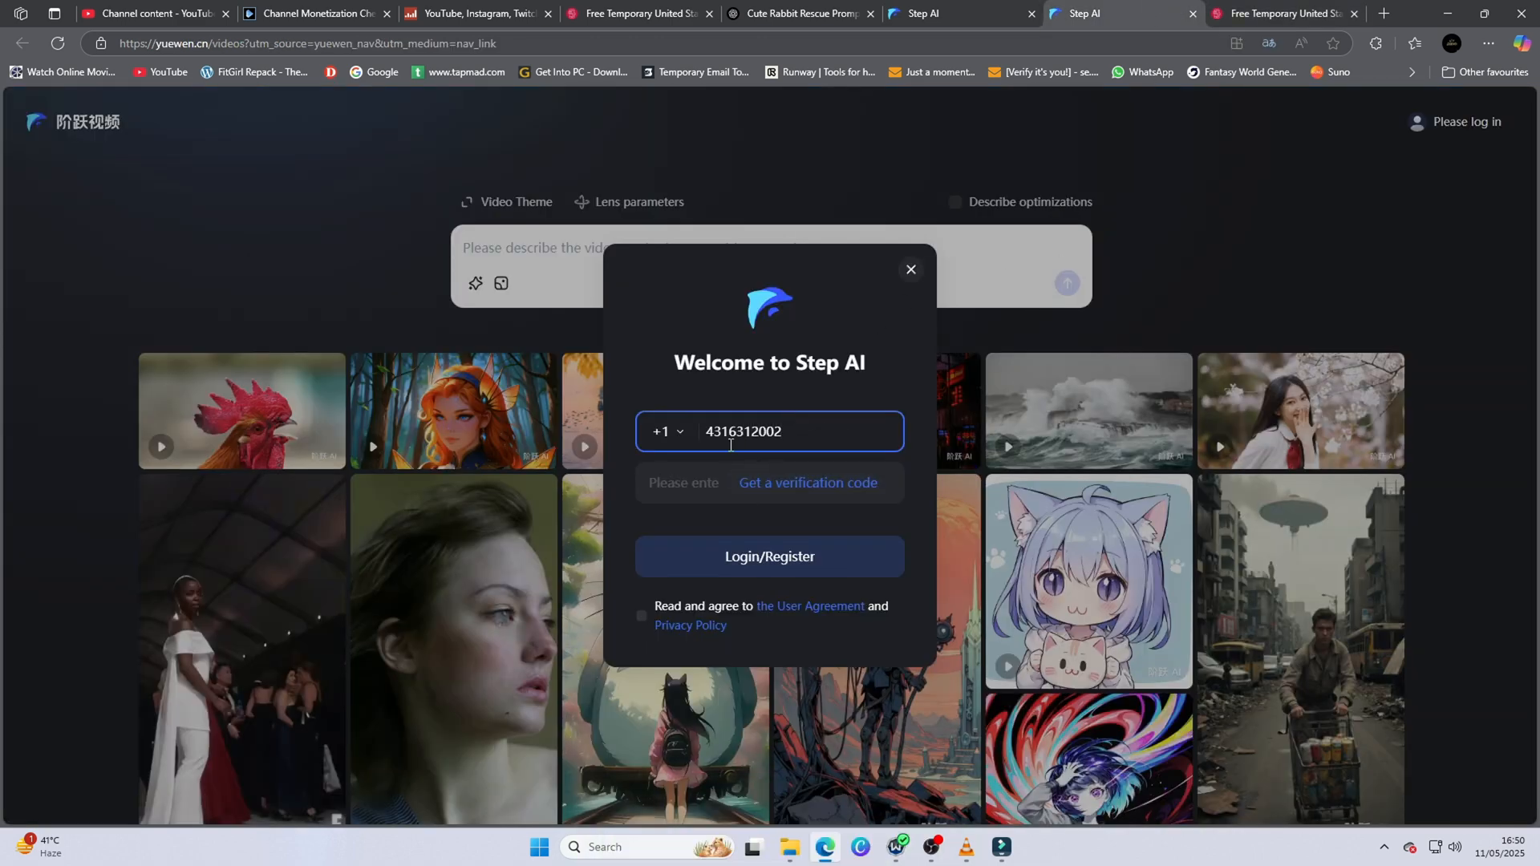
{"action": "left_click", "coordinate": [806, 482]}
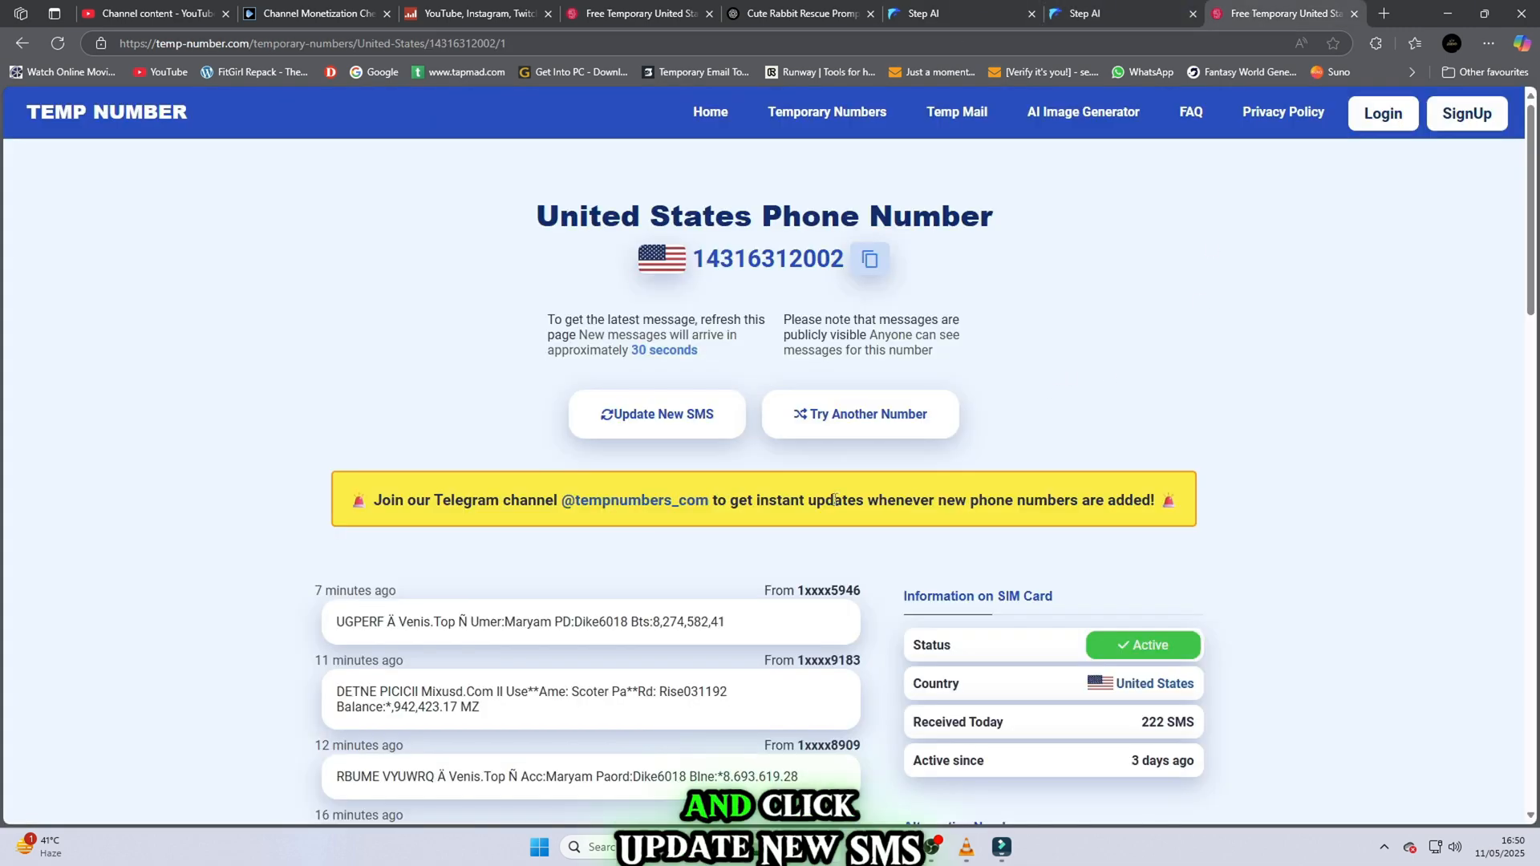
Refresh the Temp Number inbox repeatedly until Step AI's verification SMS arrives.
{"action": "left_click", "coordinate": [656, 414]}
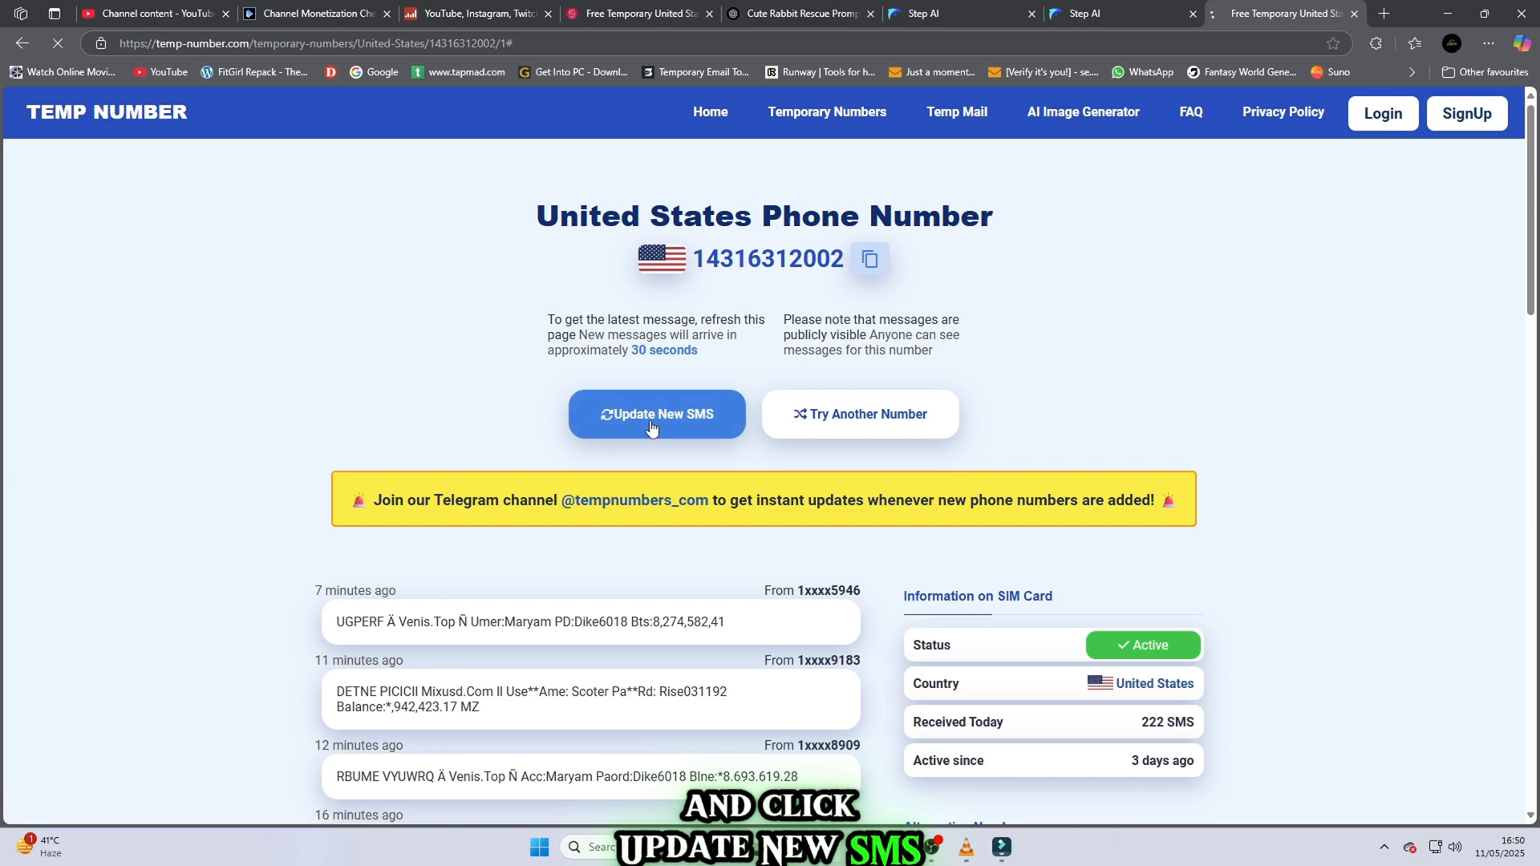
{"action": "left_click", "coordinate": [656, 414]}
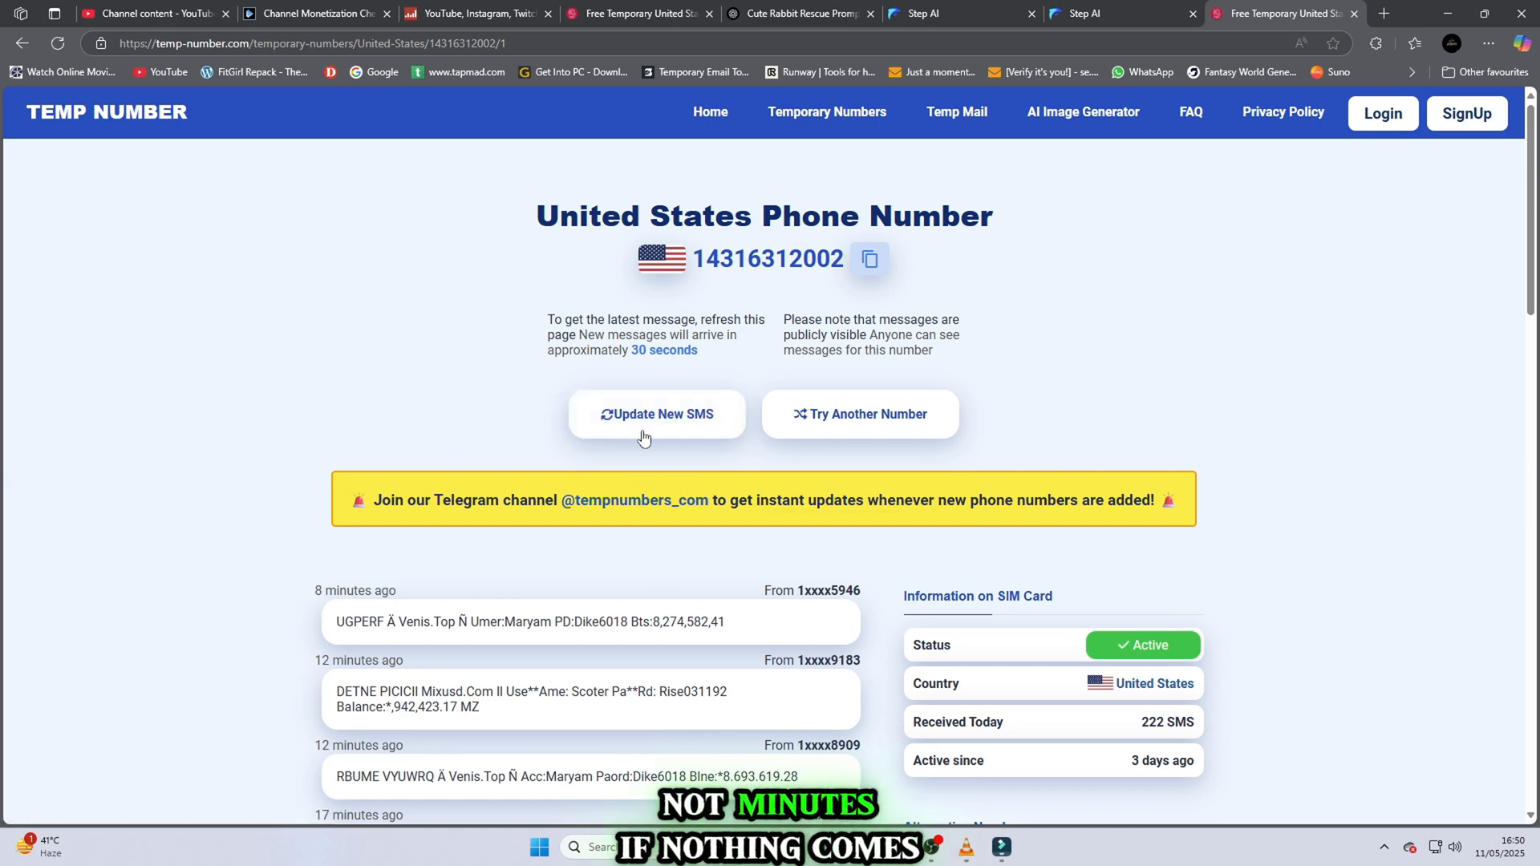
{"action": "left_click", "coordinate": [656, 414]}
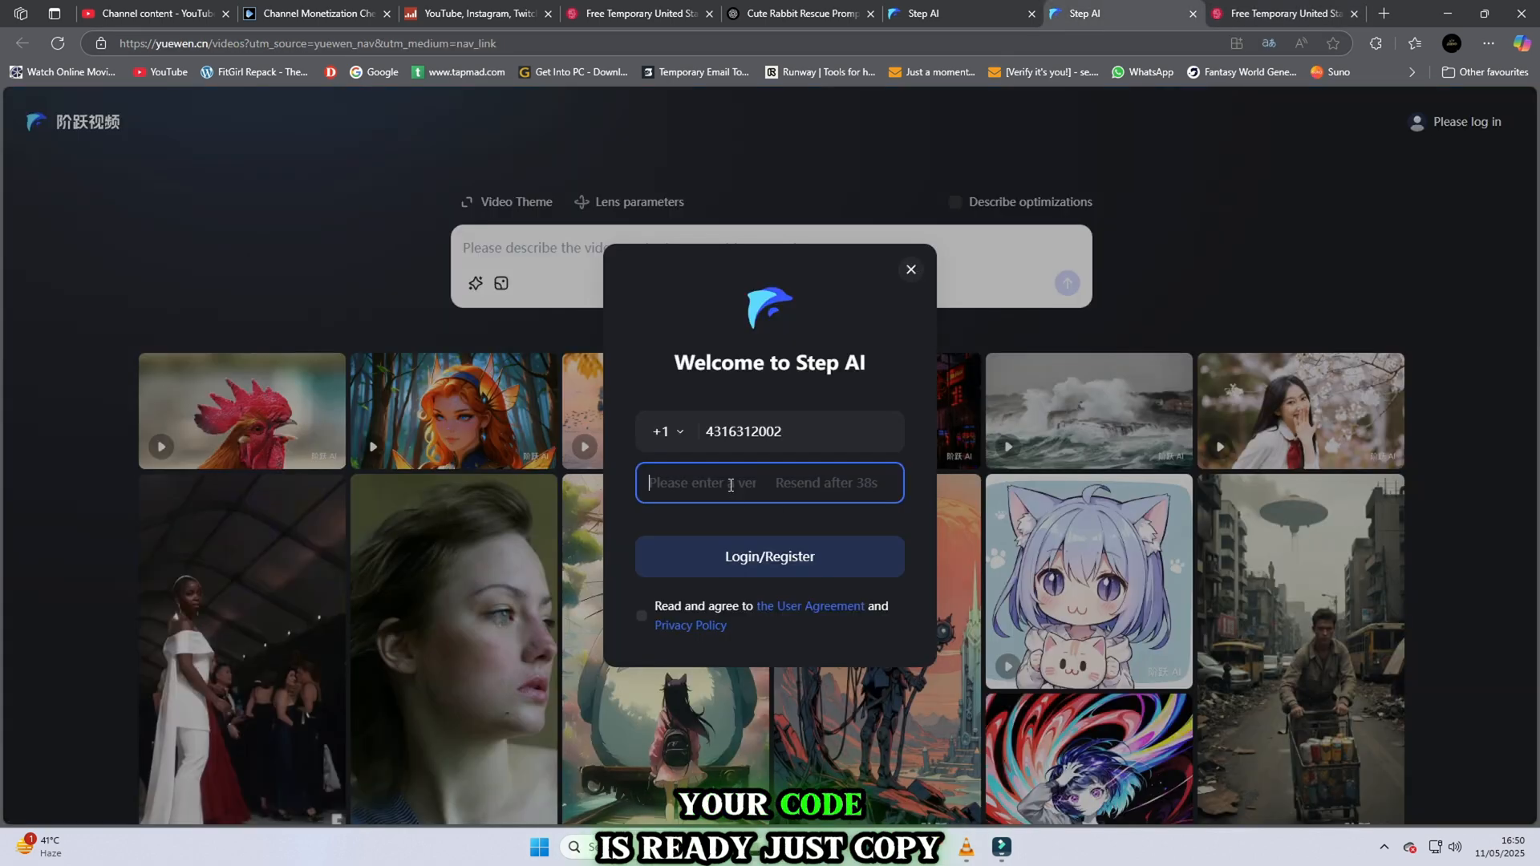
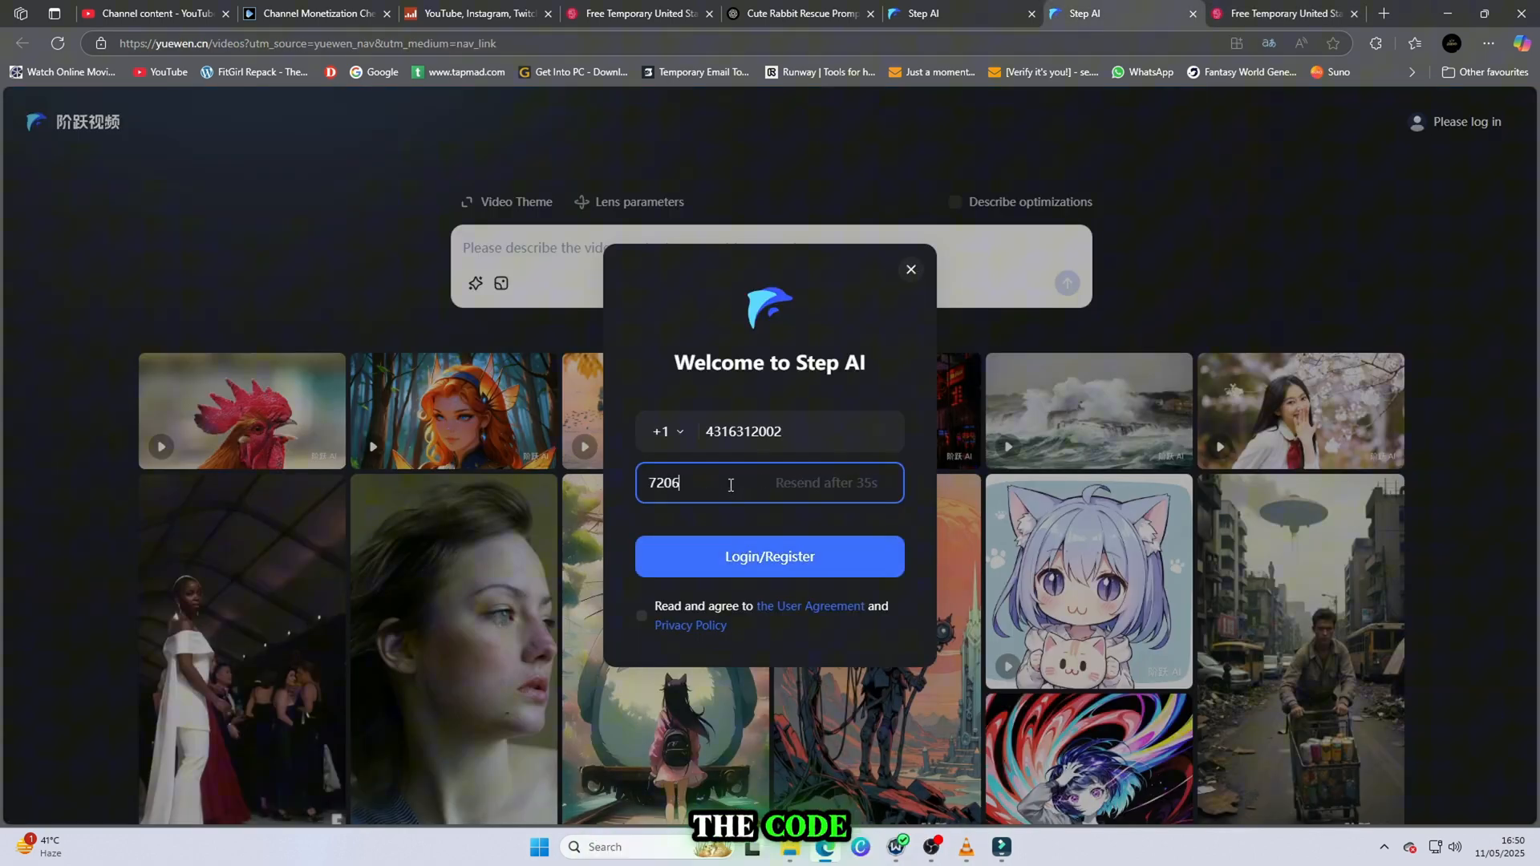
{"action": "left_click", "coordinate": [769, 556]}
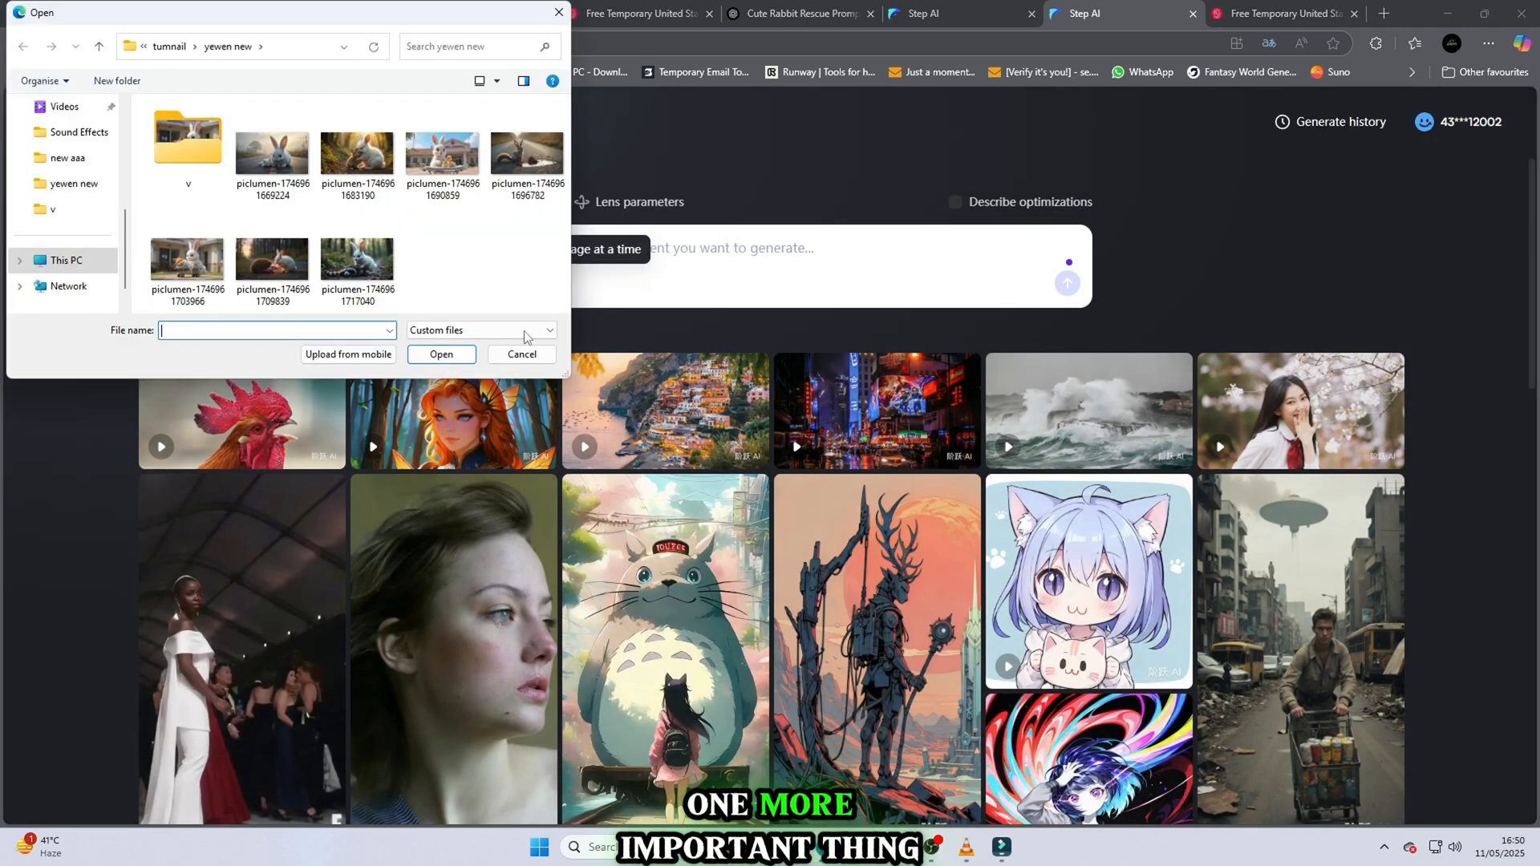
{"action": "left_click", "coordinate": [521, 355]}
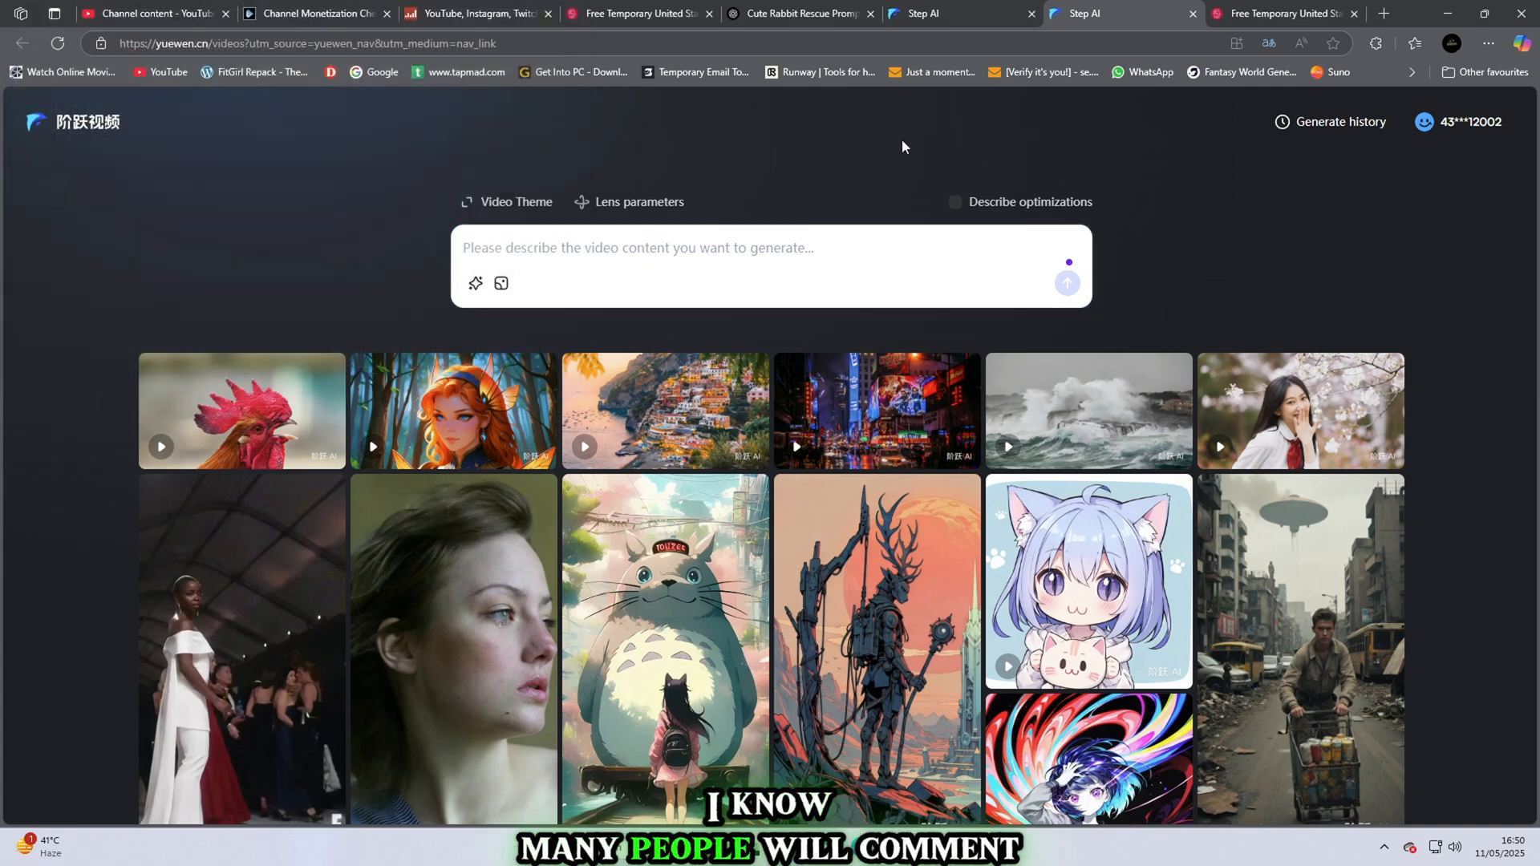
{"action": "left_click", "coordinate": [1383, 13]}
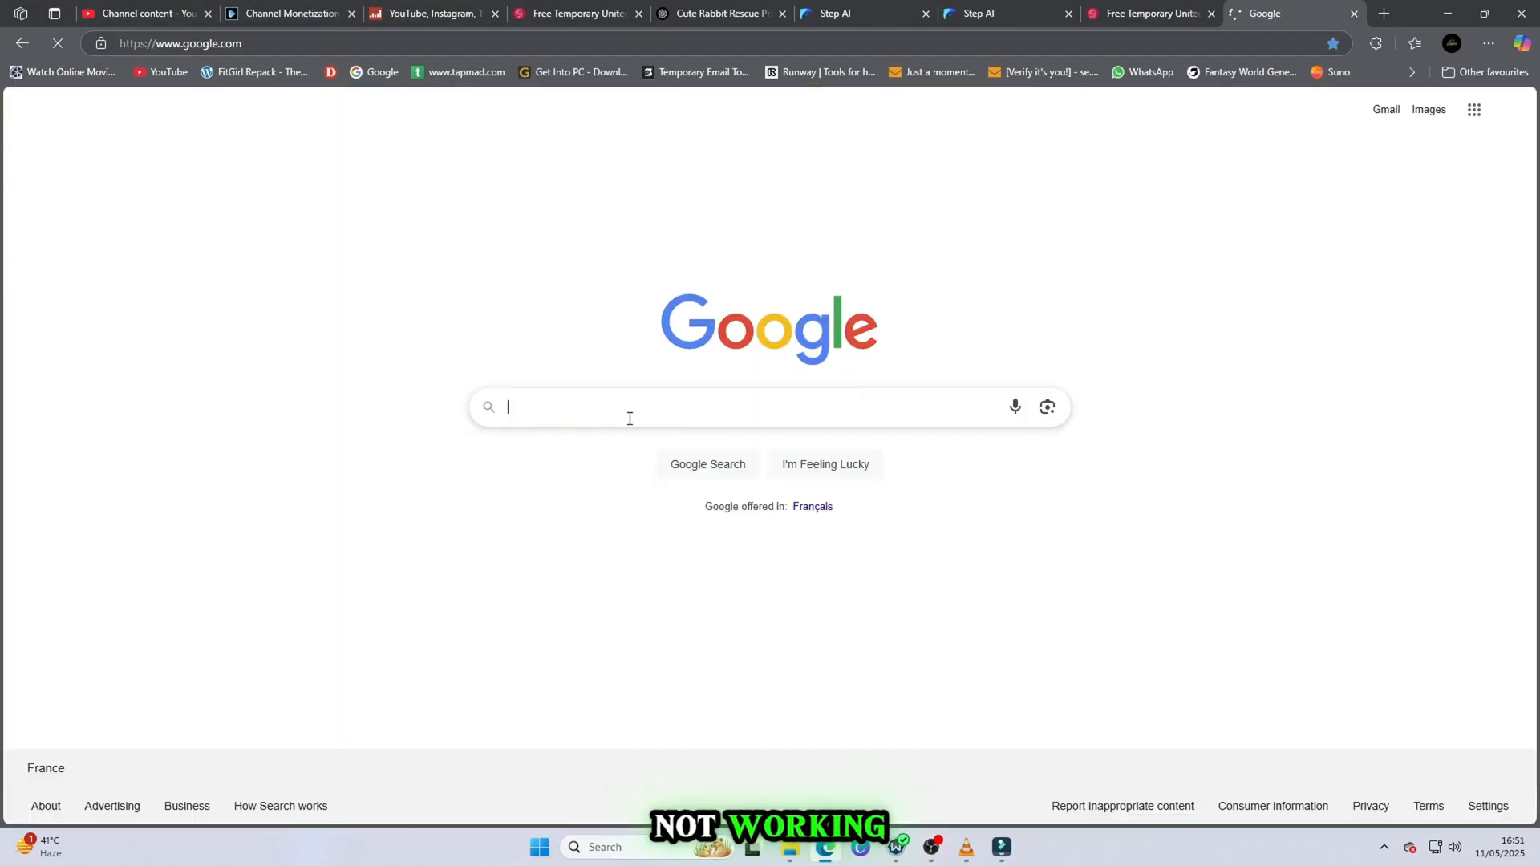
Search 'windscribe' on Google and open the Windscribe download page.
{"action": "type", "text": "windscribe"}
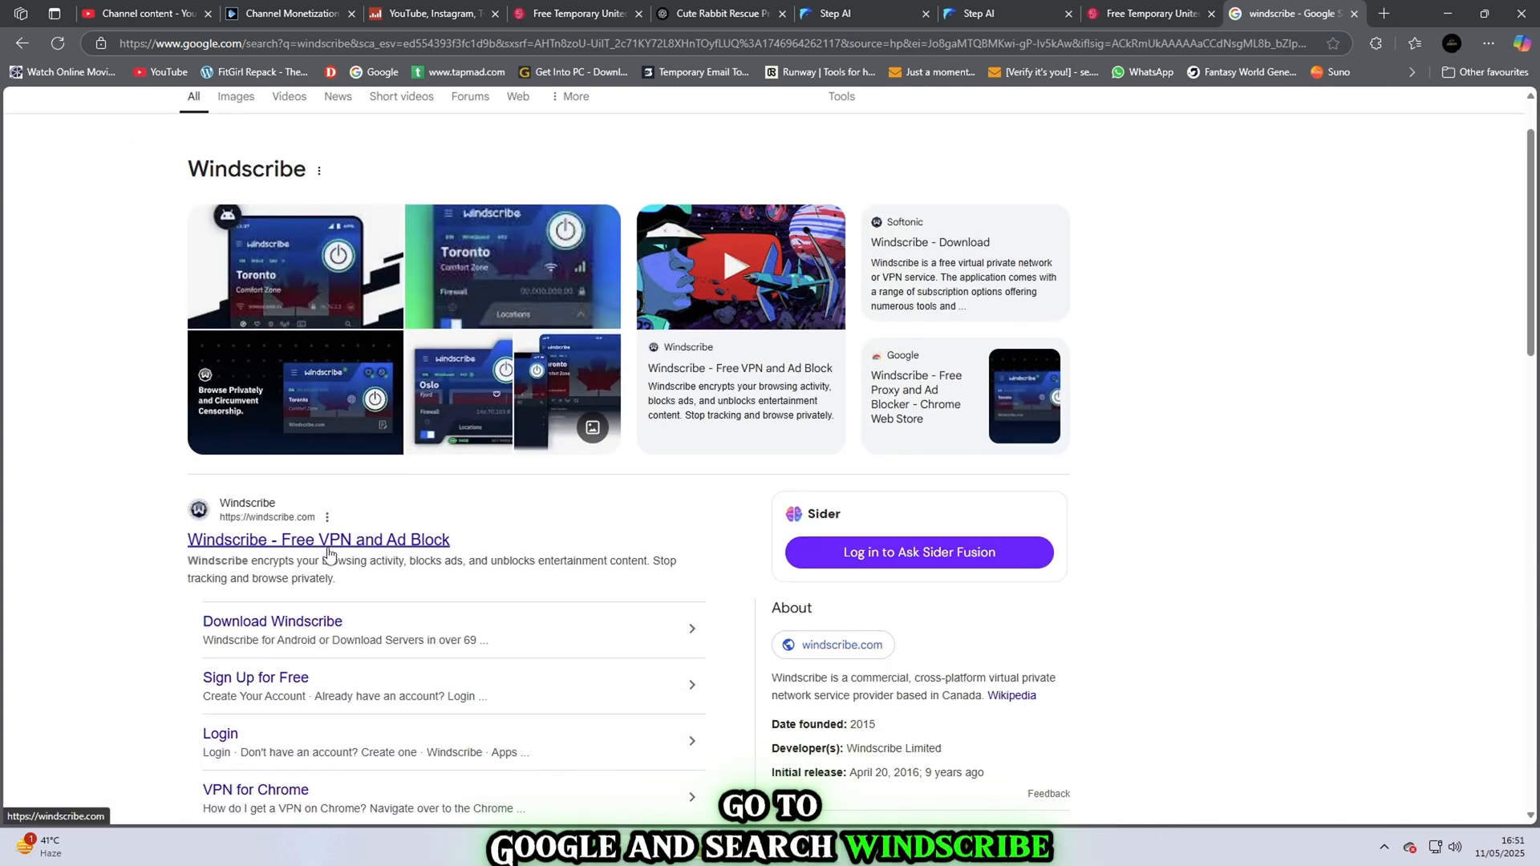
{"action": "left_click", "coordinate": [272, 620]}
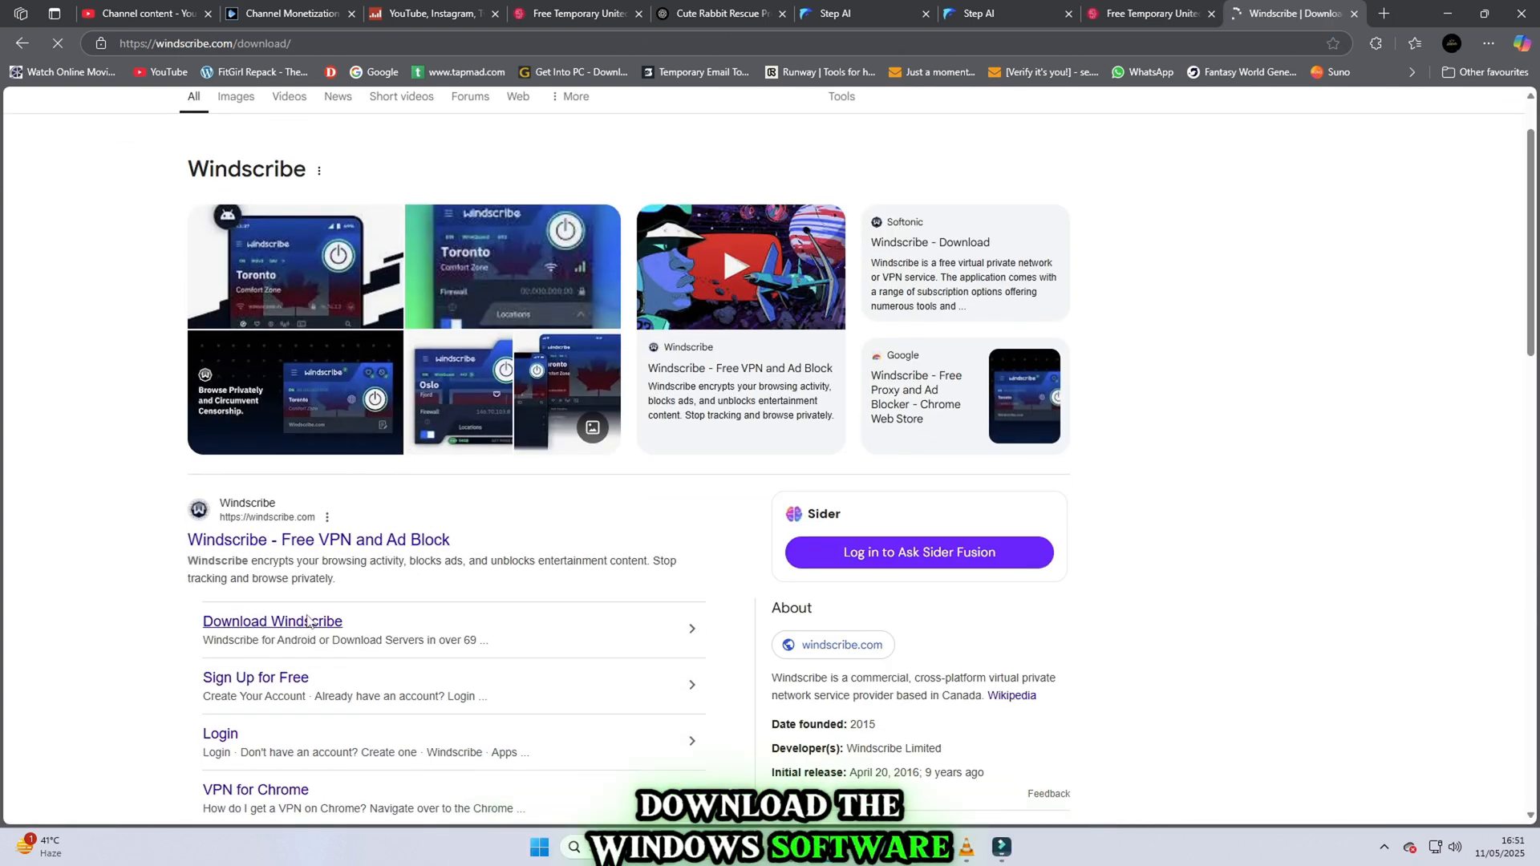
{"action": "left_click", "coordinate": [272, 621]}
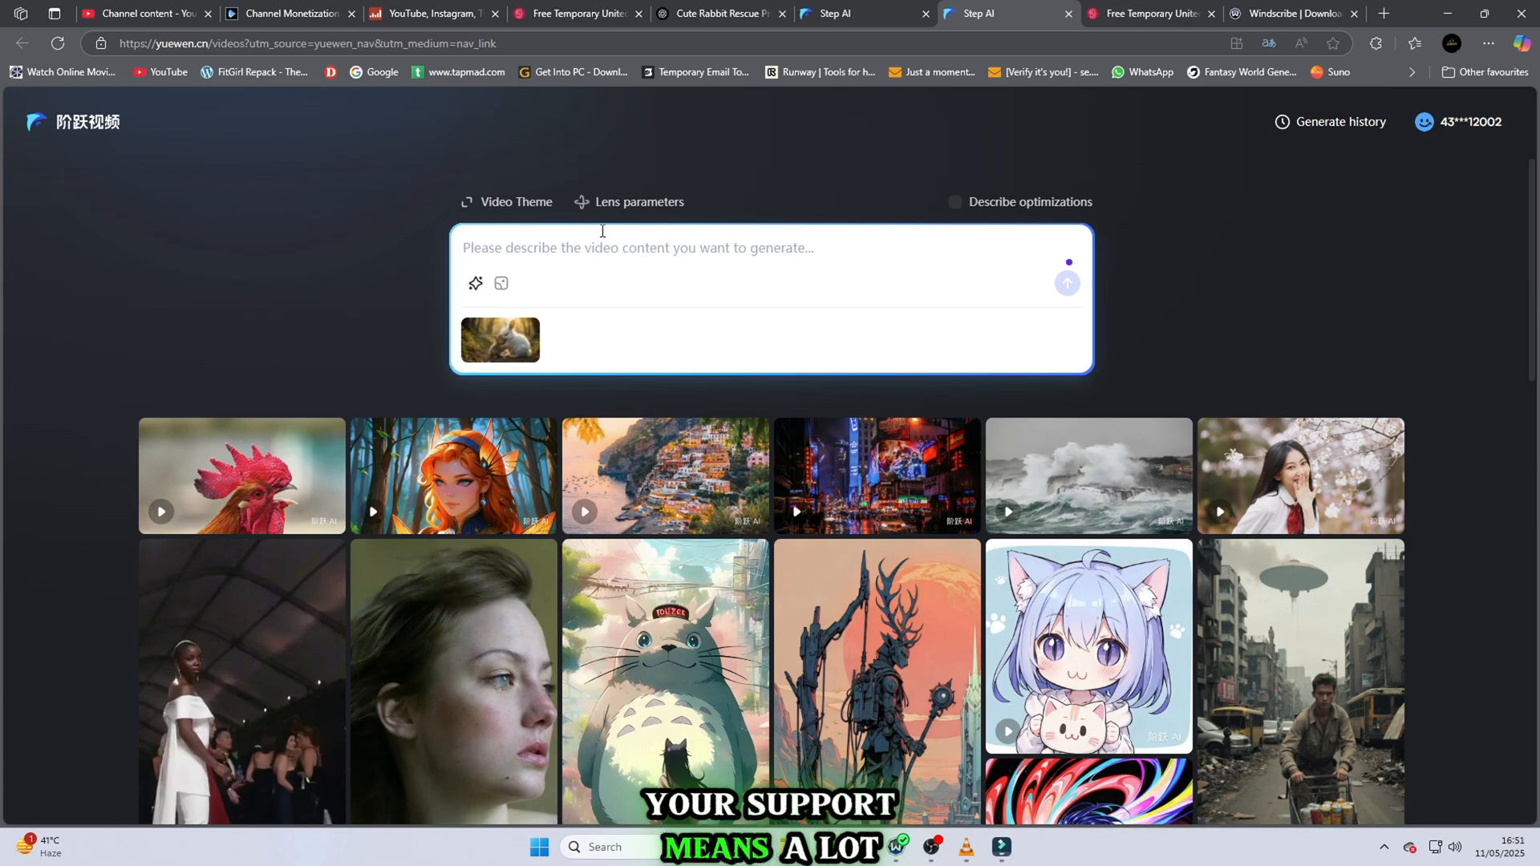
{"action": "scroll", "scroll_direction": "down", "scroll_amount": 3}
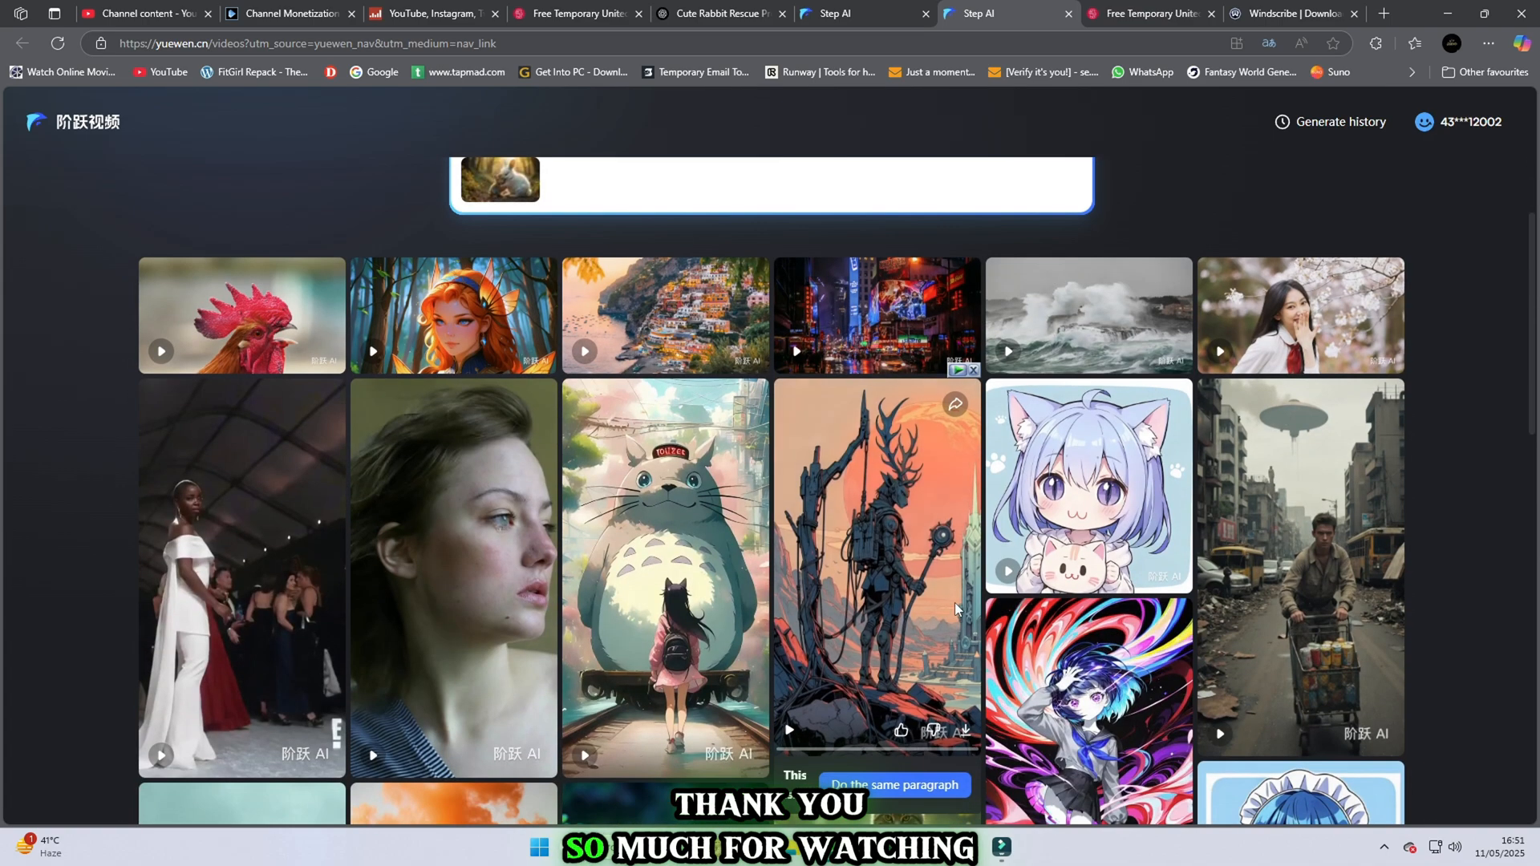
{"action": "scroll", "scroll_direction": "down", "scroll_amount": 3}
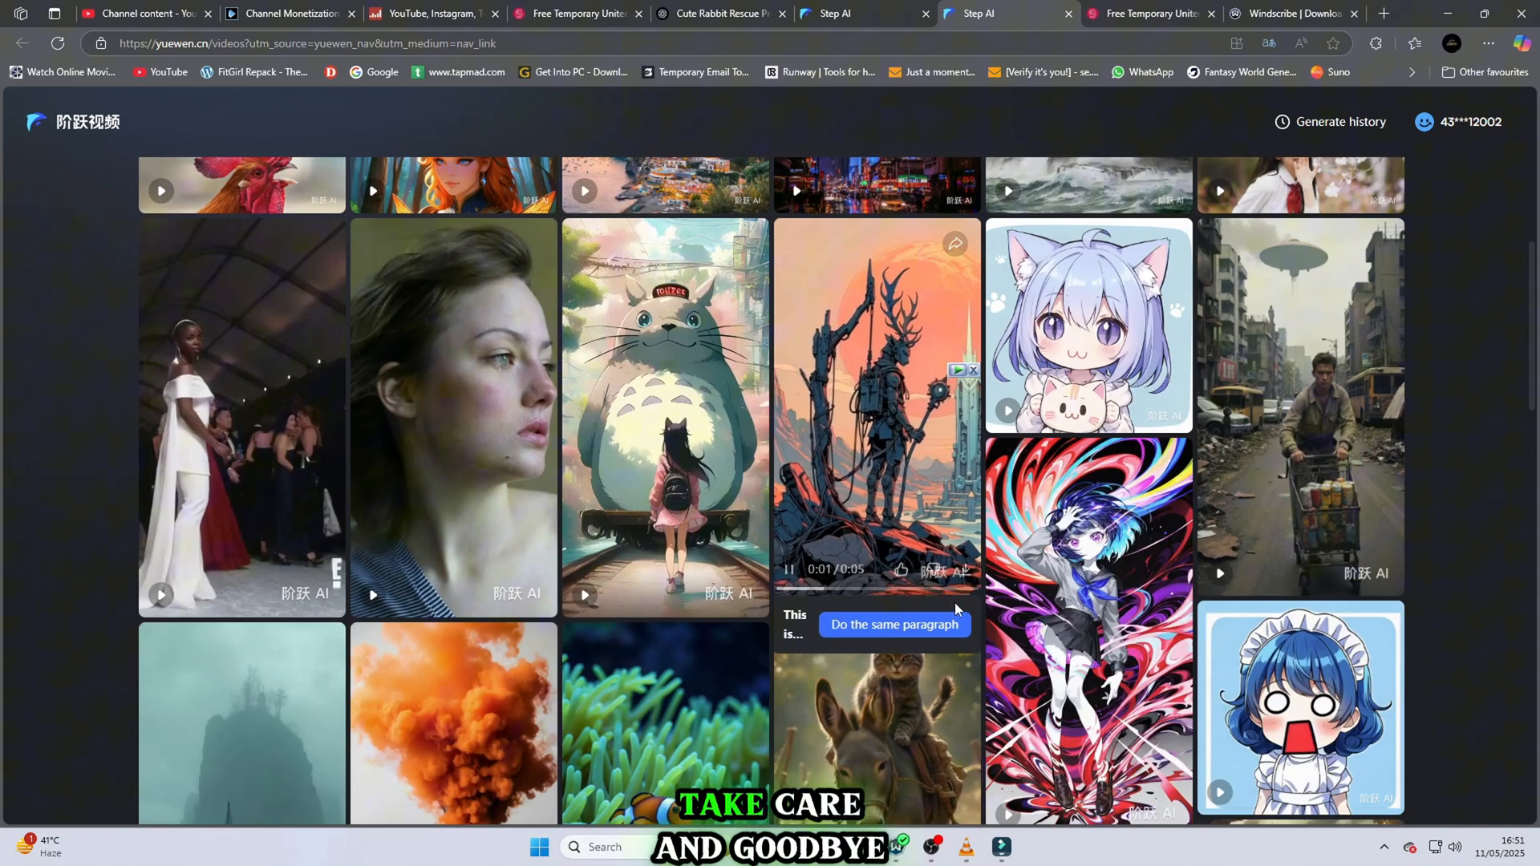